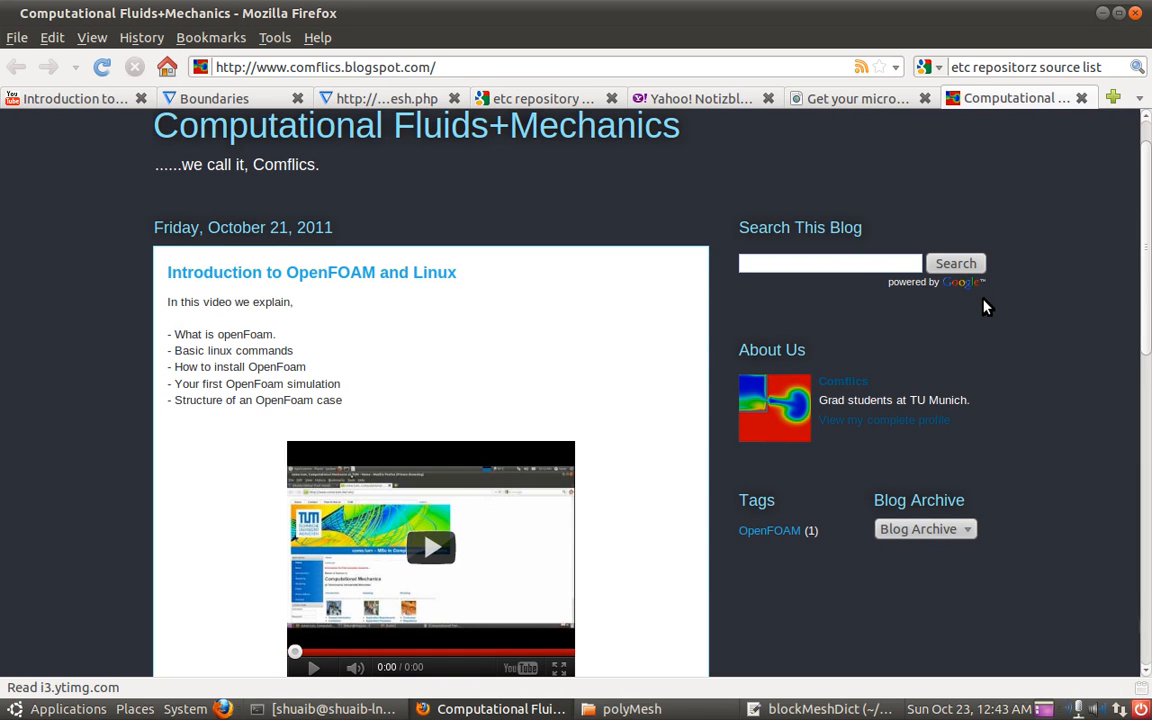
View the paused ParaView cavity frame in the OpenFOAM video, then bring up the polyMesh folder
{"action": "left_click", "coordinate": [431, 547]}
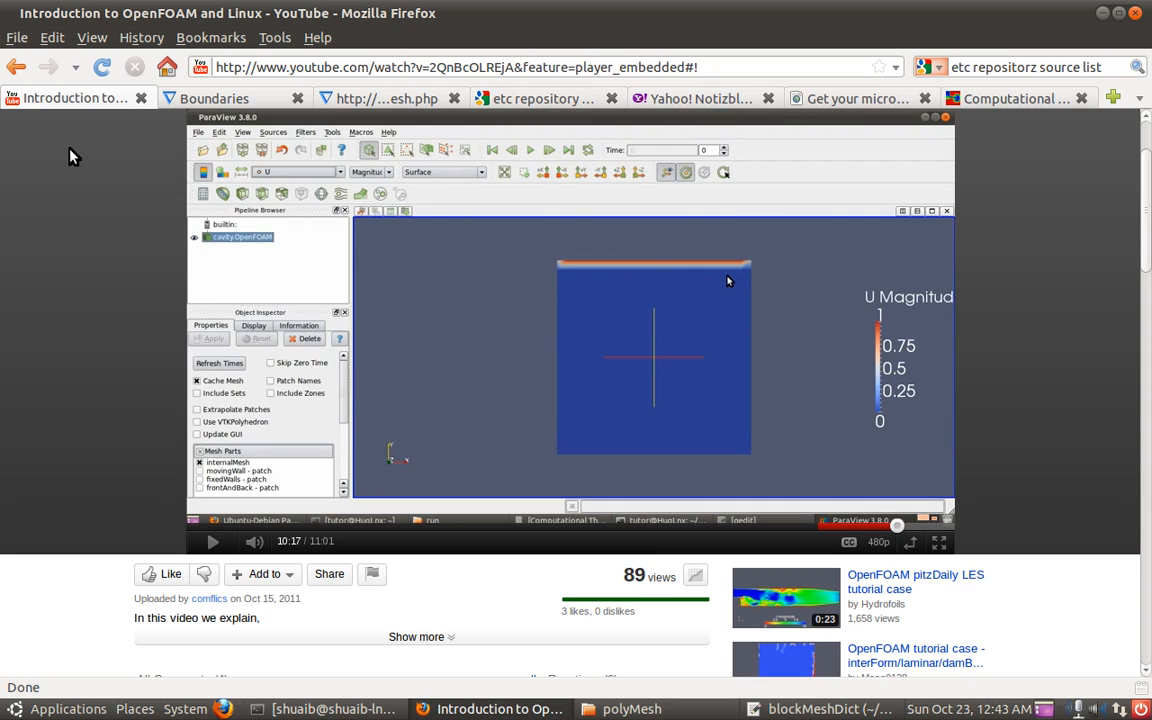
{"action": "mouse_move", "coordinate": [620, 305]}
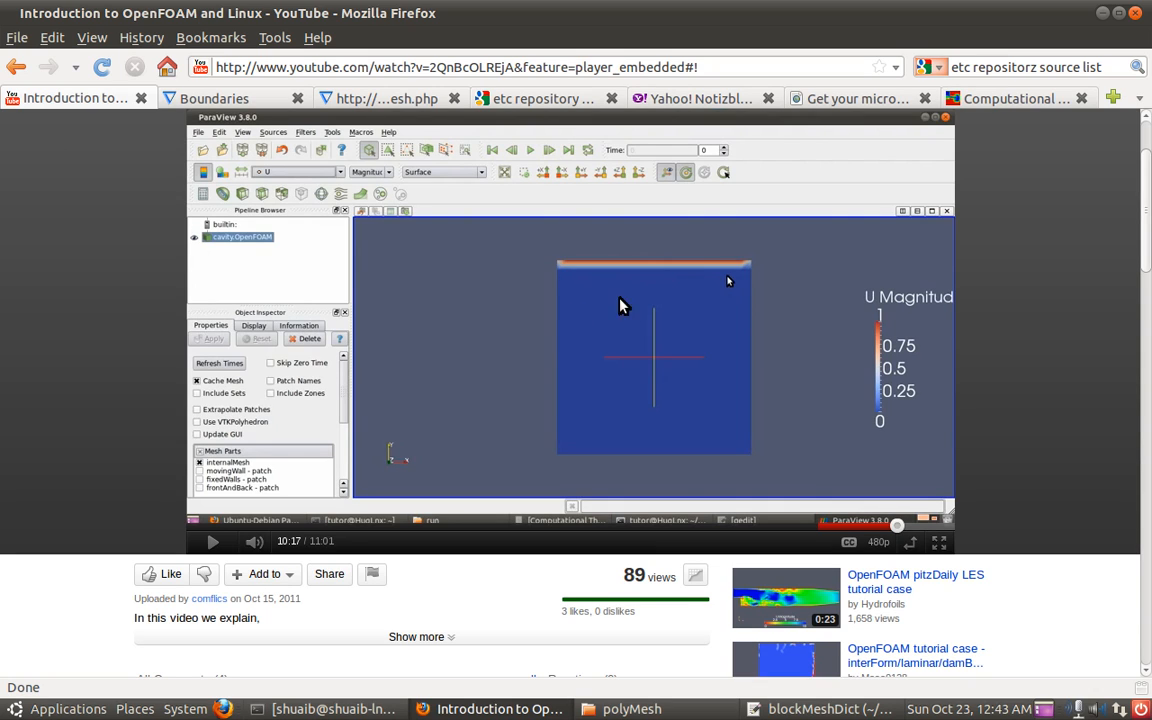
{"action": "mouse_move", "coordinate": [688, 275]}
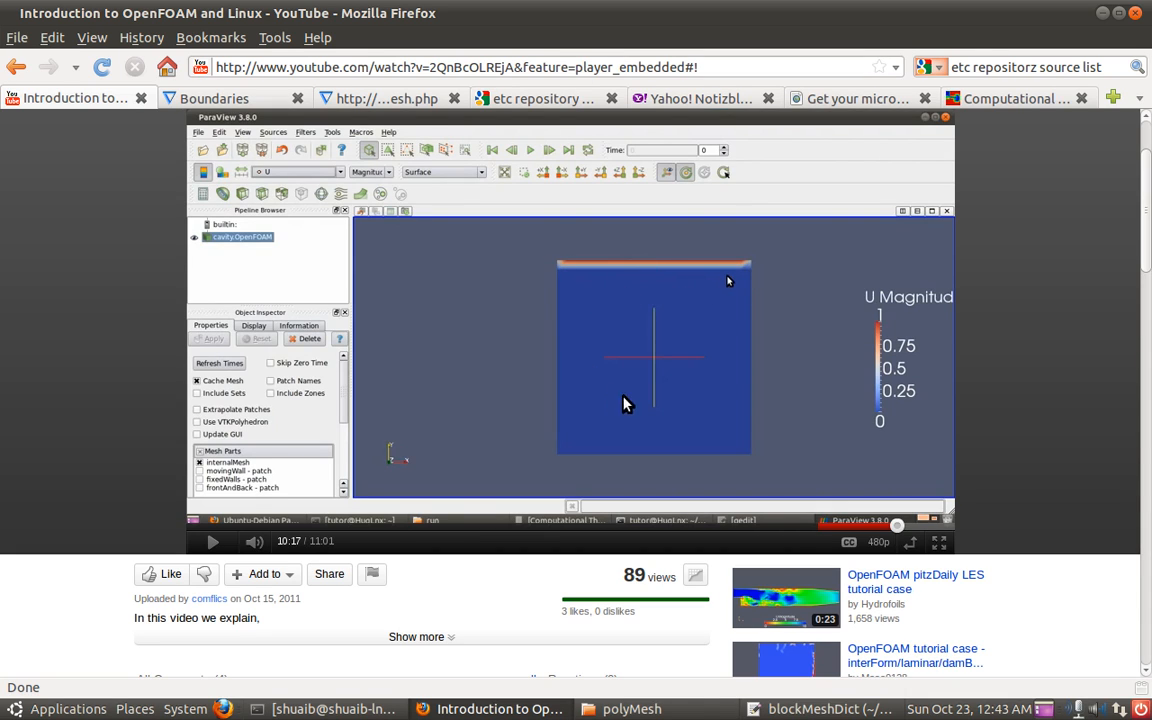
{"action": "mouse_move", "coordinate": [653, 410]}
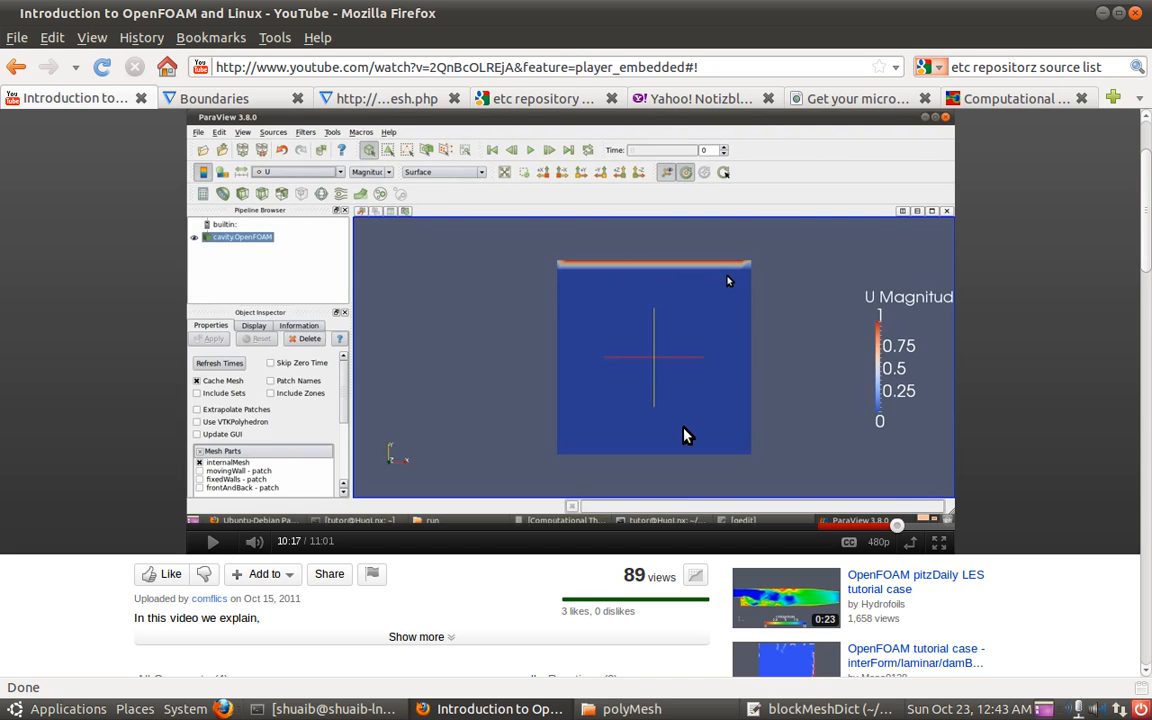
{"action": "mouse_move", "coordinate": [640, 327]}
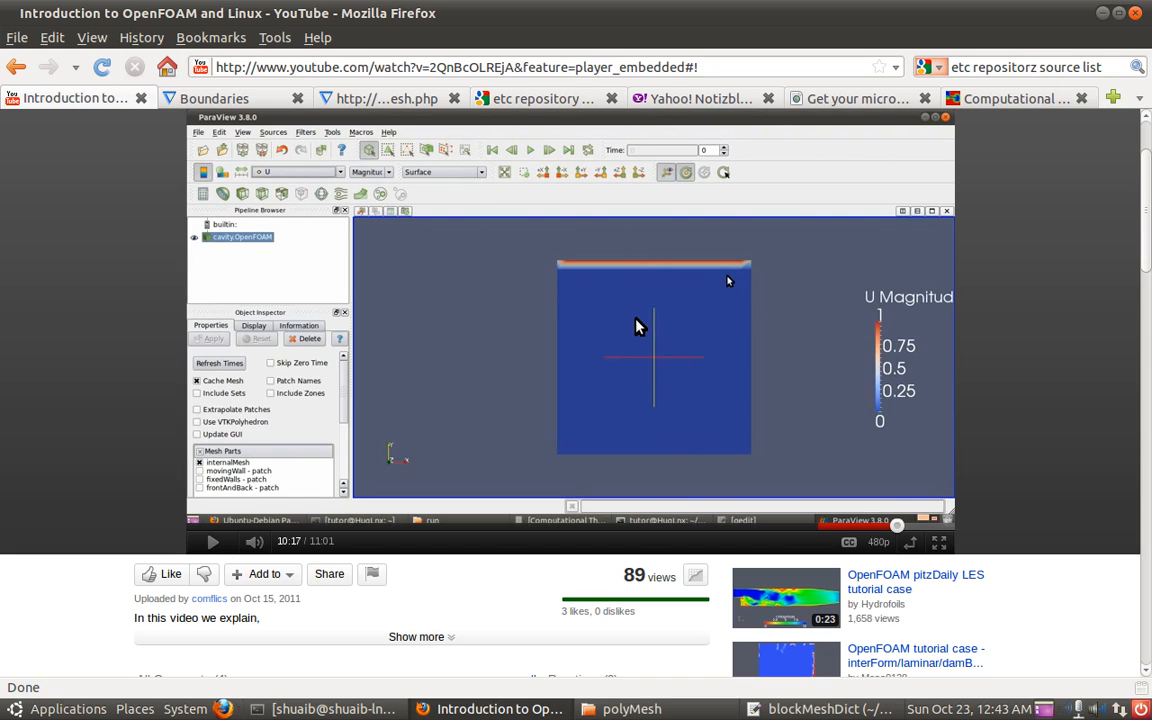
{"action": "left_click", "coordinate": [825, 708]}
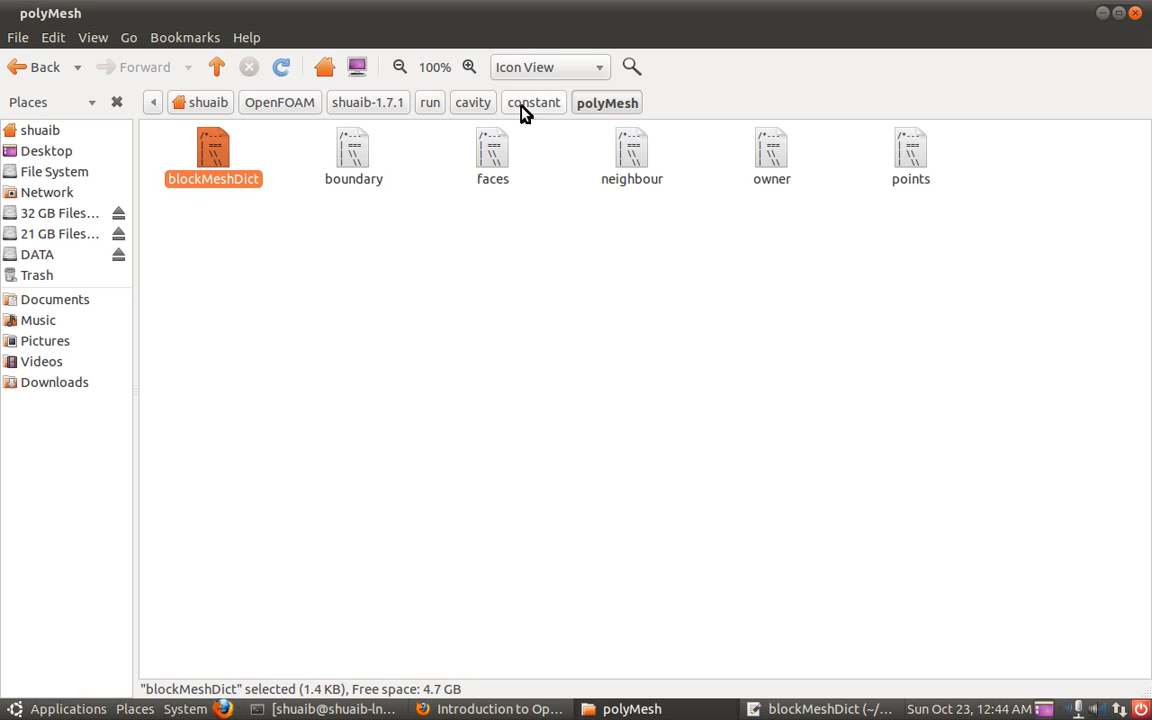
{"action": "left_click", "coordinate": [472, 102]}
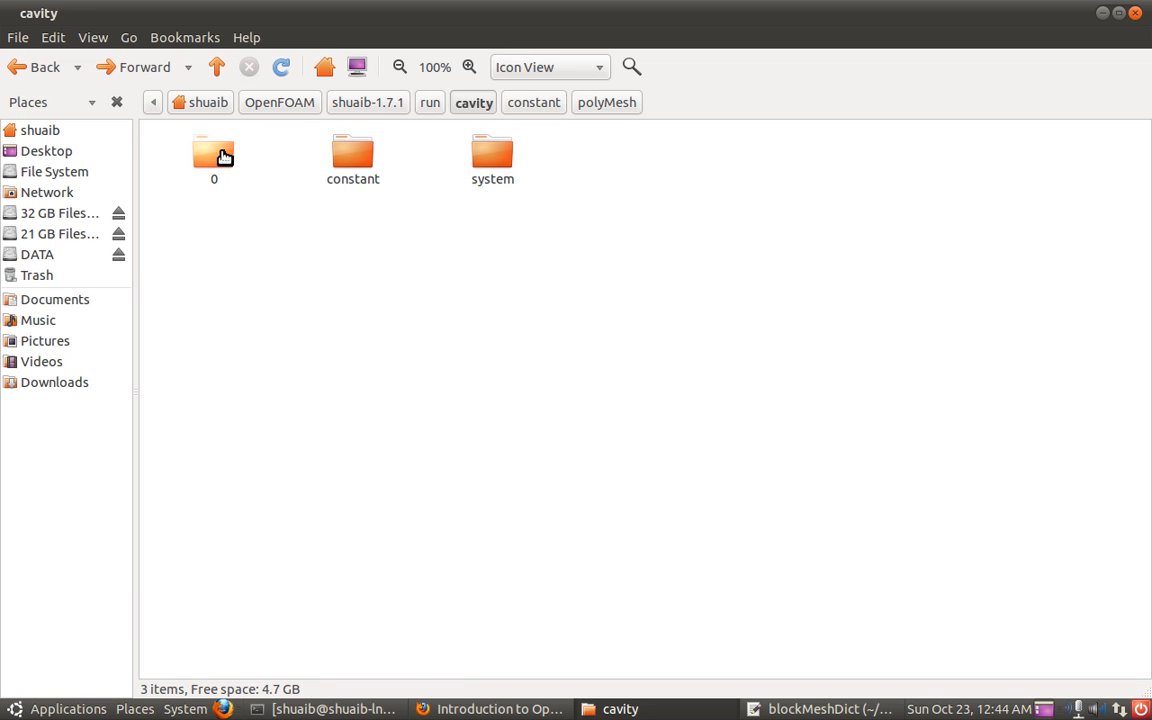
{"action": "mouse_move", "coordinate": [228, 163]}
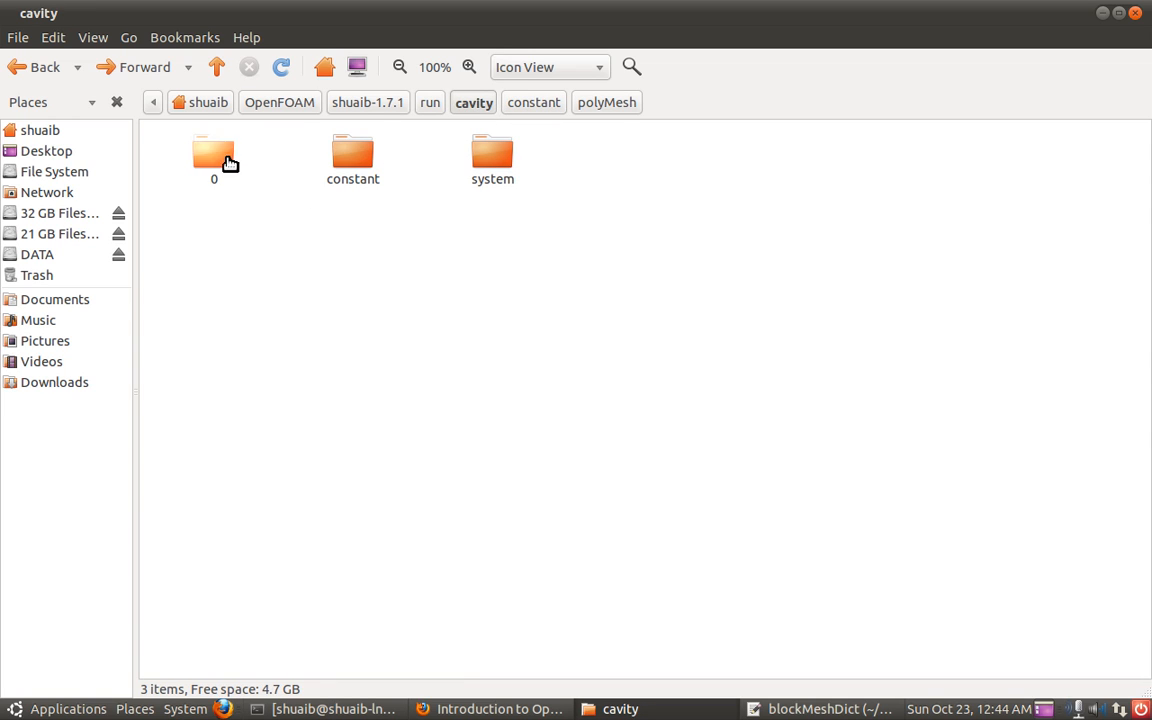
{"action": "double_click", "coordinate": [213, 155]}
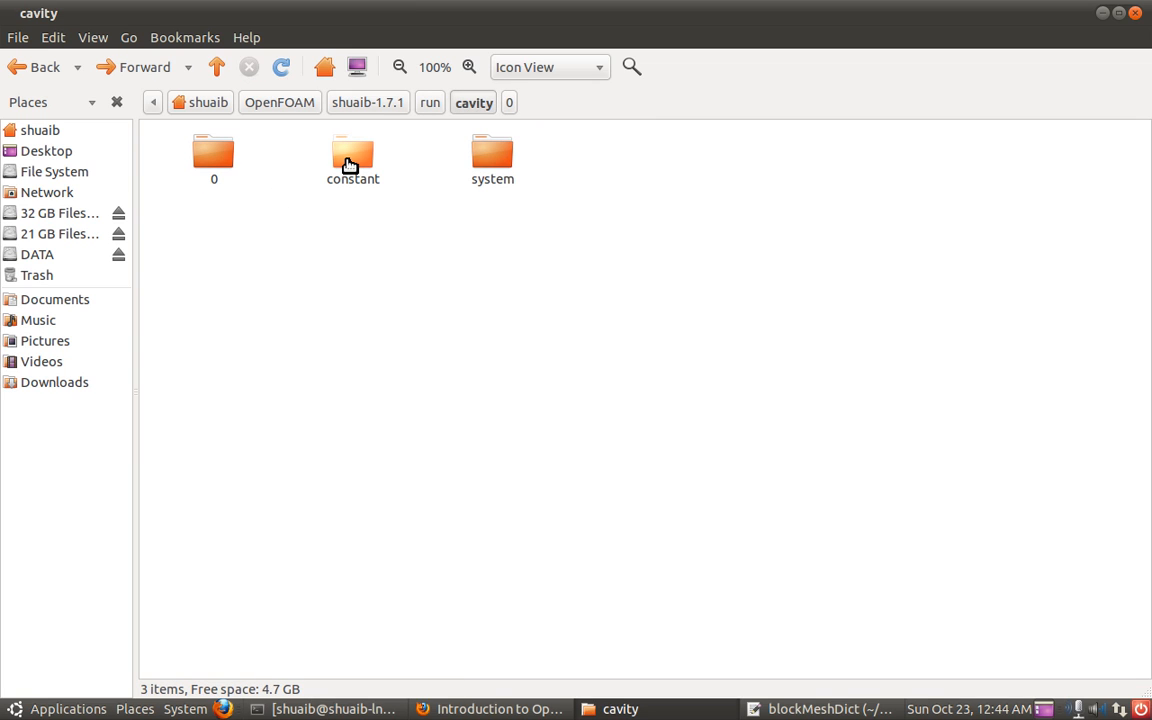
{"action": "double_click", "coordinate": [352, 152]}
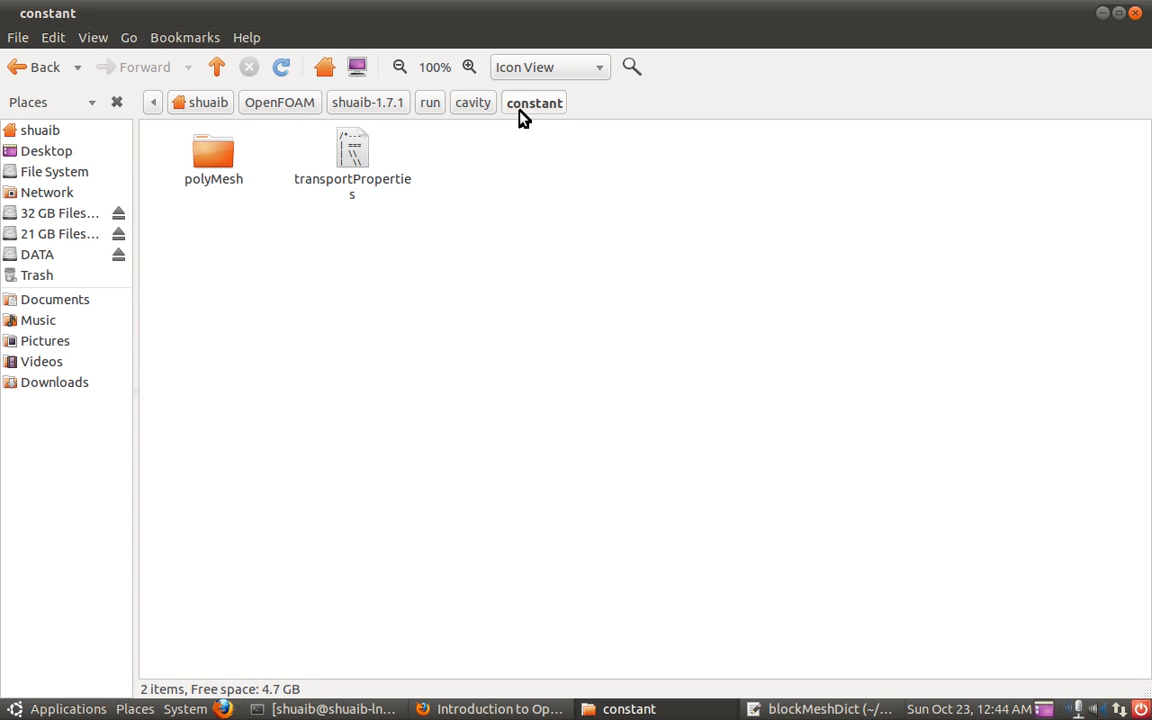
{"action": "double_click", "coordinate": [213, 150]}
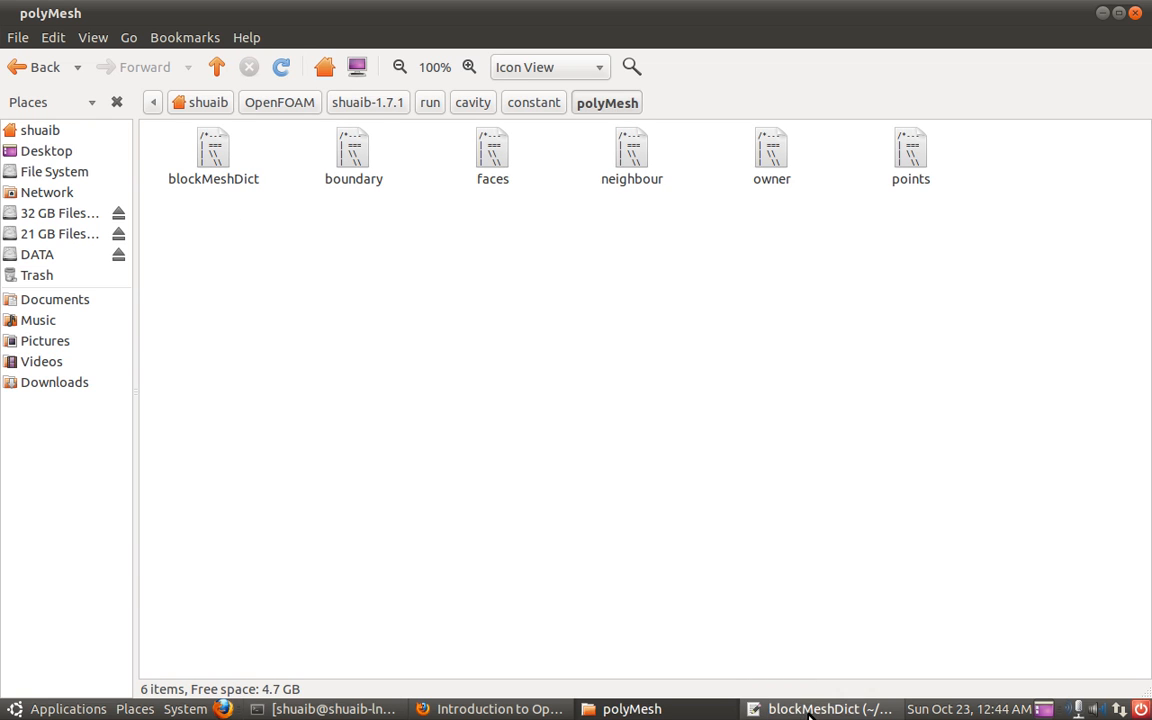
Bring blockMeshDict forward, scroll to vertices, and select the eight vertex coordinate lines
{"action": "left_click", "coordinate": [819, 708]}
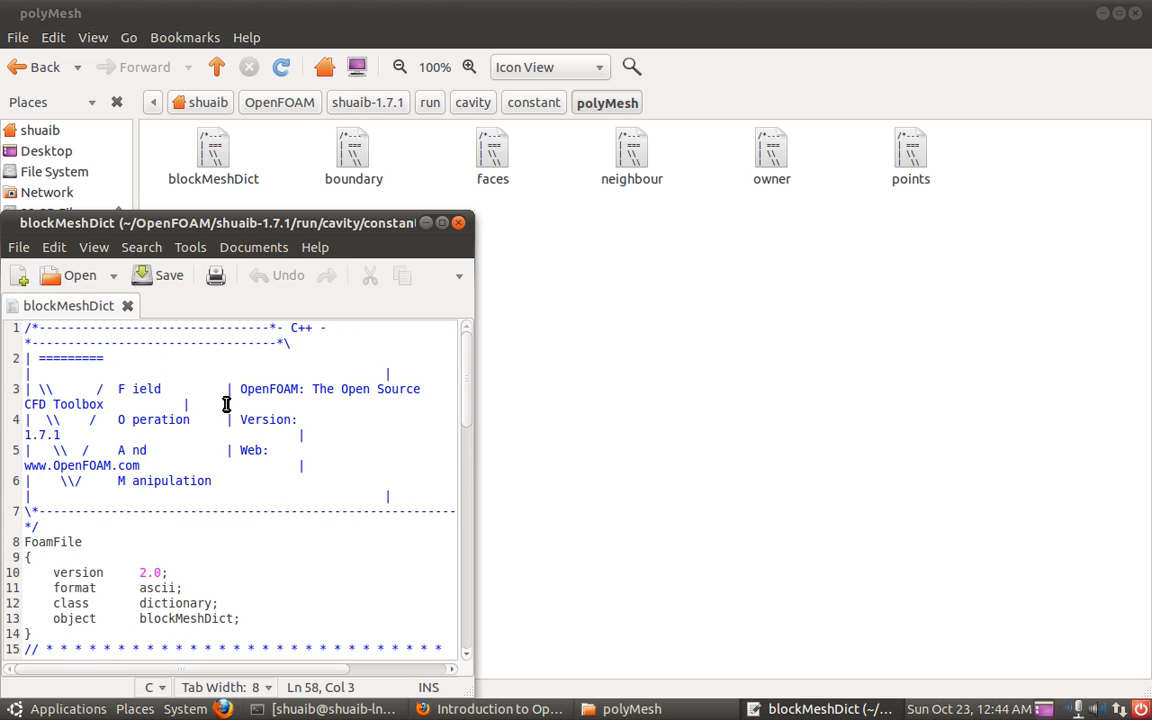
{"action": "scroll", "scroll_direction": "down", "scroll_amount": 3}
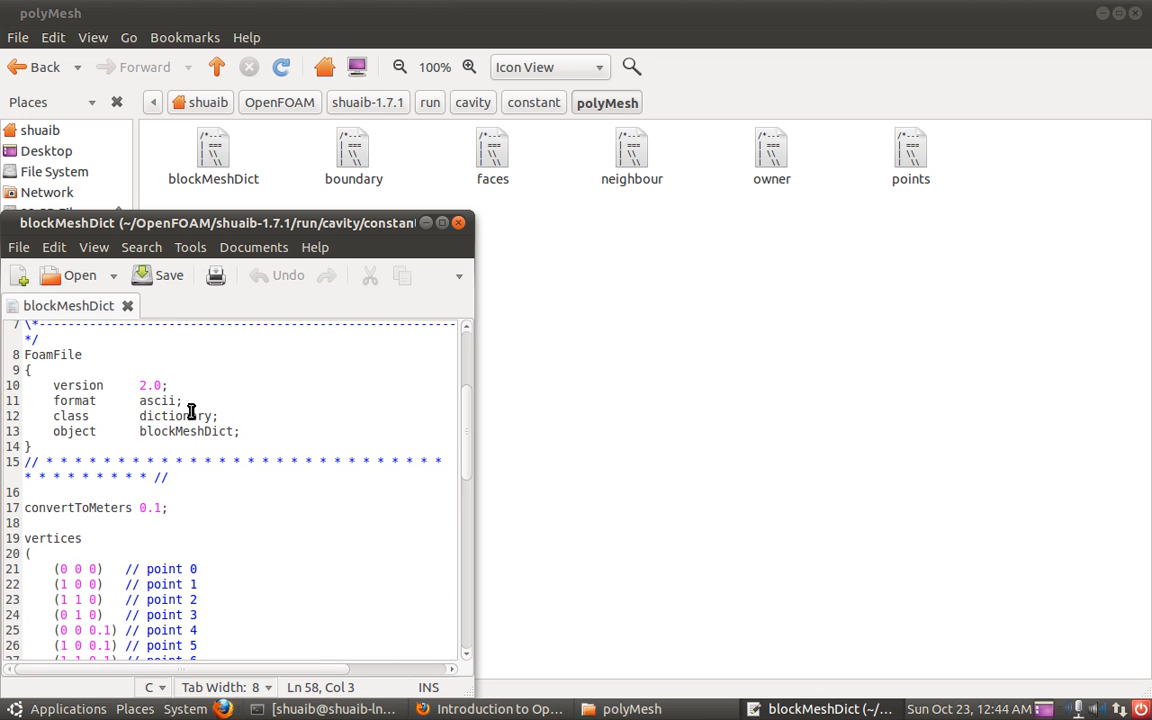
{"action": "scroll", "scroll_direction": "down", "scroll_amount": 3}
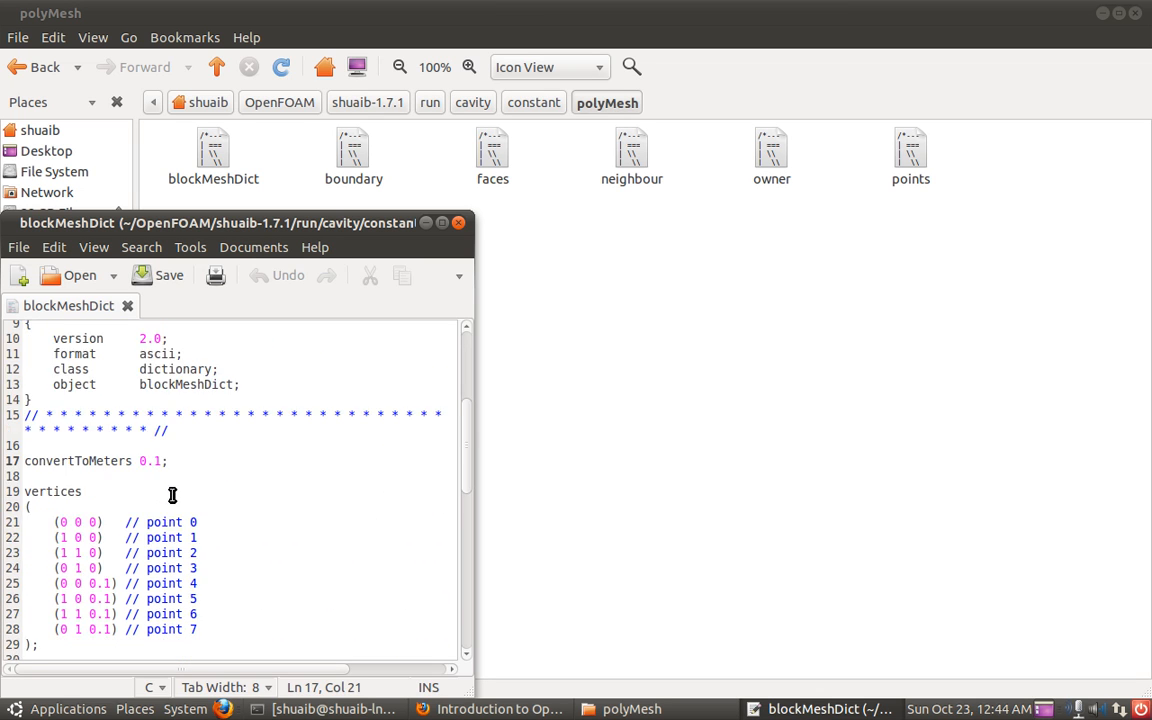
{"action": "scroll", "scroll_direction": "down", "scroll_amount": 3}
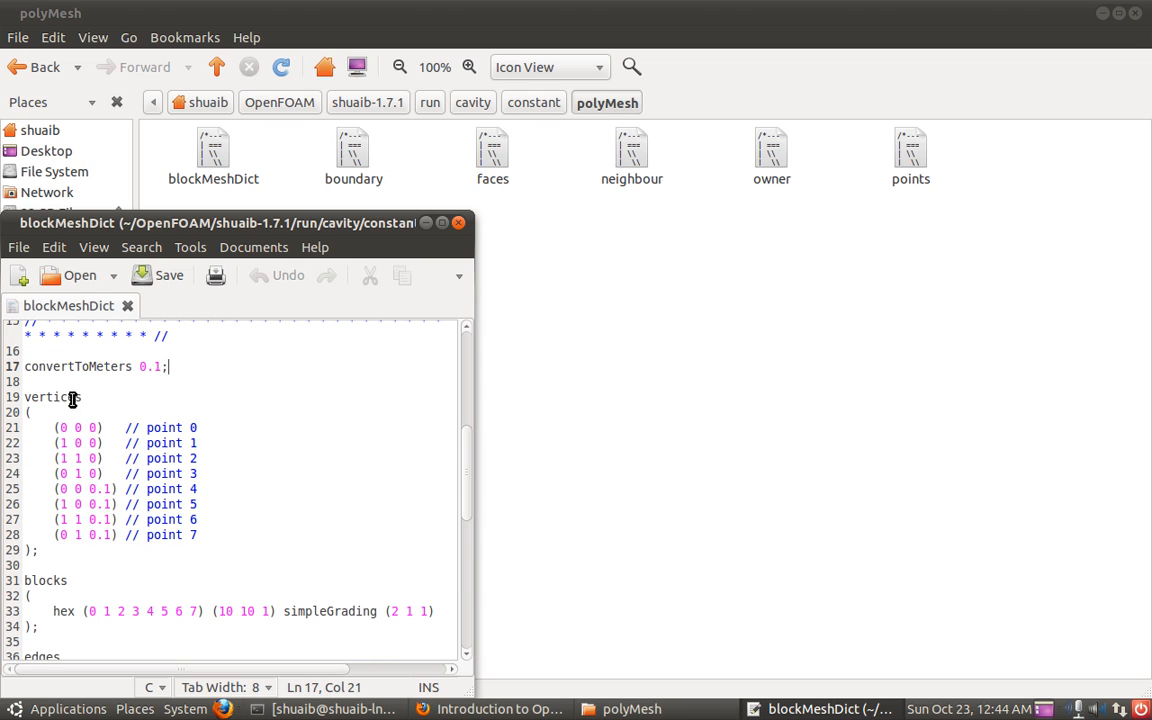
{"action": "mouse_move", "coordinate": [100, 366]}
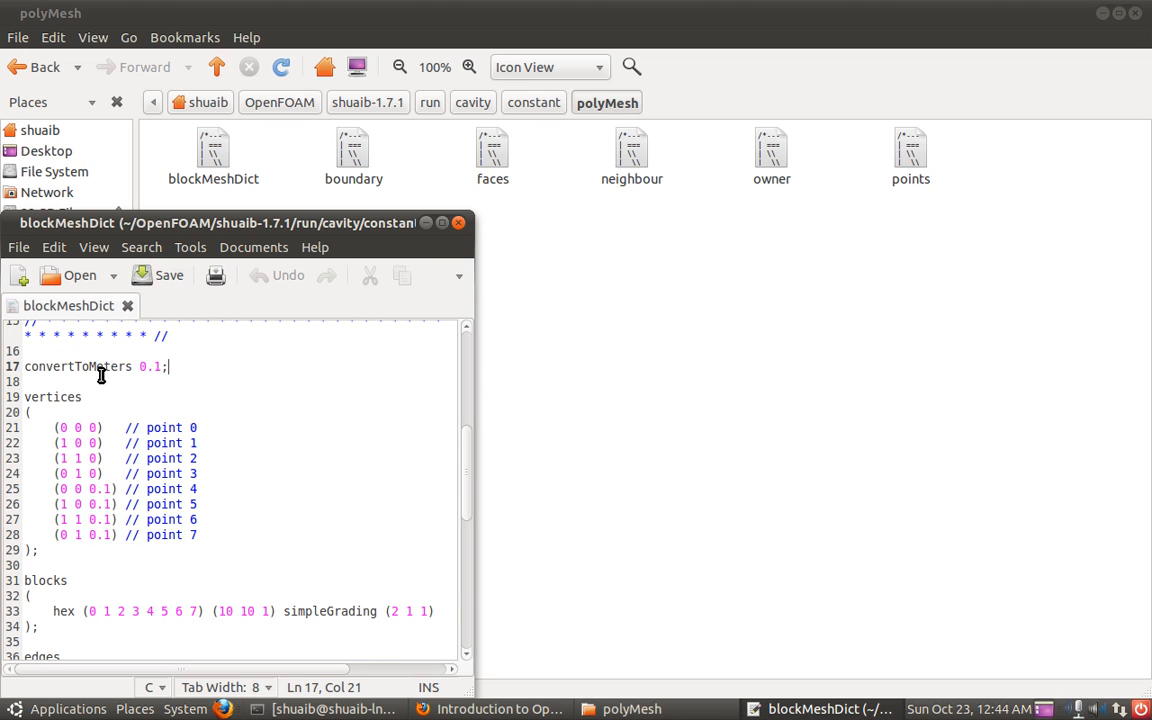
{"action": "mouse_move", "coordinate": [163, 375]}
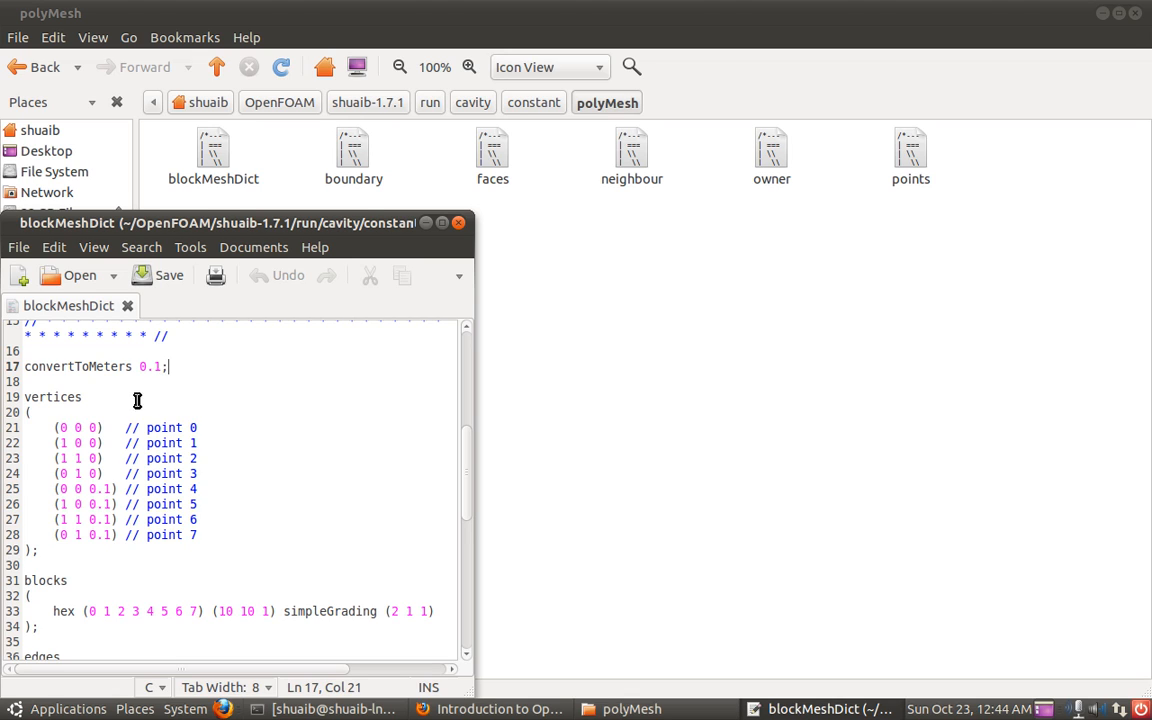
{"action": "left_click_drag", "start_coordinate": [54, 427], "coordinate": [115, 458]}
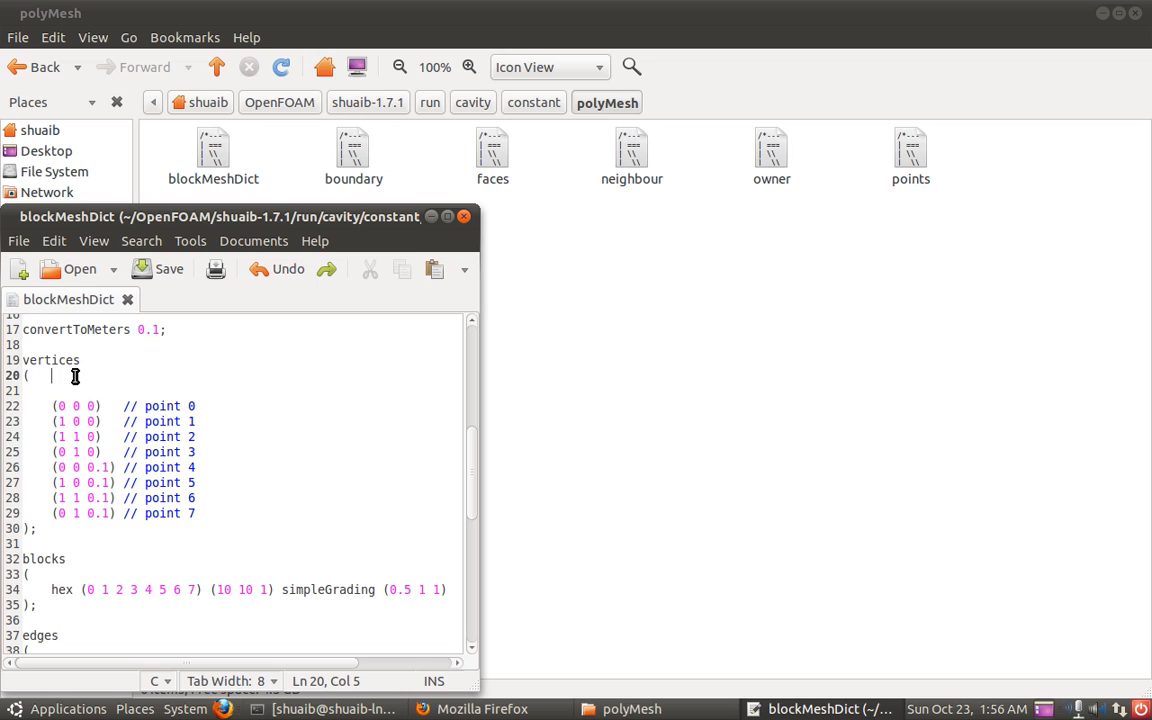
{"action": "mouse_move", "coordinate": [51, 375]}
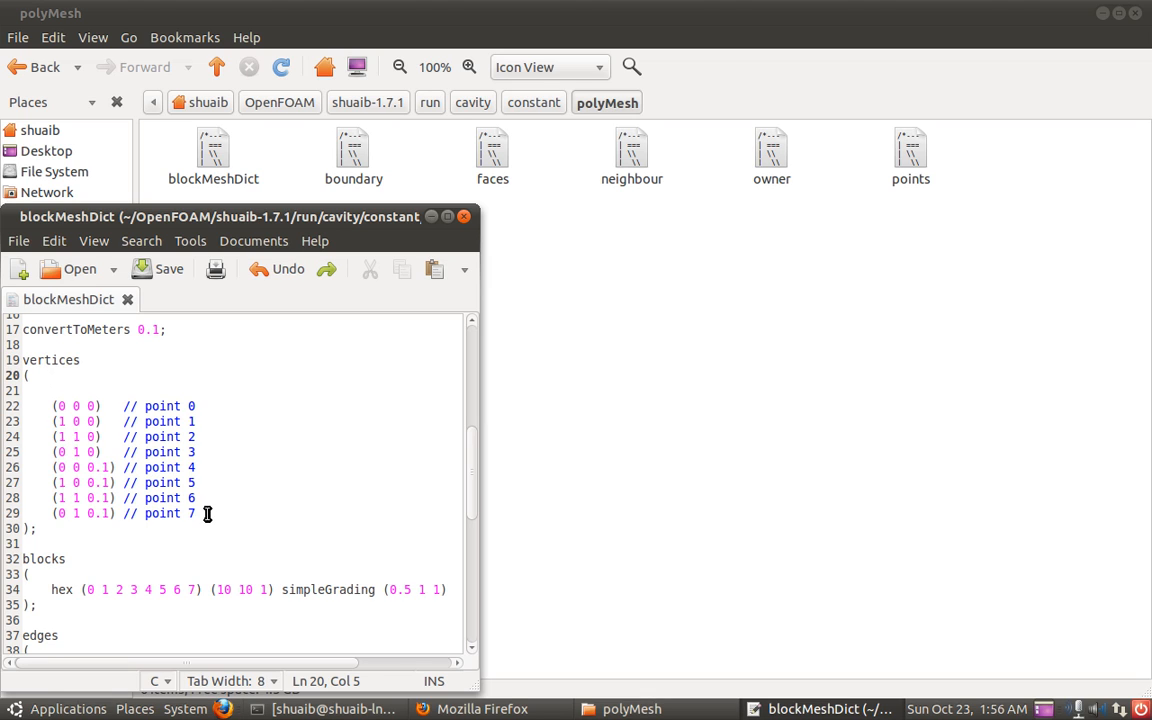
{"action": "left_click_drag", "start_coordinate": [56, 406], "coordinate": [196, 513]}
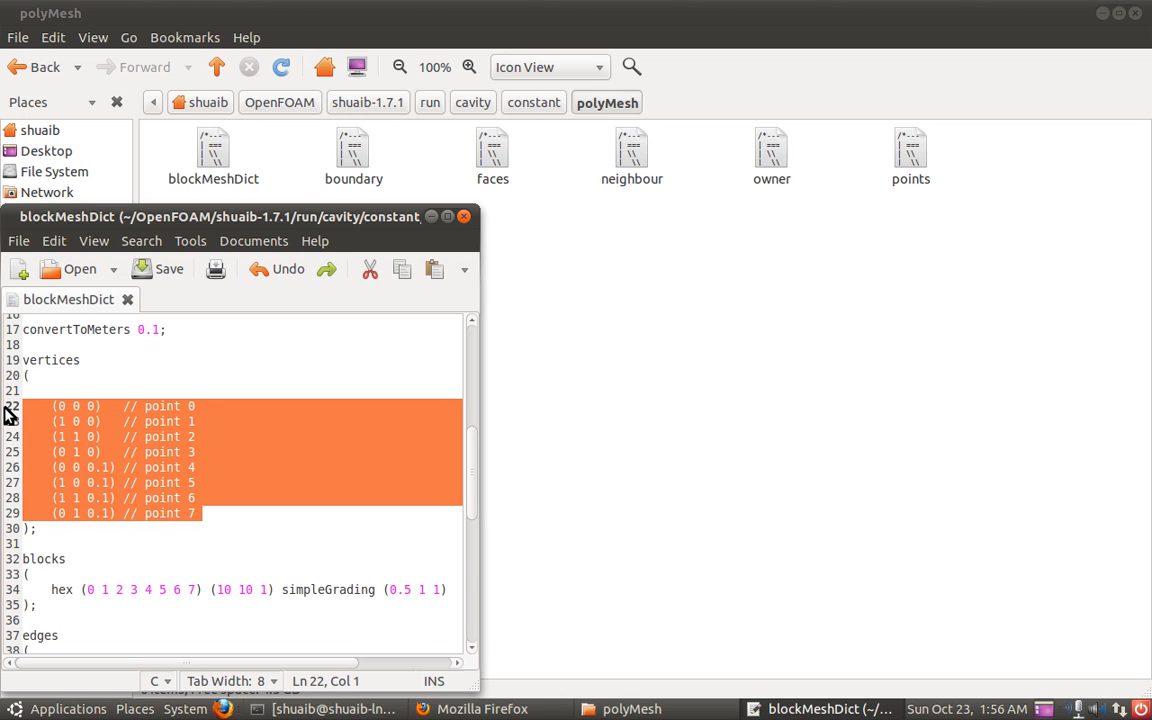
{"action": "mouse_move", "coordinate": [238, 464]}
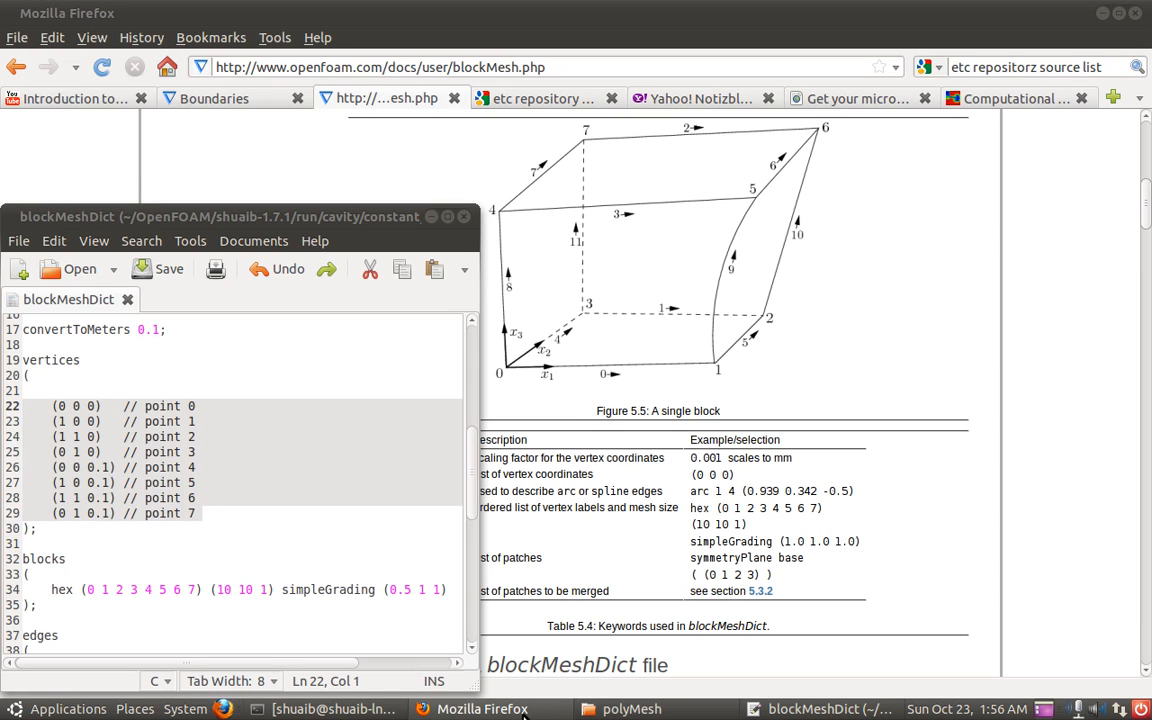
{"action": "mouse_move", "coordinate": [535, 338]}
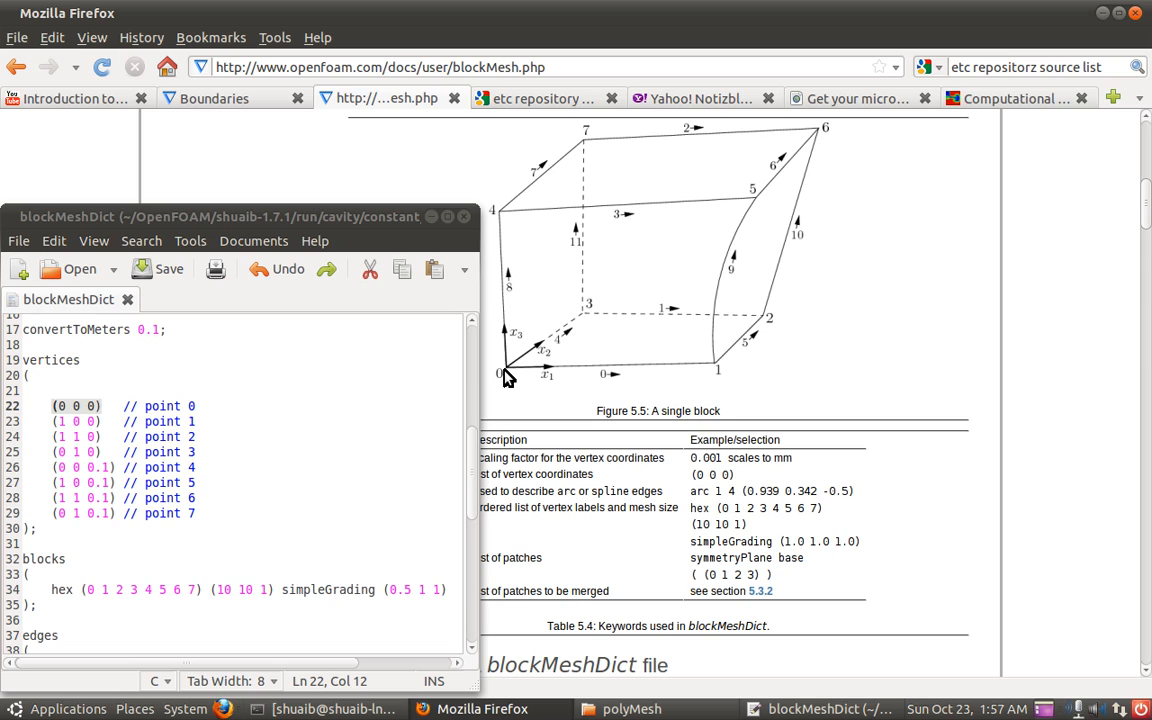
{"action": "mouse_move", "coordinate": [570, 382]}
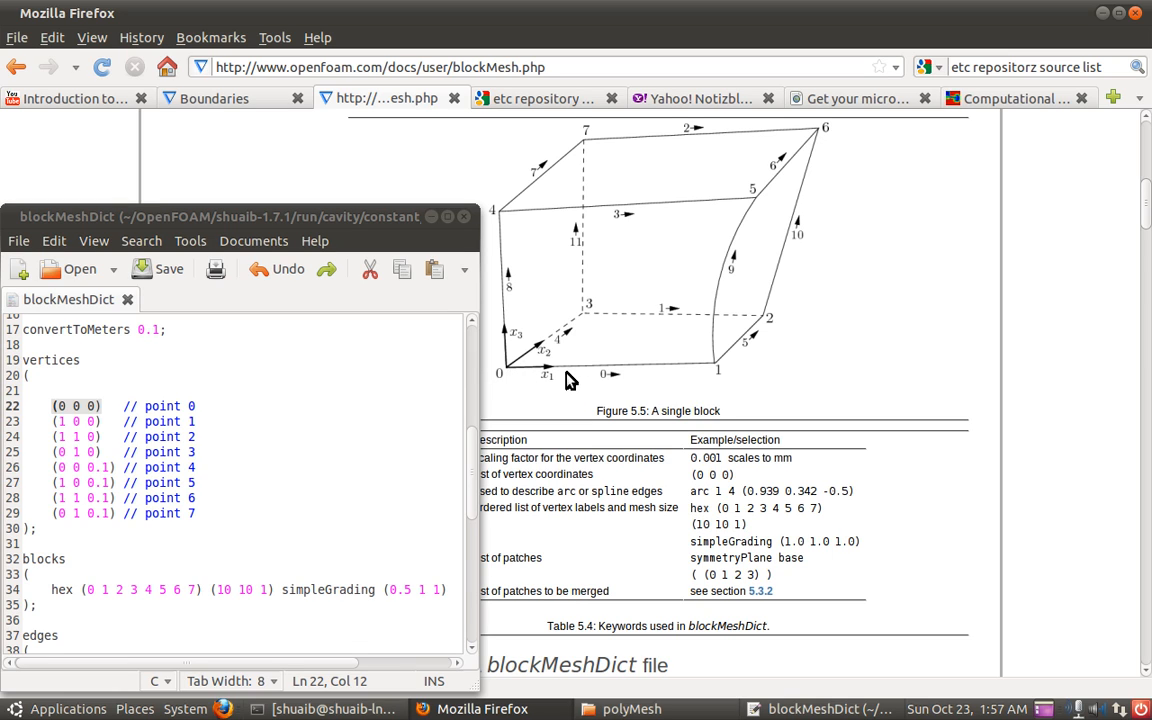
{"action": "mouse_move", "coordinate": [505, 335]}
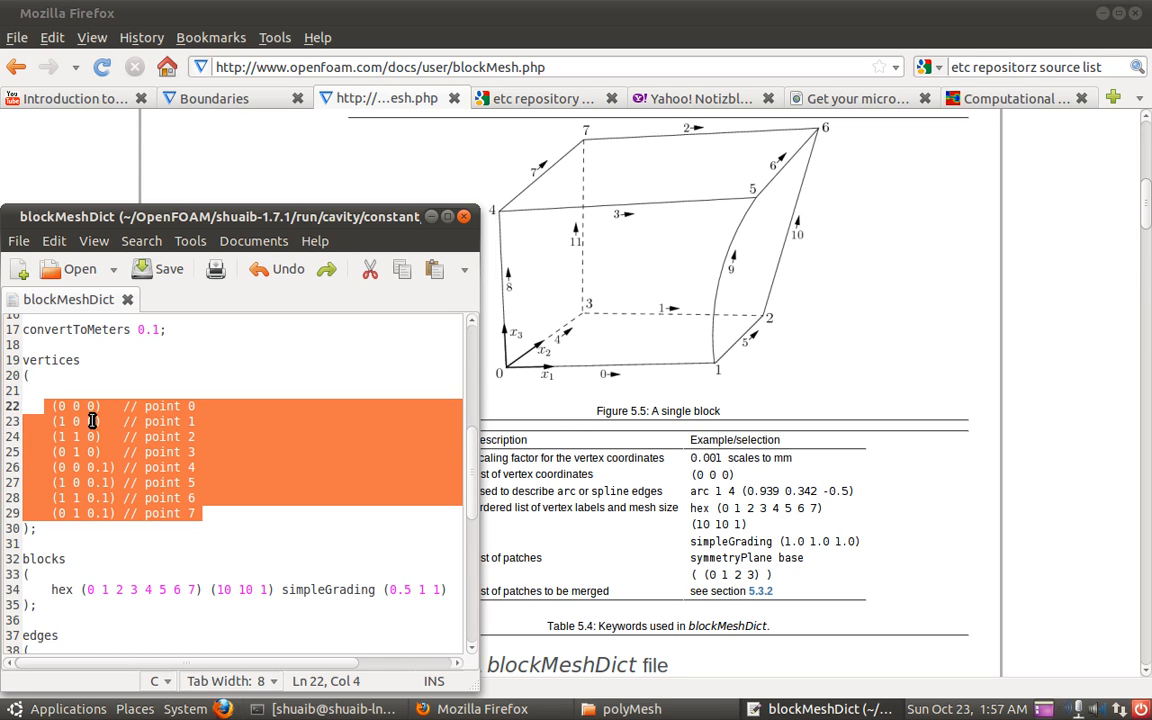
{"action": "mouse_move", "coordinate": [551, 242]}
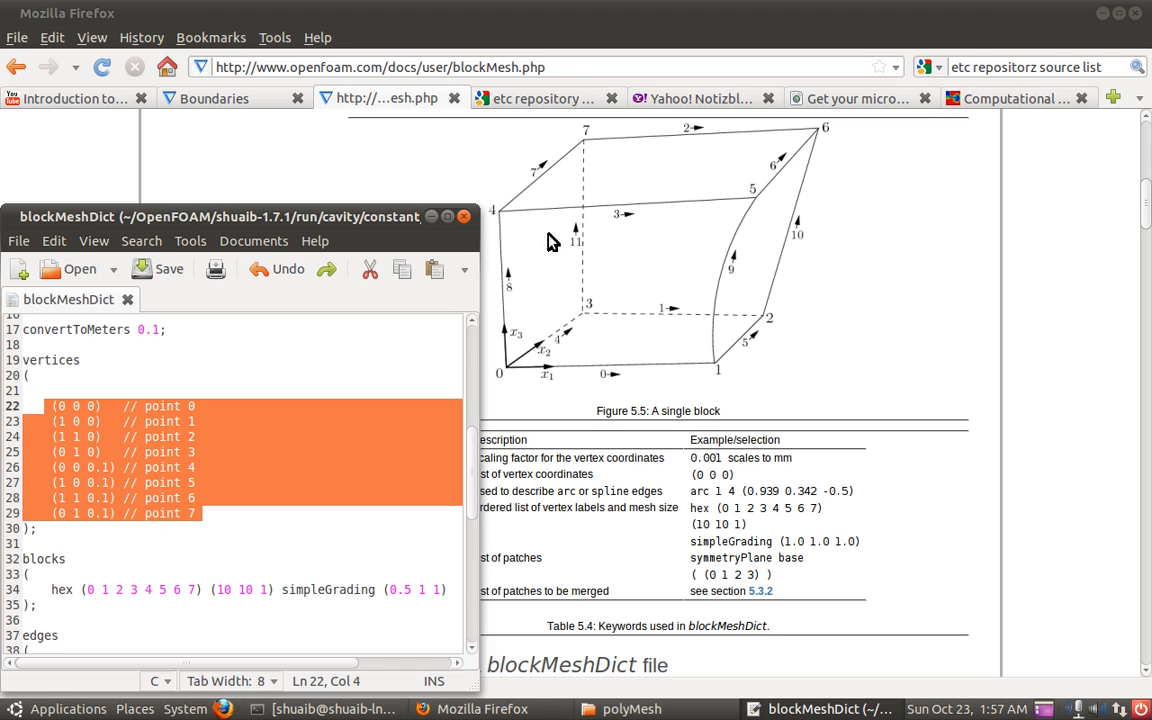
{"action": "mouse_move", "coordinate": [657, 330]}
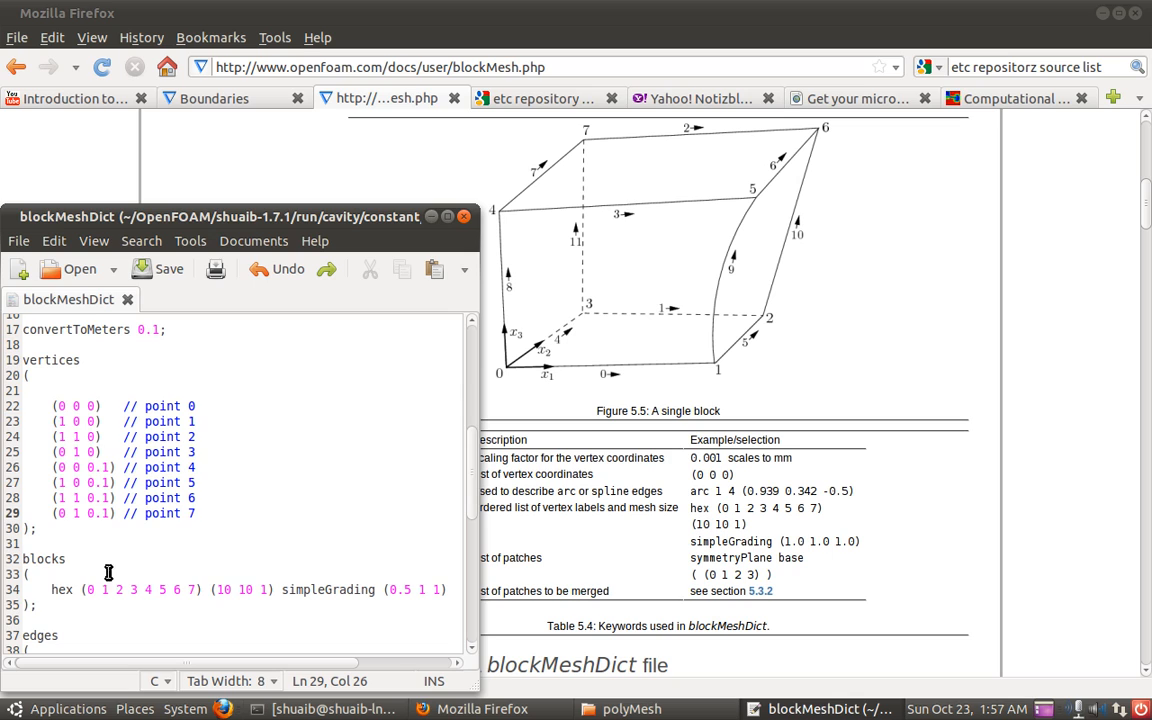
{"action": "left_click_drag", "start_coordinate": [51, 589], "coordinate": [205, 589]}
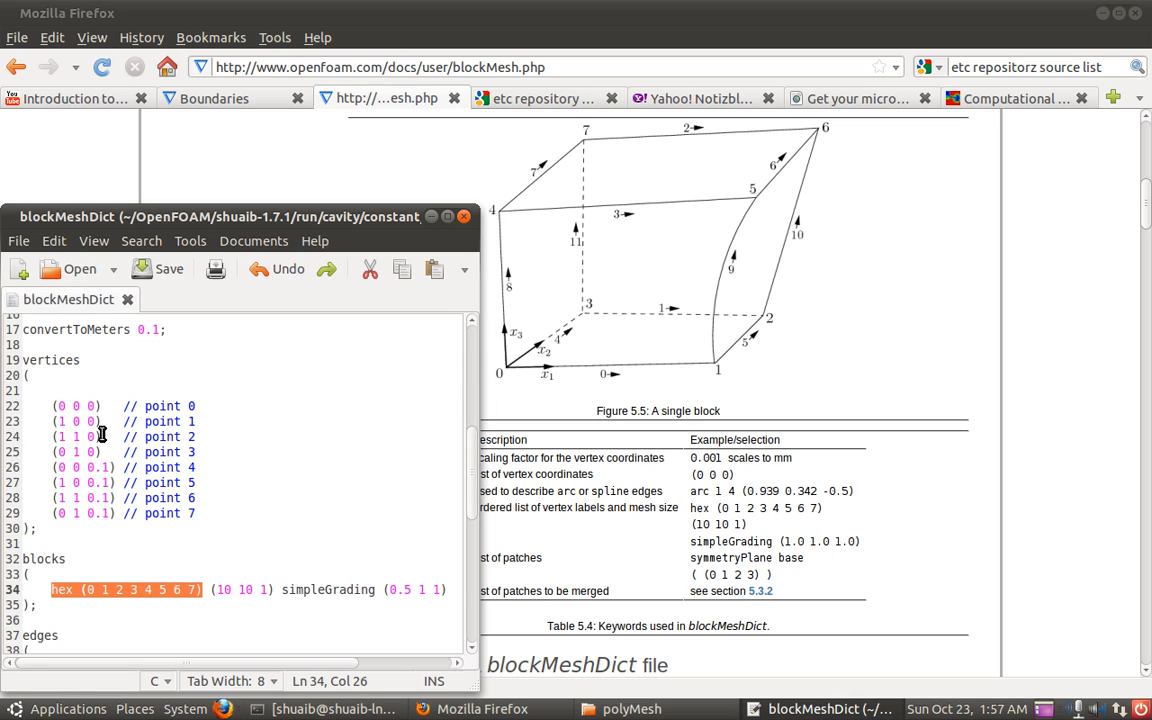
{"action": "left_click", "coordinate": [88, 589]}
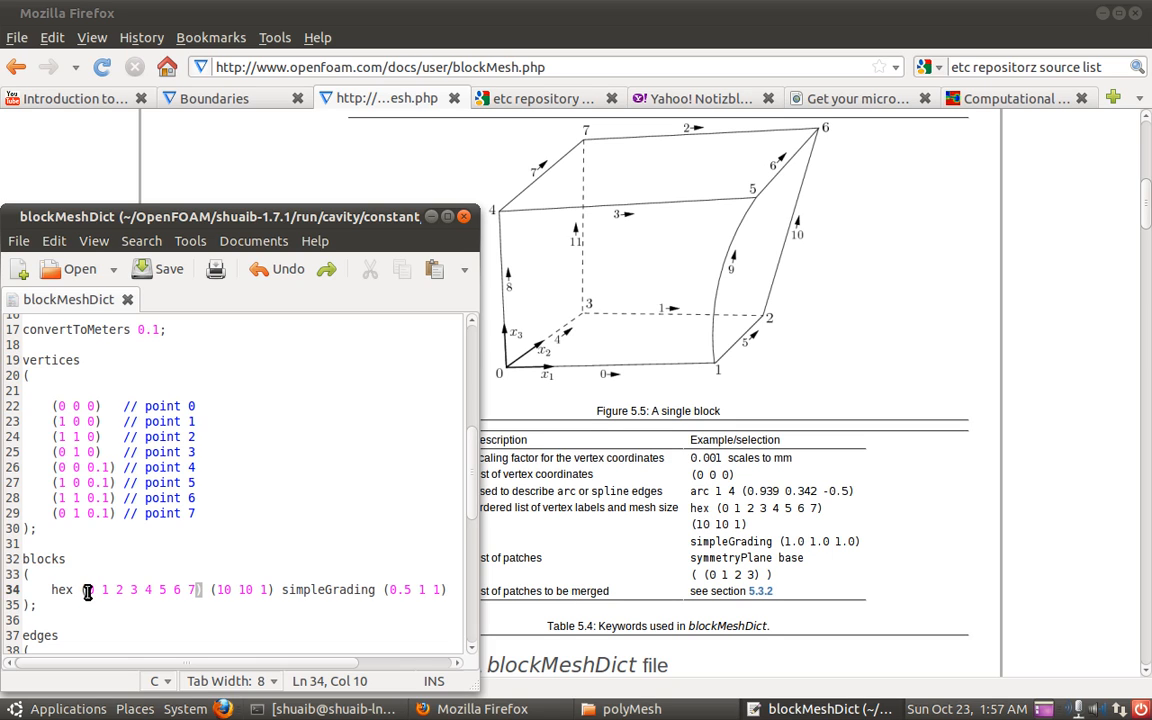
{"action": "left_click_drag", "start_coordinate": [90, 589], "coordinate": [196, 589]}
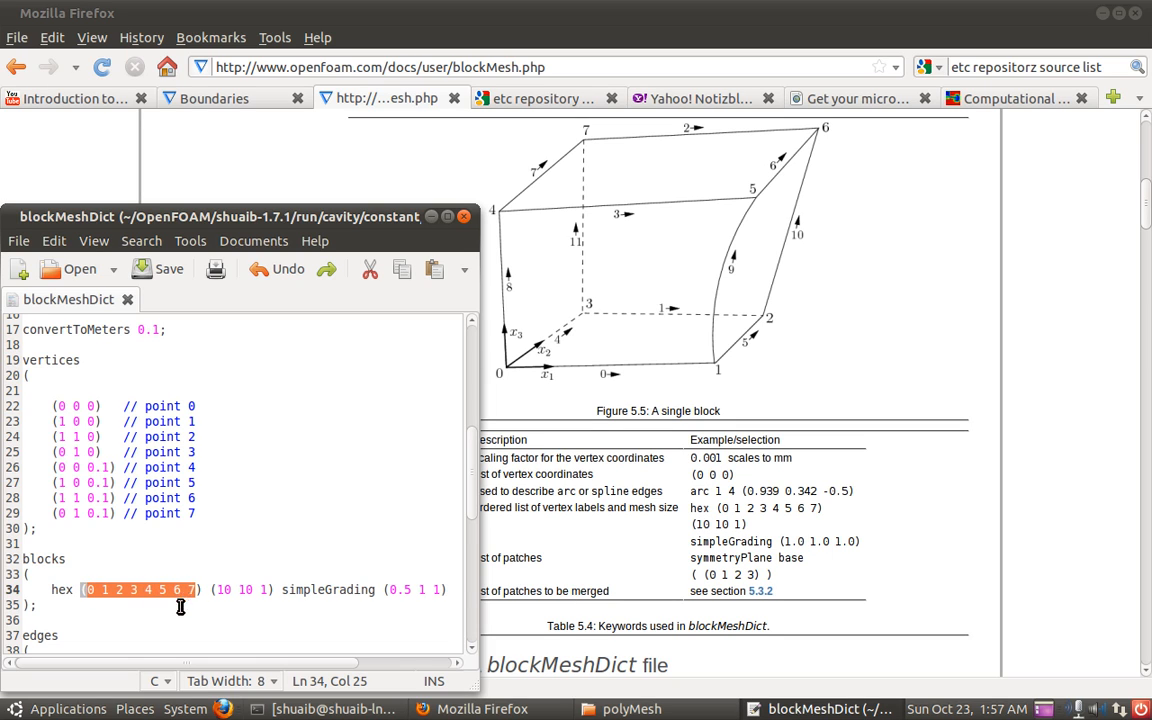
{"action": "mouse_move", "coordinate": [151, 601]}
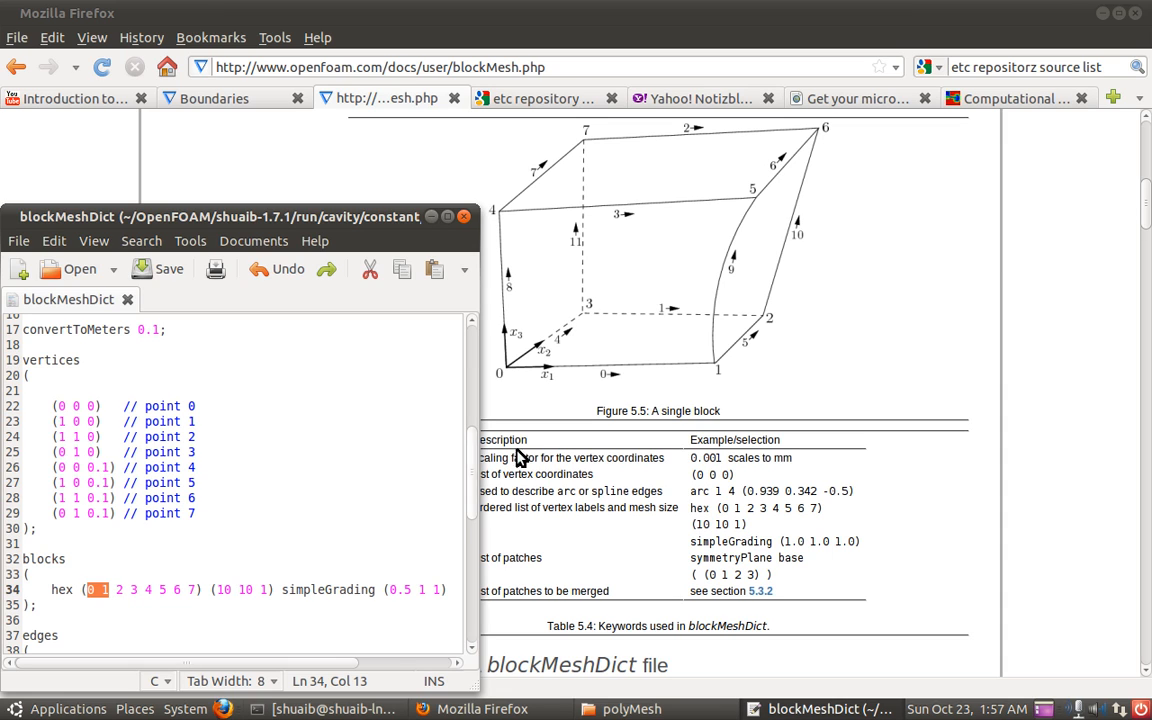
{"action": "mouse_move", "coordinate": [505, 382]}
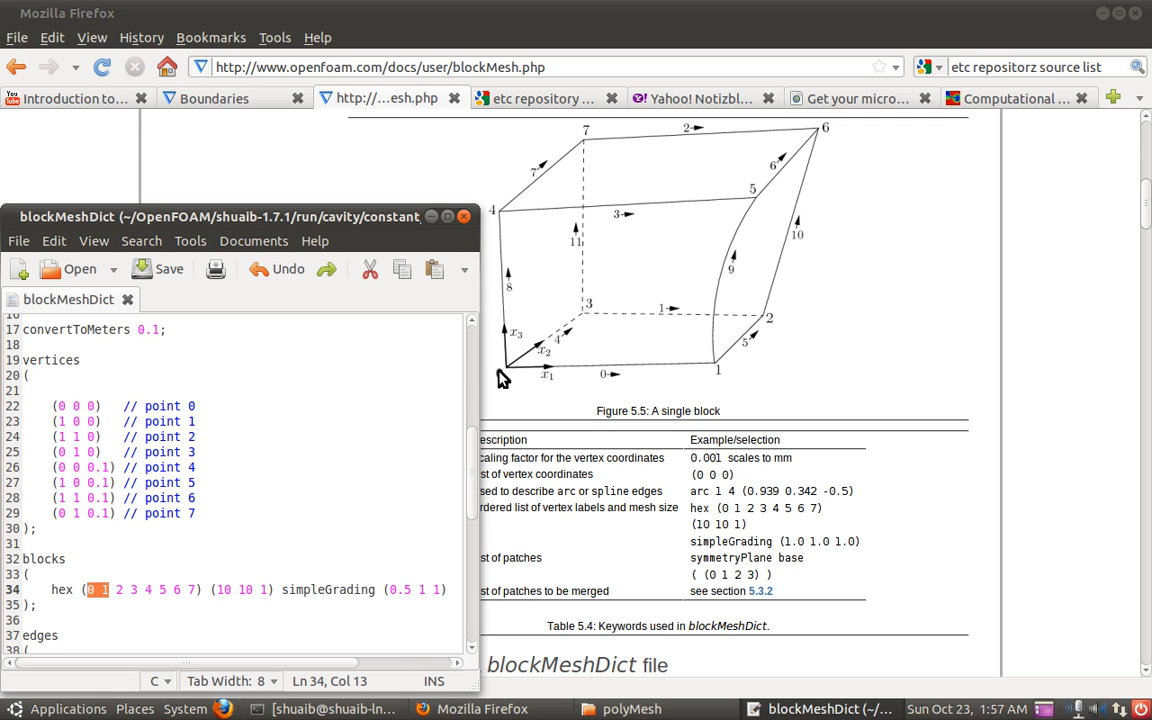
{"action": "mouse_move", "coordinate": [745, 378]}
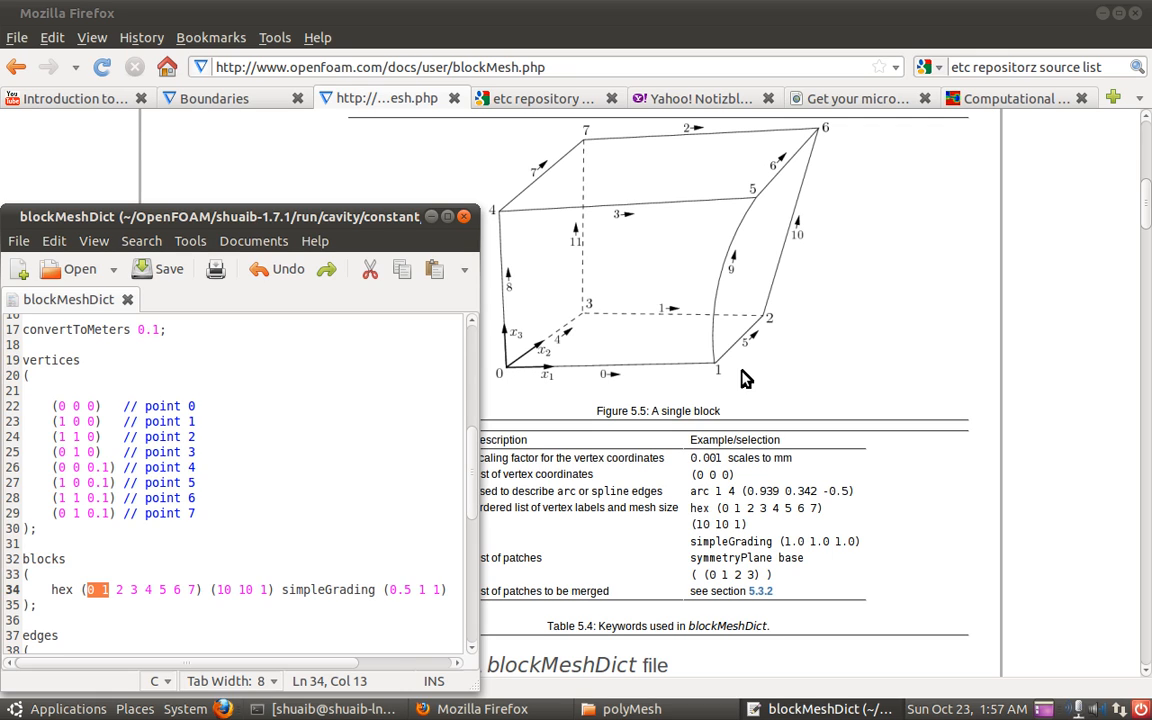
{"action": "mouse_move", "coordinate": [685, 372]}
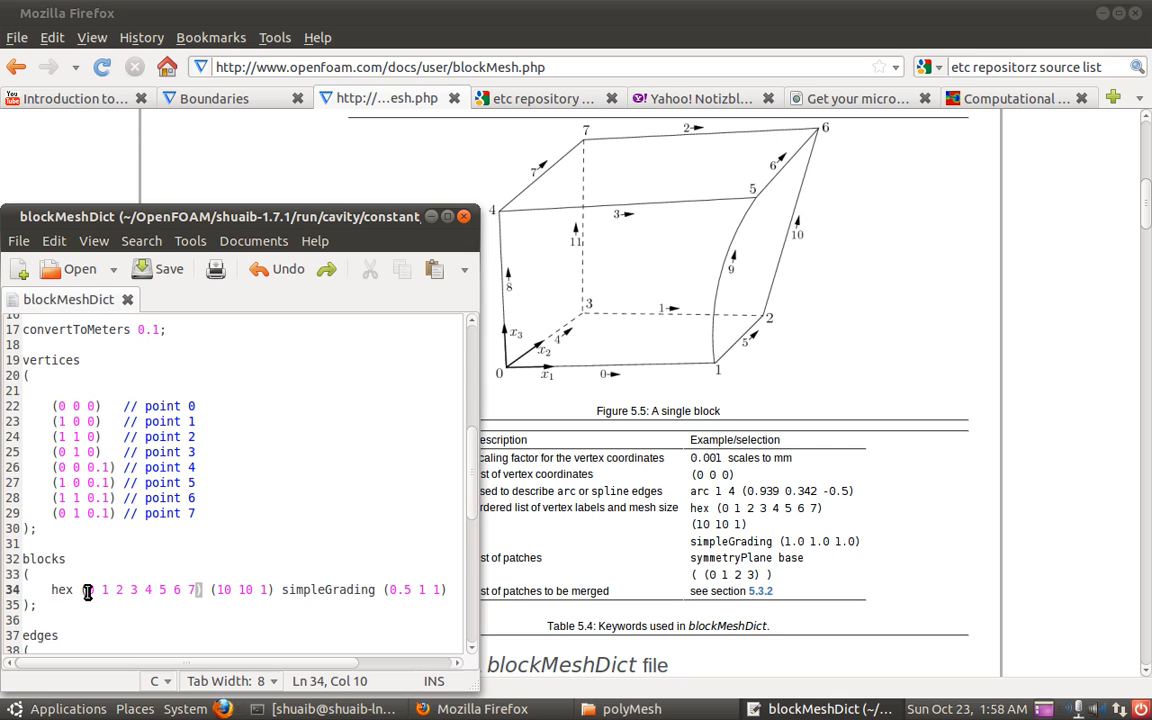
Label vertex comments //0 and //7 and begin a new 'hex (' line
{"action": "left_click_drag", "start_coordinate": [88, 589], "coordinate": [200, 589]}
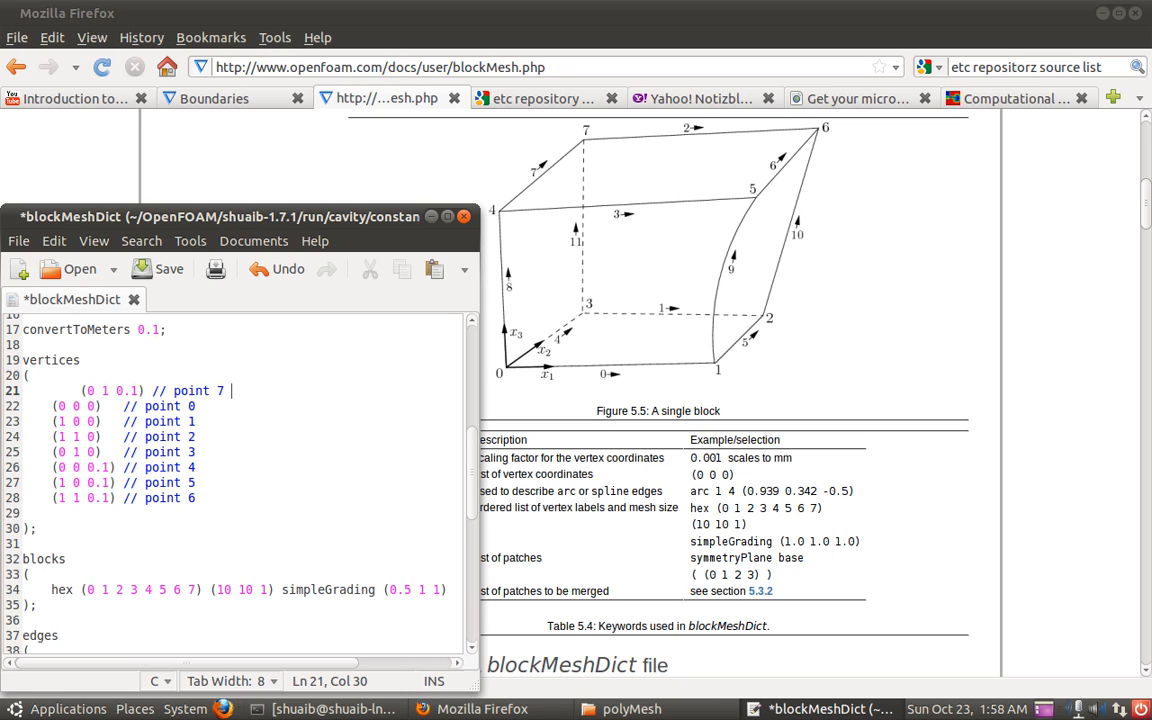
{"action": "type", "text": "//0"}
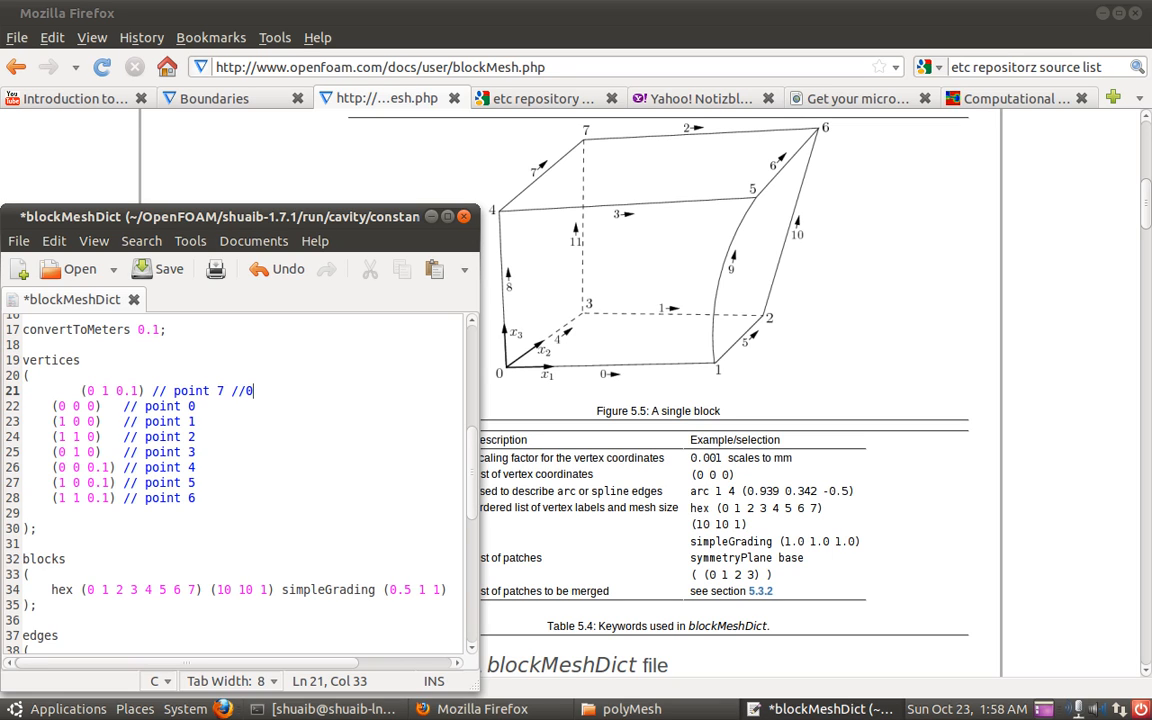
{"action": "left_click", "coordinate": [196, 482]}
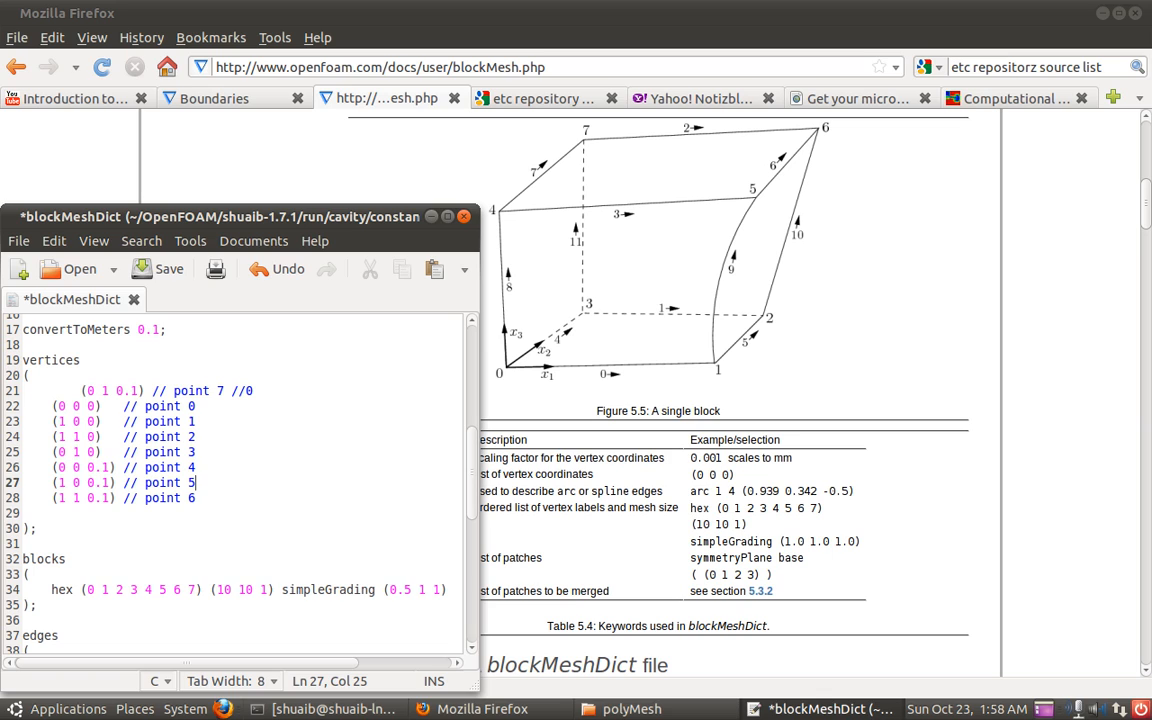
{"action": "type", "text": "//"}
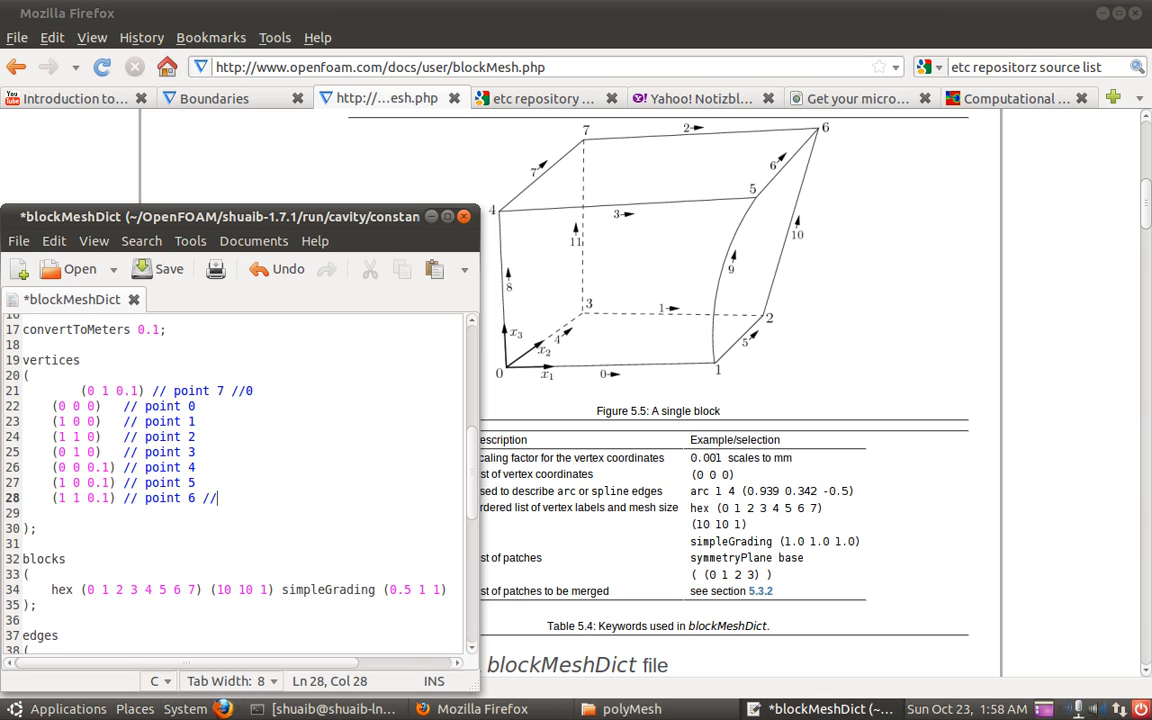
{"action": "type", "text": "7"}
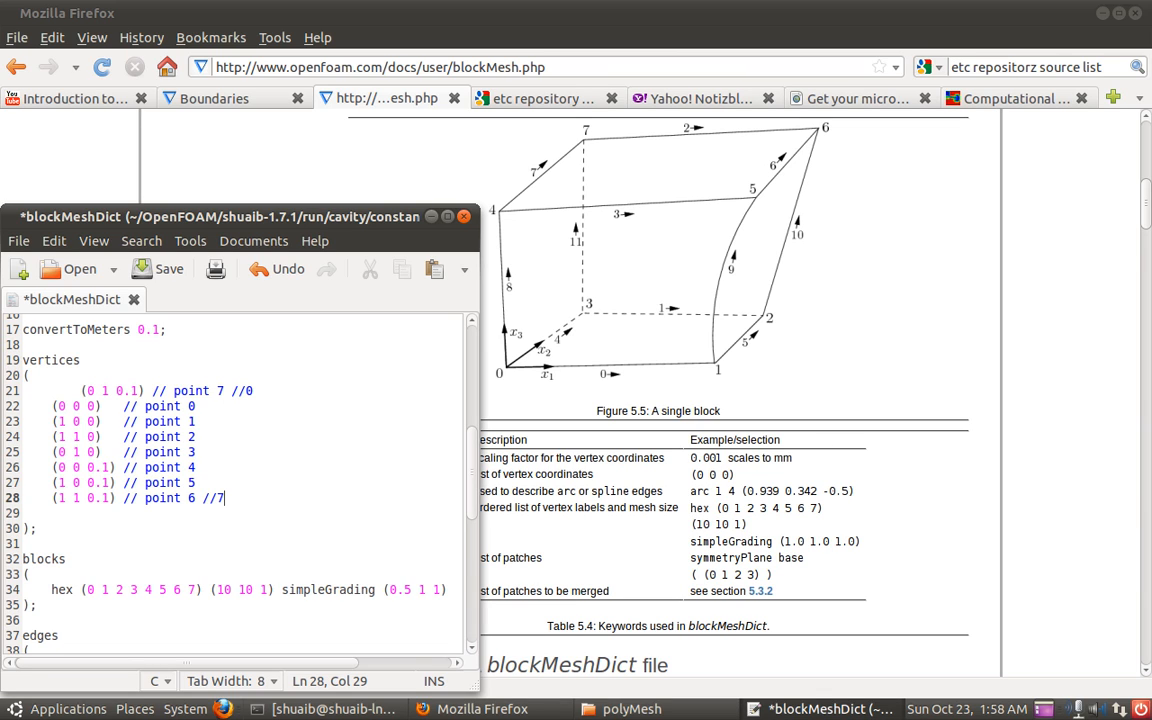
{"action": "left_click", "coordinate": [192, 634]}
{"action": "type", "text": "//   "}
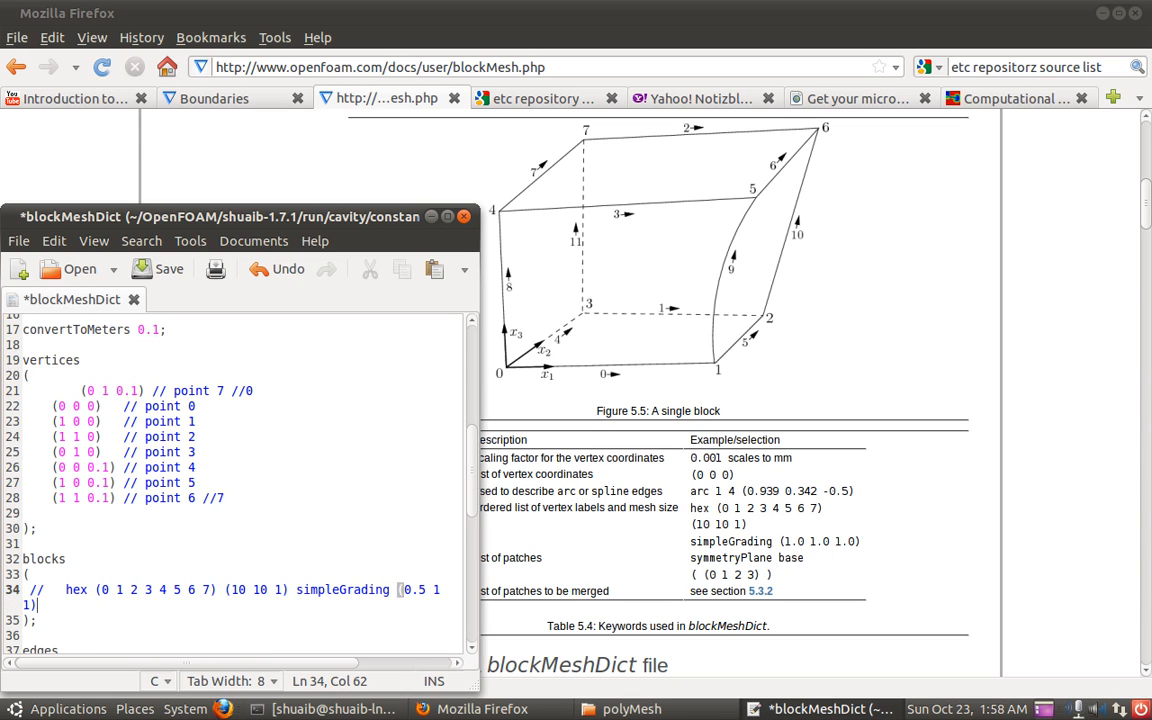
{"action": "type", "text": "hex"}
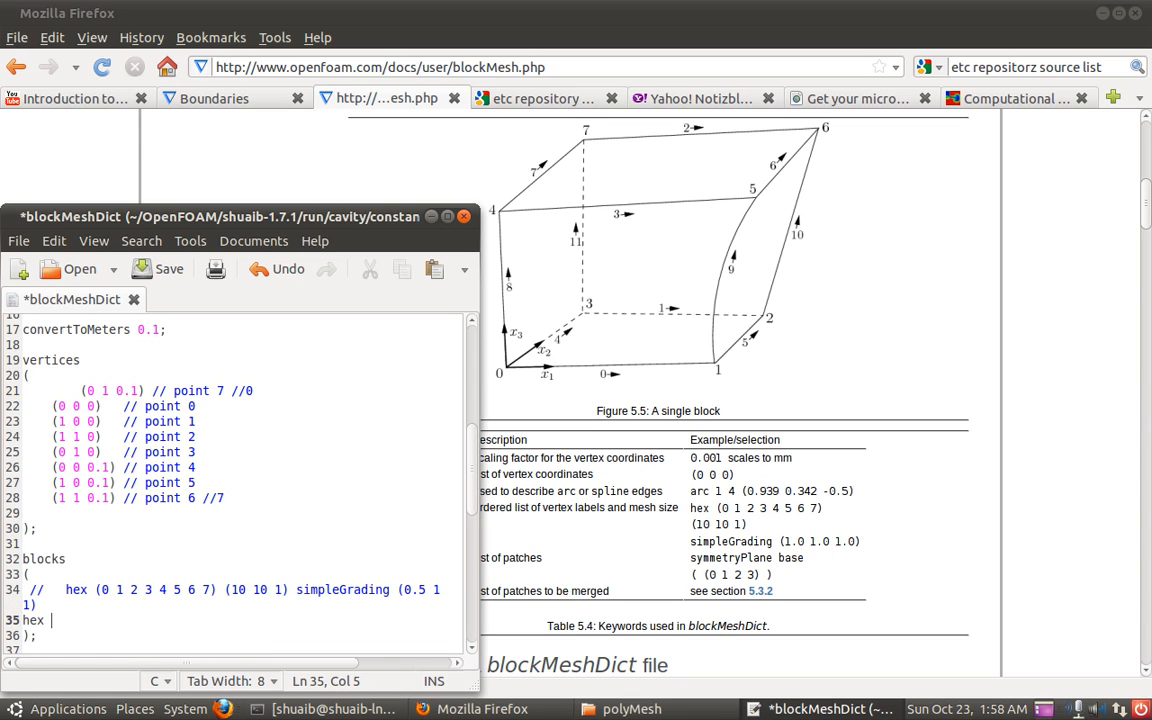
{"action": "type", "text": "("}
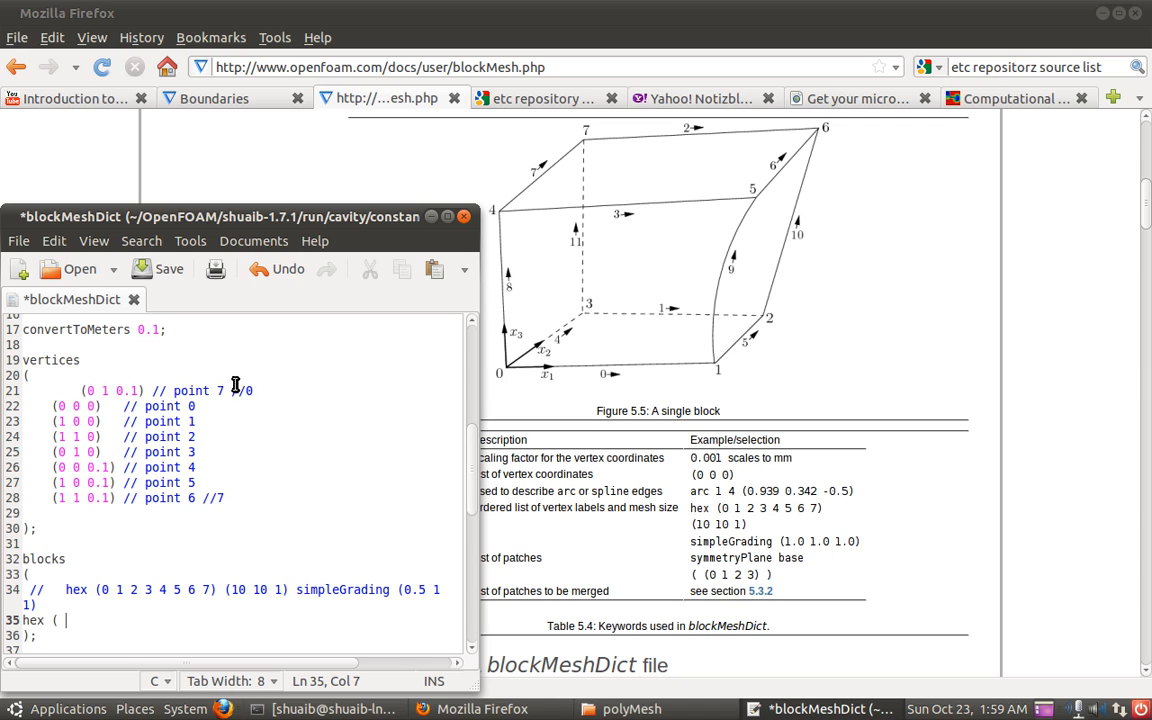
{"action": "mouse_move", "coordinate": [43, 408]}
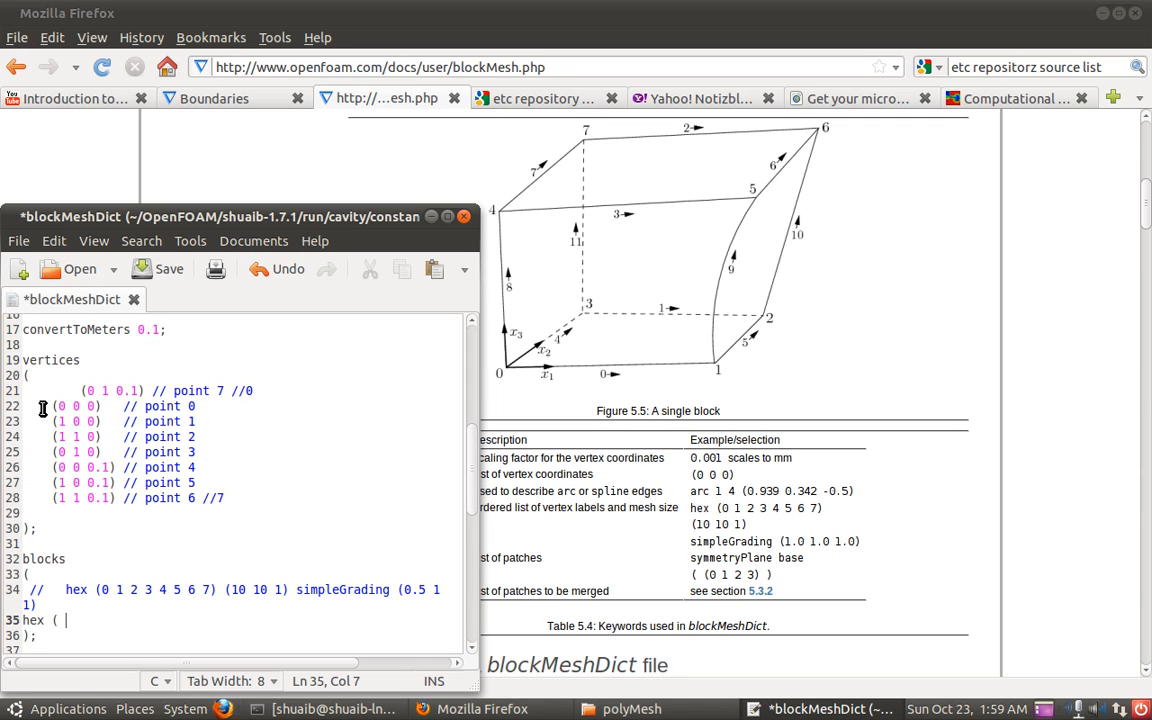
Add the //1 and //3 vertex comments and enter vertices 1–4 in the hex list
{"action": "left_click", "coordinate": [218, 406]}
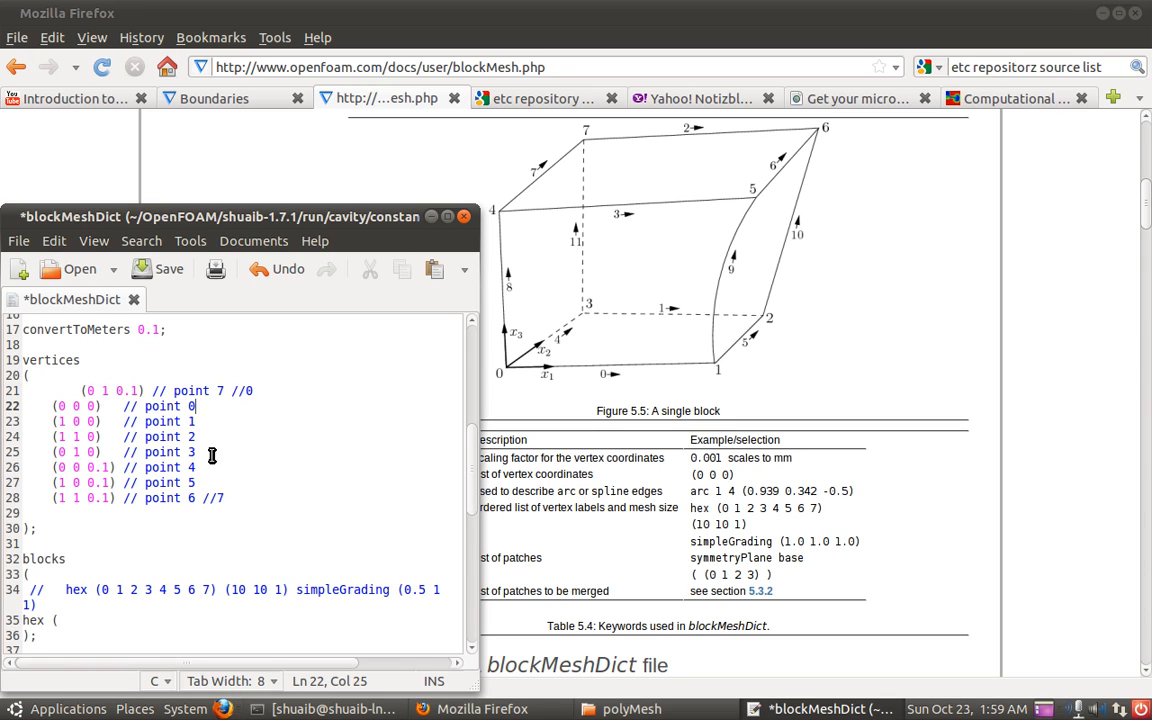
{"action": "type", "text": "//1"}
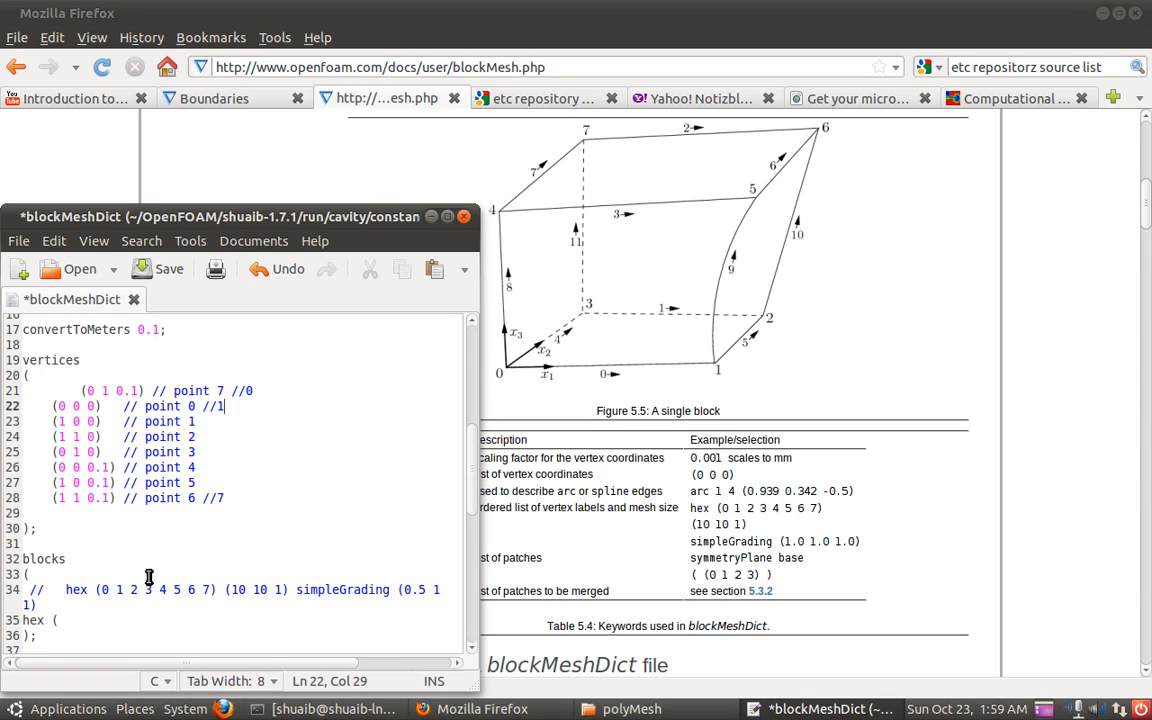
{"action": "type", "text": "1"}
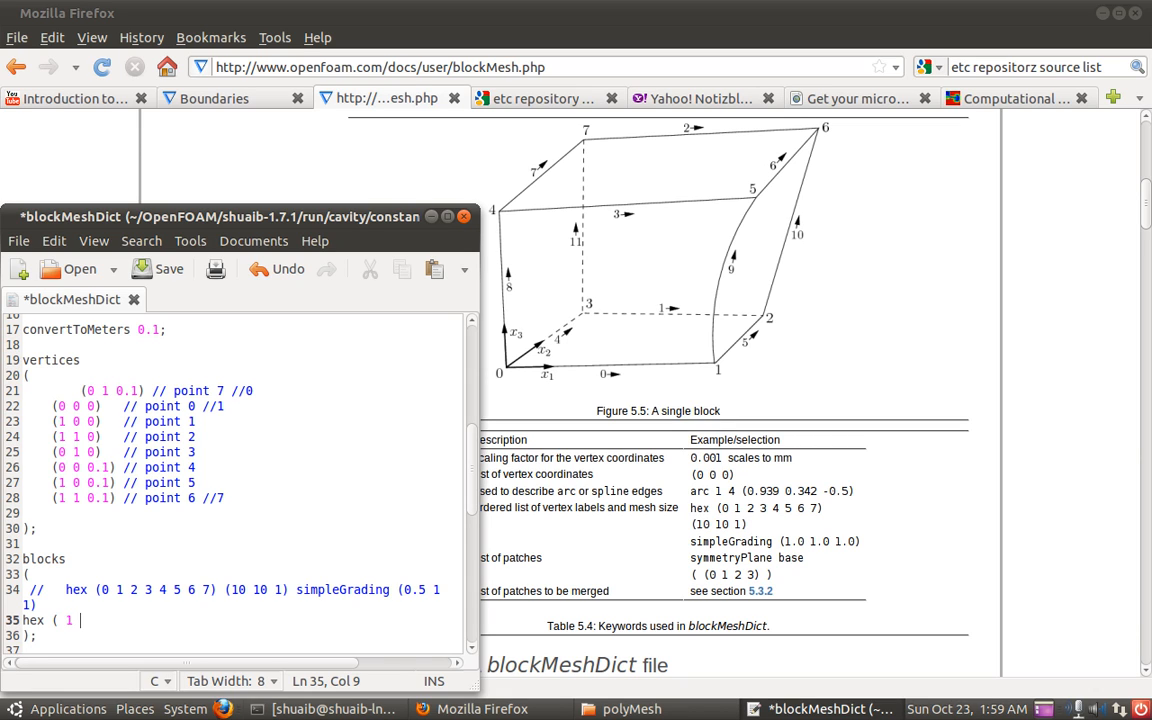
{"action": "mouse_move", "coordinate": [527, 388]}
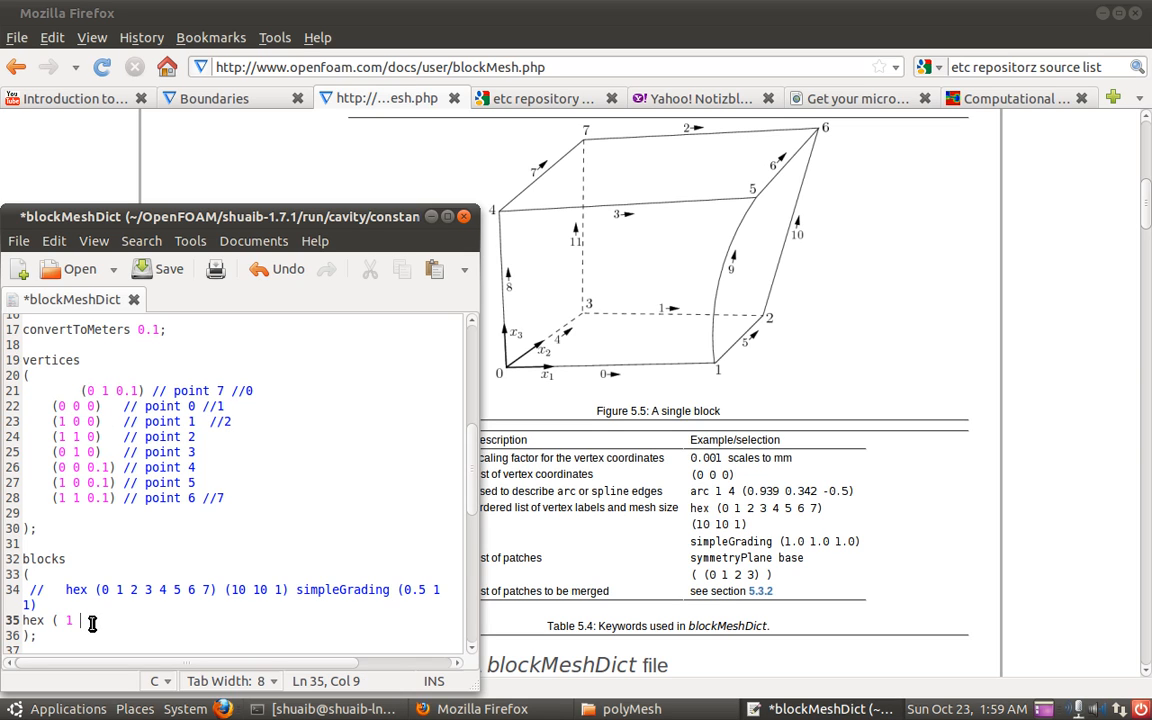
{"action": "type", "text": "2"}
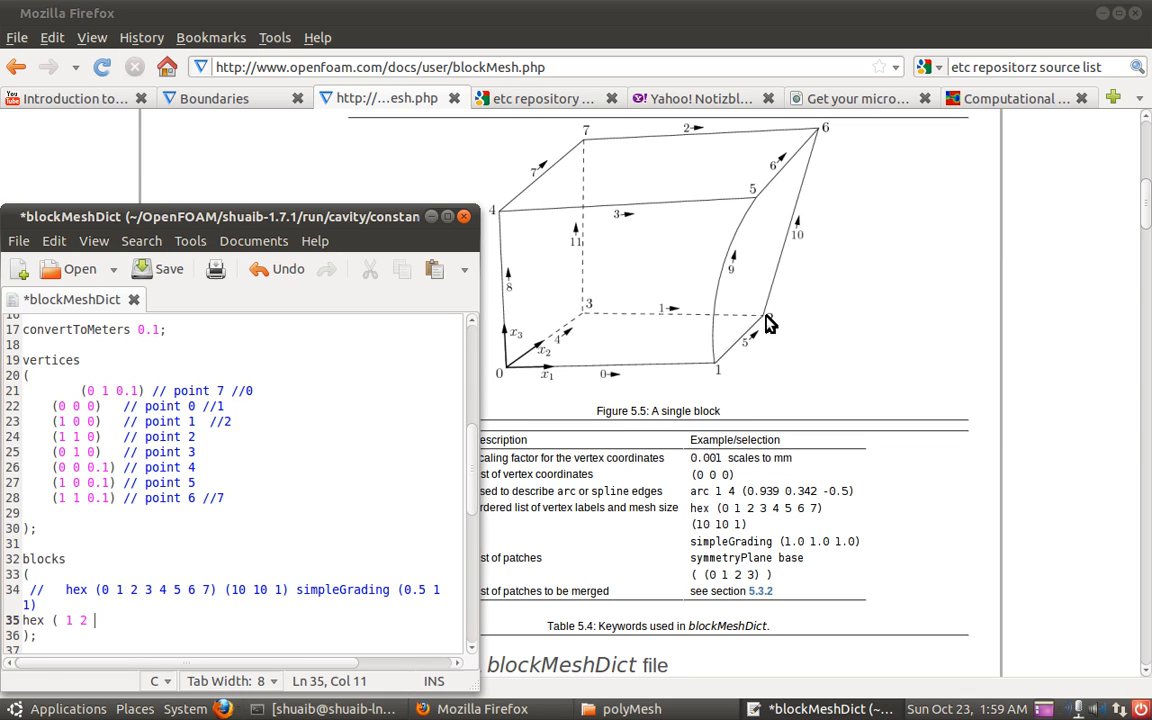
{"action": "mouse_move", "coordinate": [773, 318]}
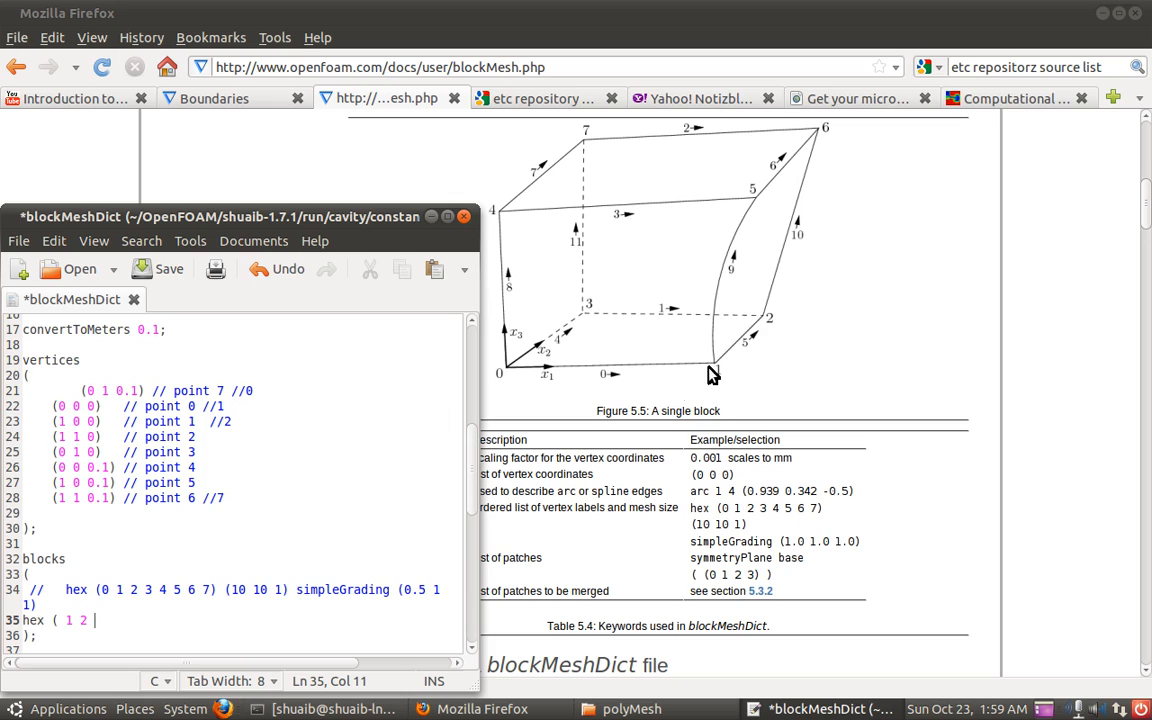
{"action": "mouse_move", "coordinate": [700, 388]}
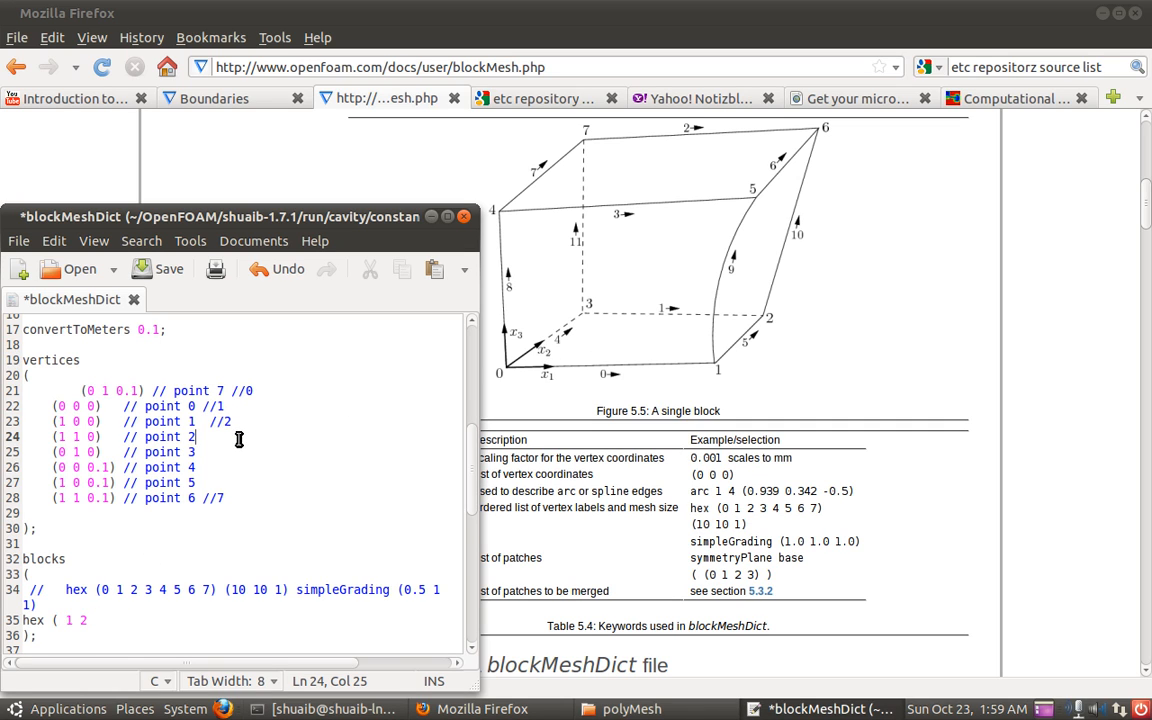
{"action": "type", "text": "//3"}
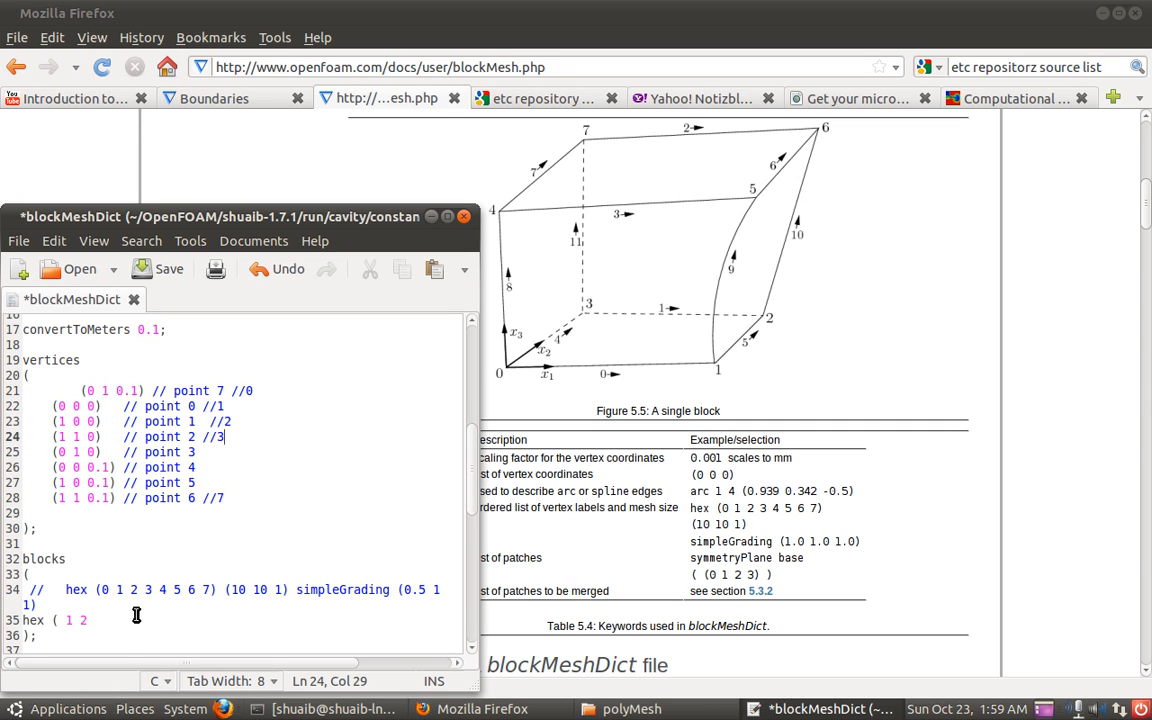
{"action": "type", "text": "3"}
{"action": "left_click", "coordinate": [242, 452]}
{"action": "type", "text": " //"}
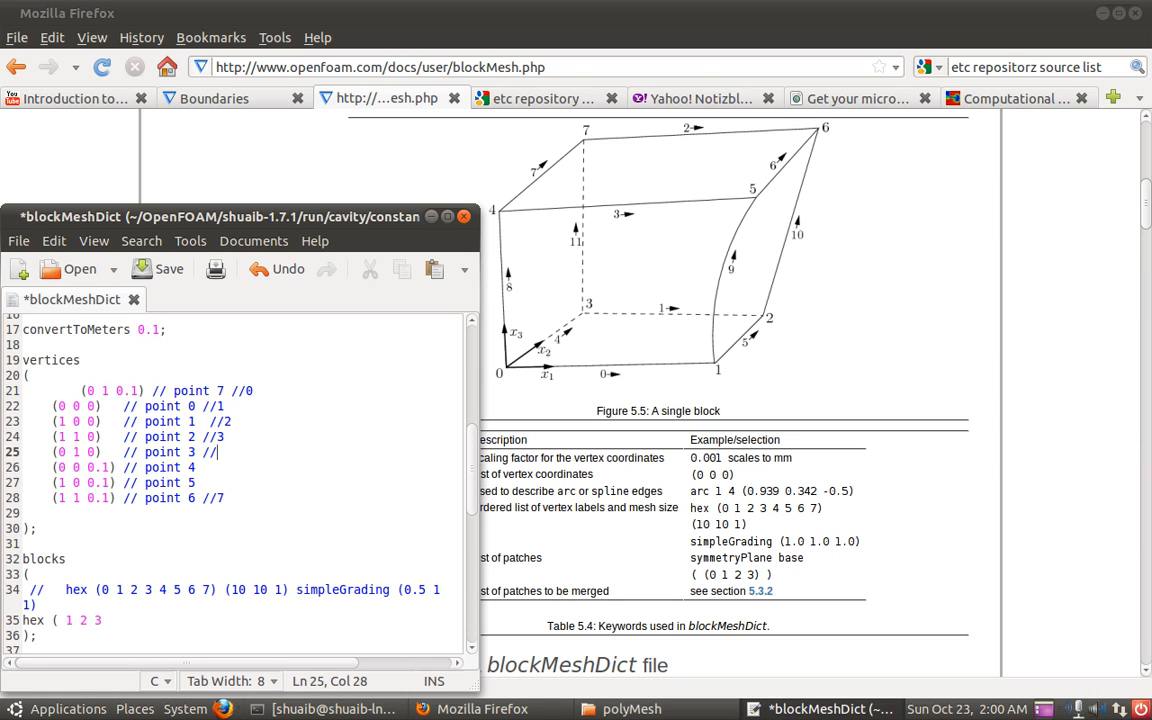
{"action": "type", "text": "4"}
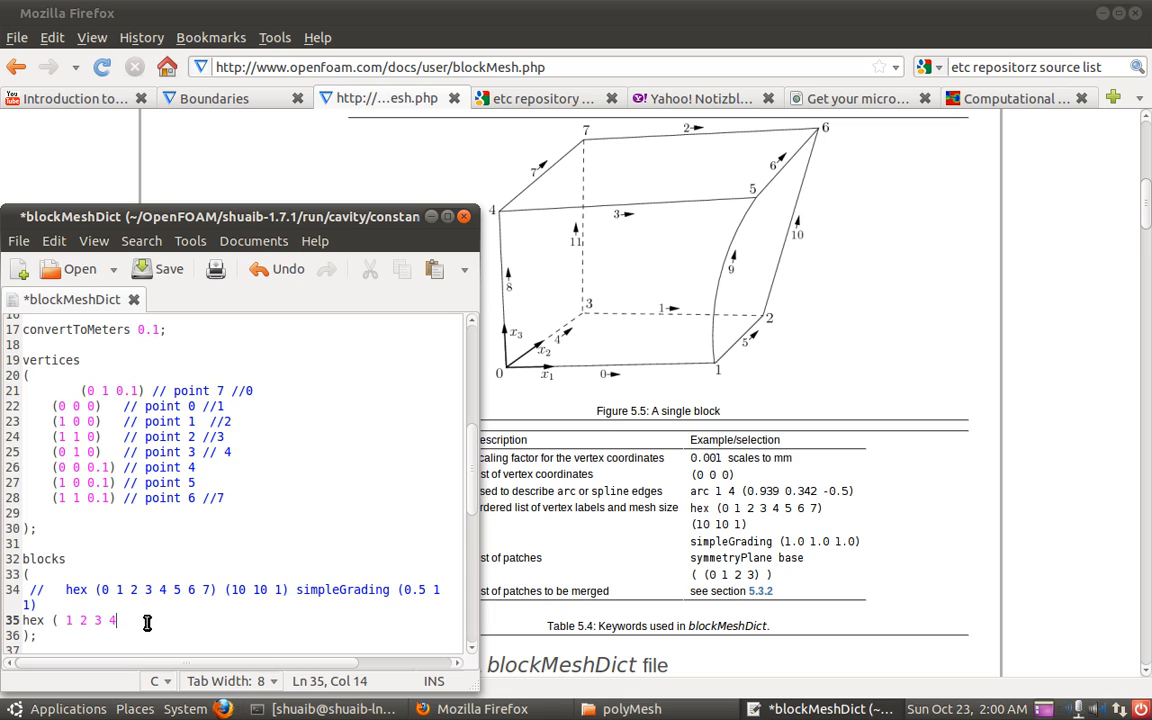
{"action": "type", "text": "\" \""}
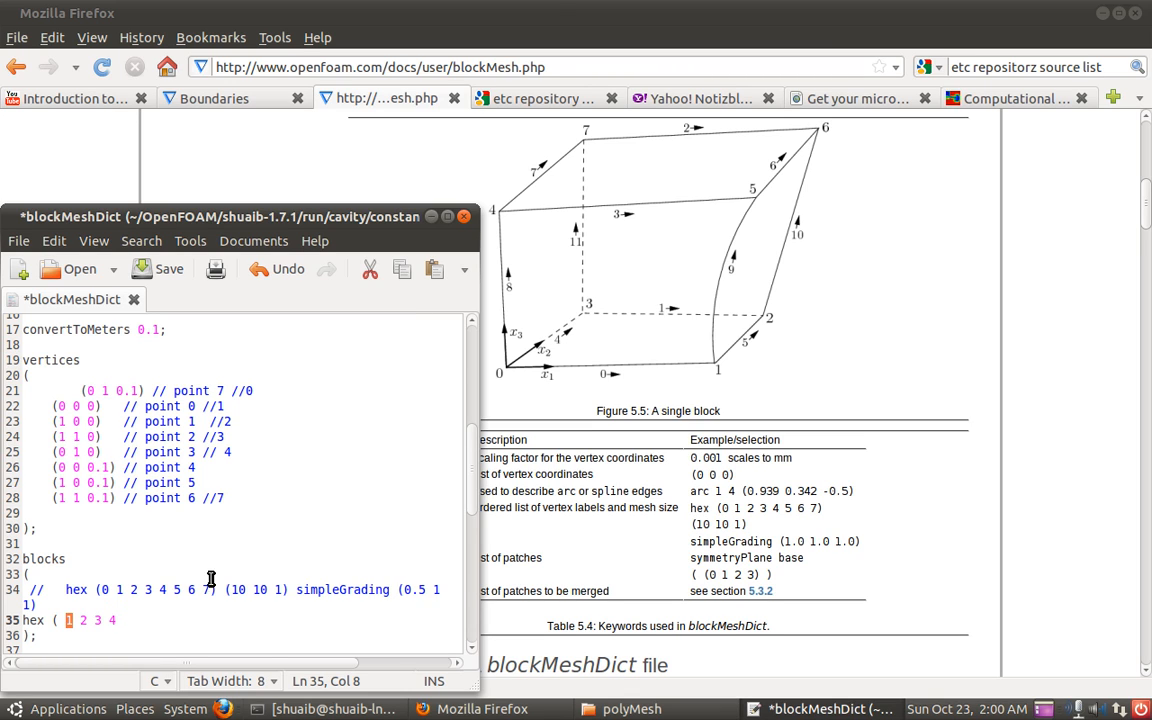
{"action": "mouse_move", "coordinate": [336, 458]}
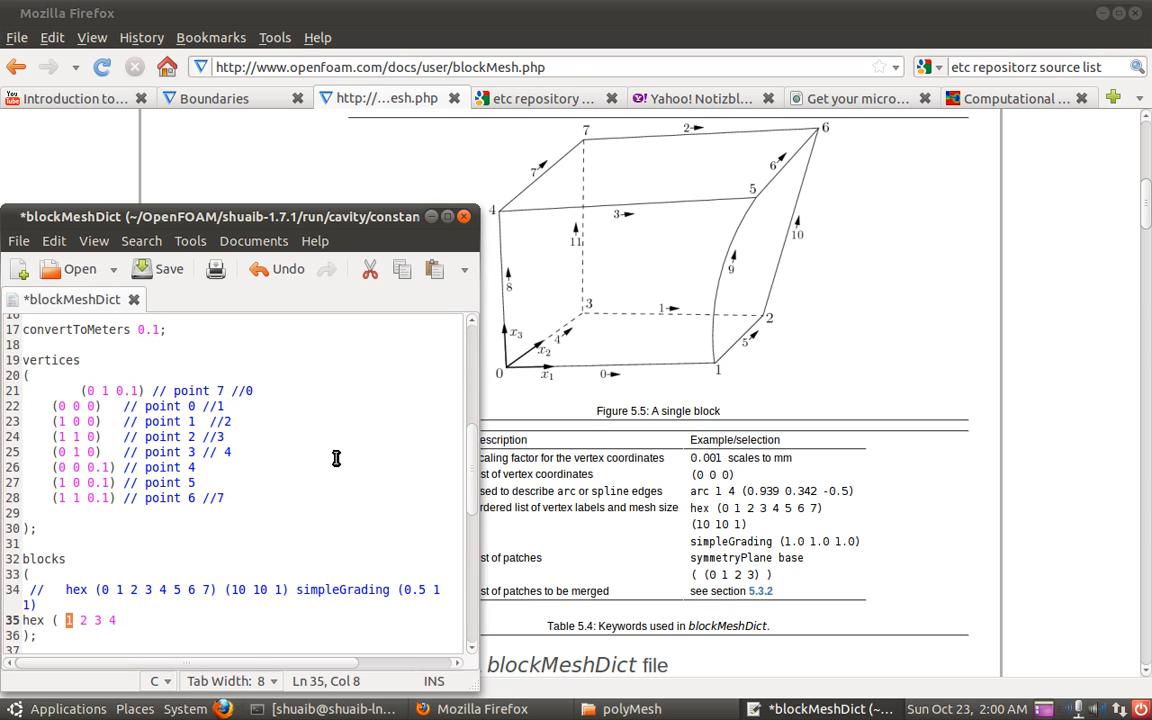
{"action": "mouse_move", "coordinate": [78, 549]}
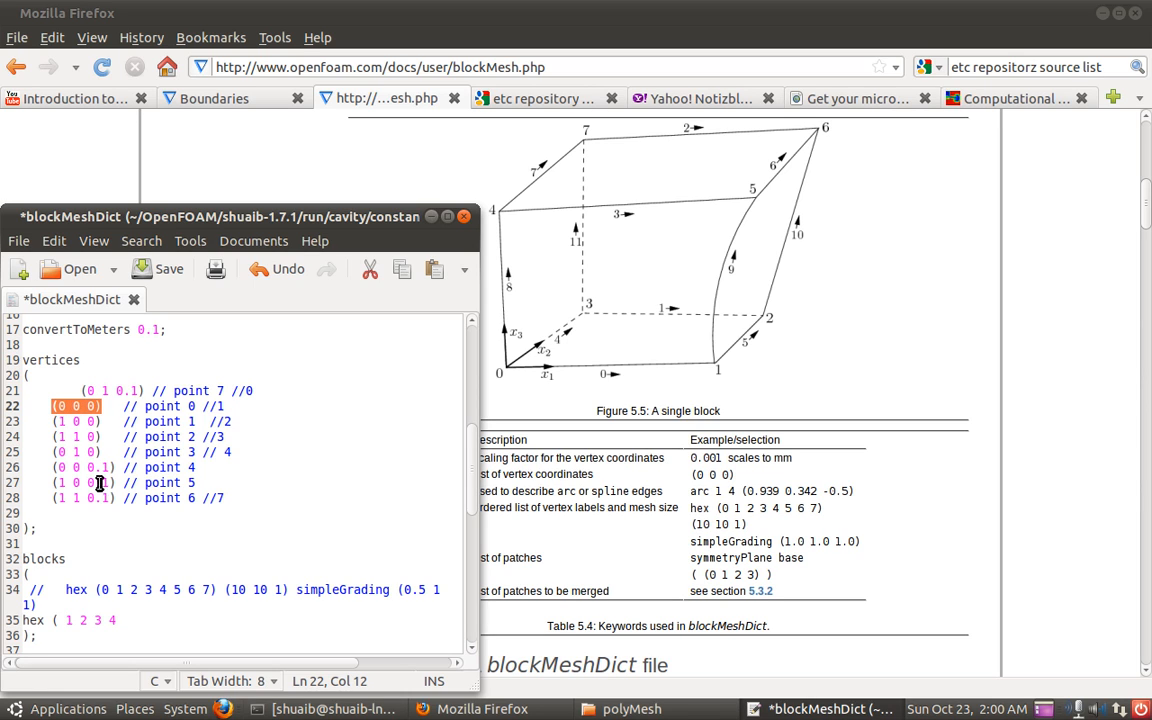
{"action": "mouse_move", "coordinate": [109, 489]}
{"action": "type", "text": " //5"}
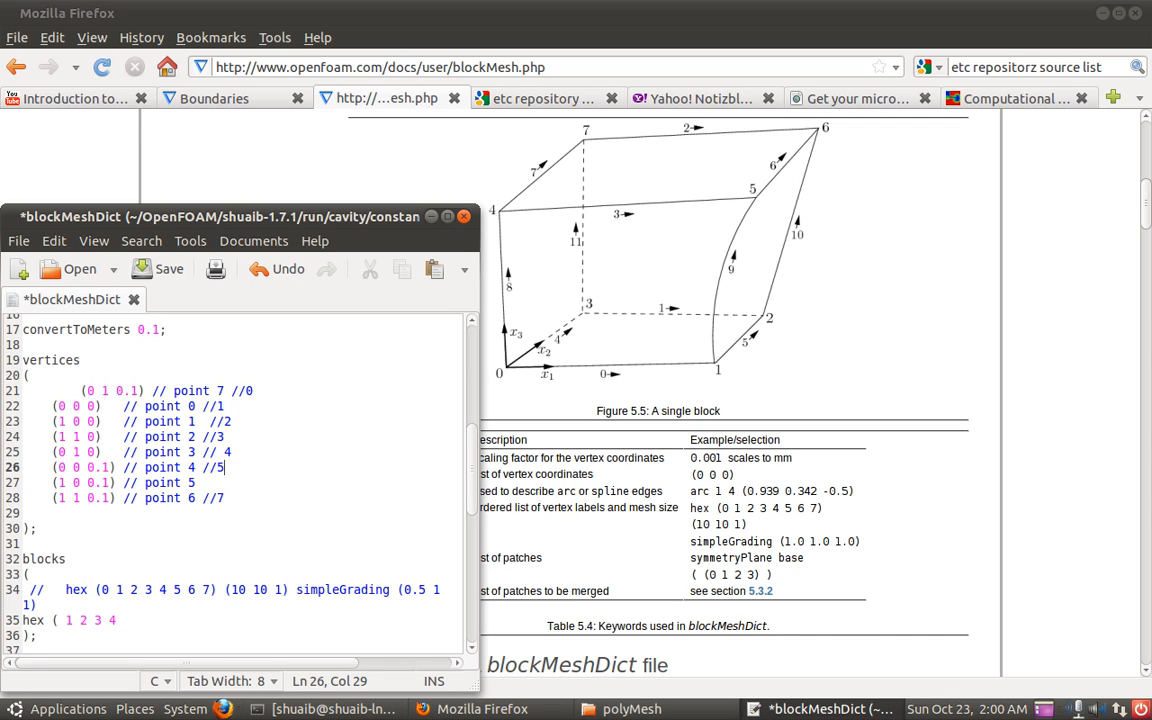
Continue the hex vertex list with vertices 5, 6 and 7
{"action": "left_click", "coordinate": [122, 620]}
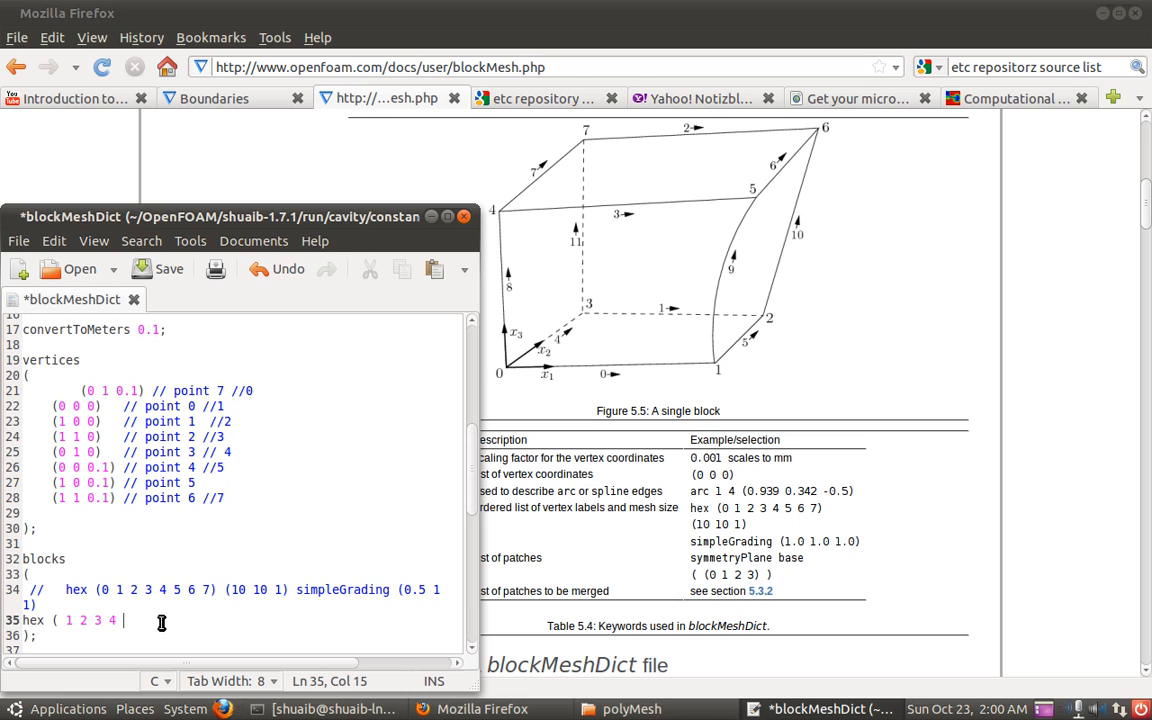
{"action": "type", "text": "5"}
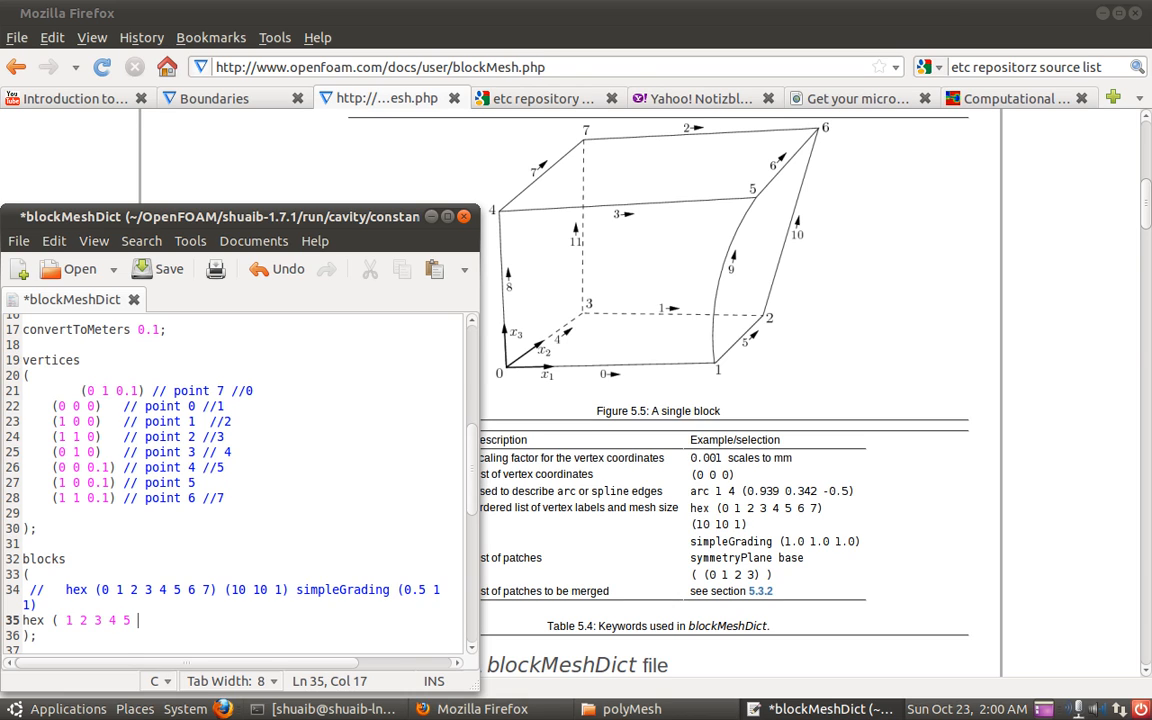
{"action": "type", "text": "6"}
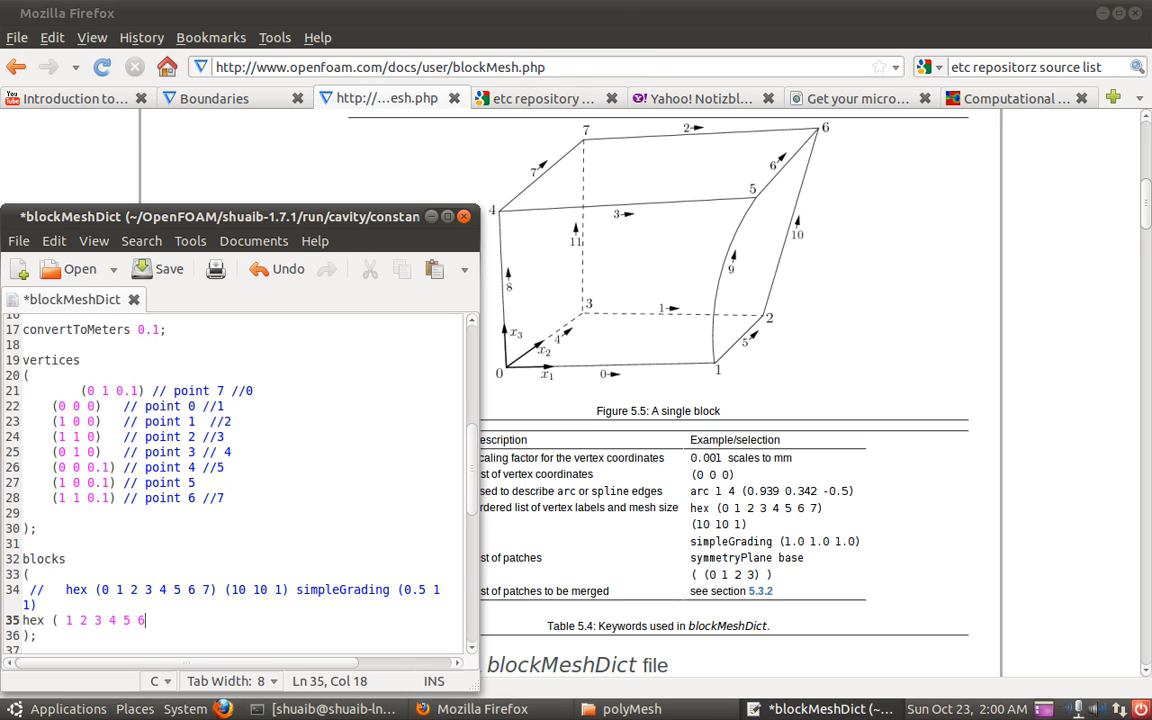
{"action": "type", "text": "7"}
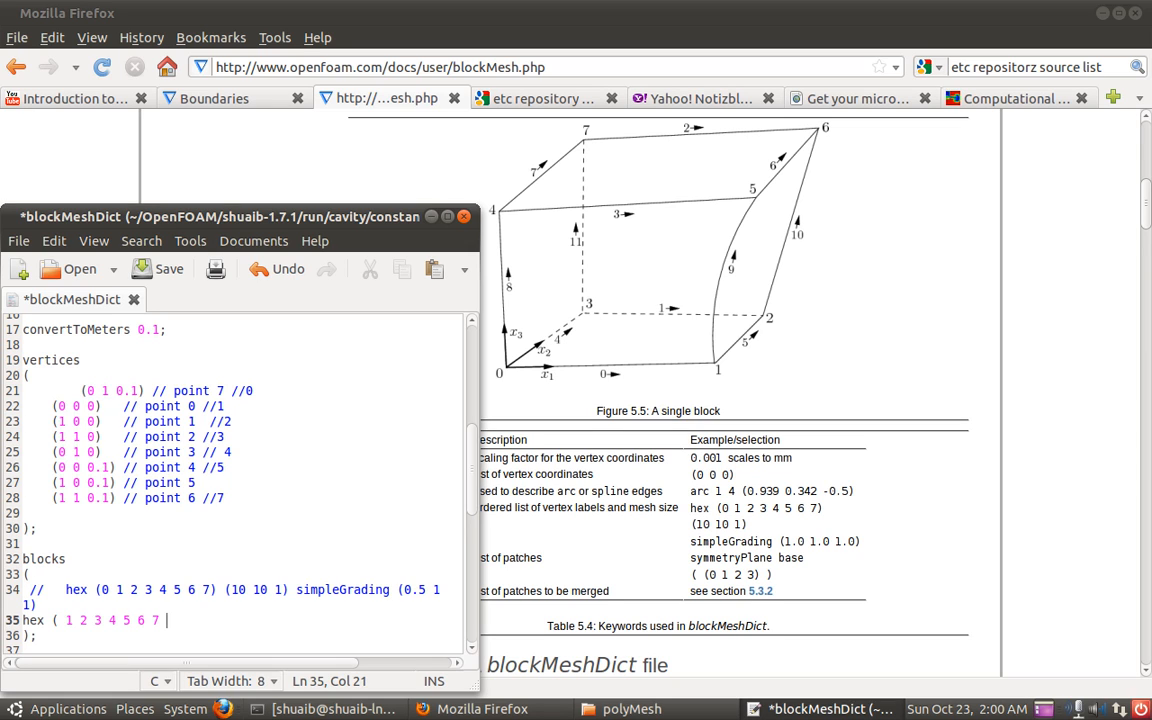
{"action": "left_click", "coordinate": [251, 390]}
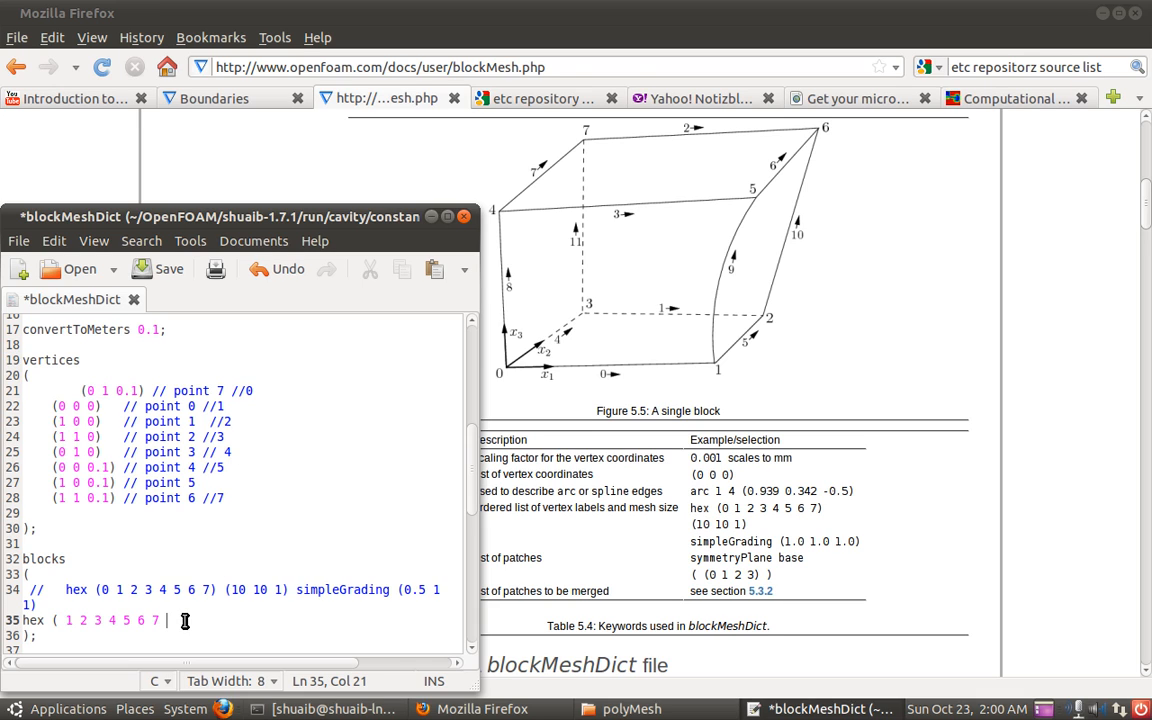
Enter vertex 0 in the hex vertex list
{"action": "type", "text": "0"}
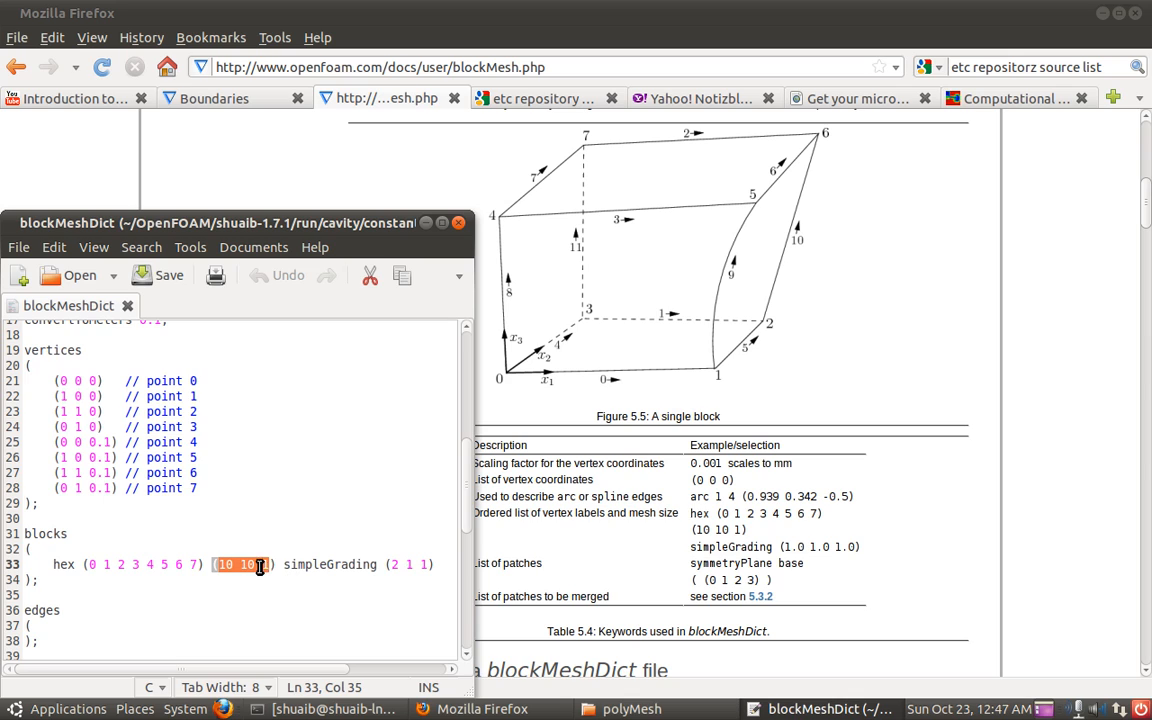
{"action": "mouse_move", "coordinate": [57, 388]}
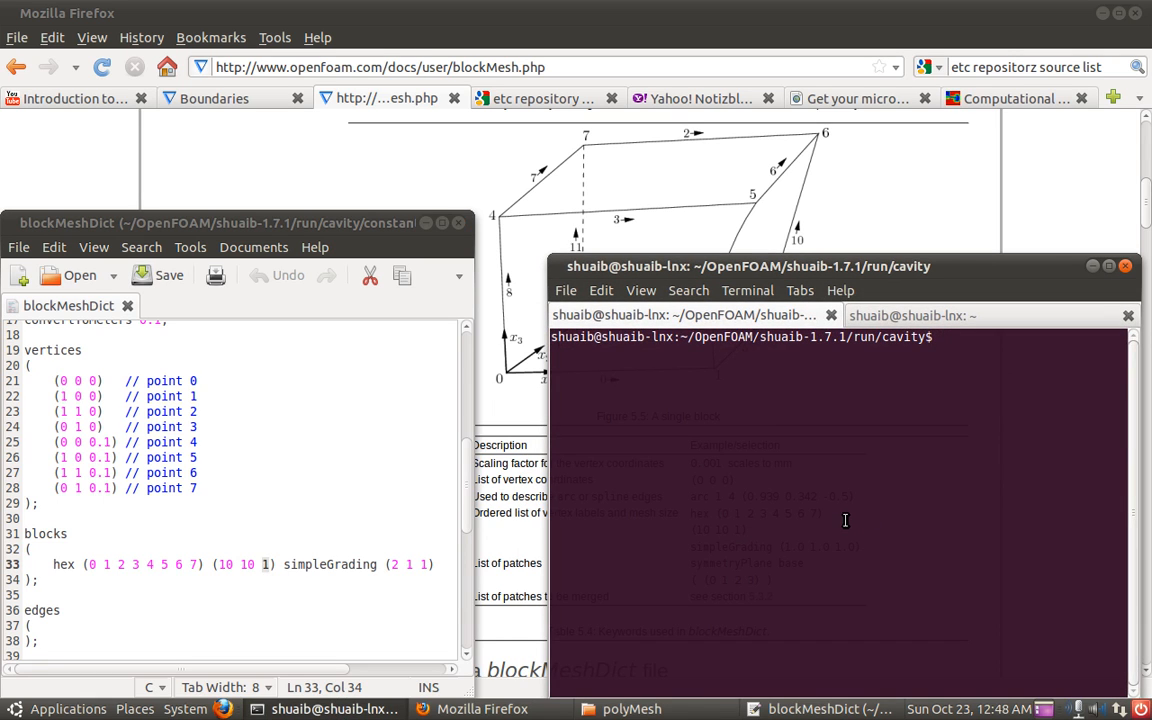
Run blockMesh in the cavity case and launch paraFoam
{"action": "type", "text": "b"}
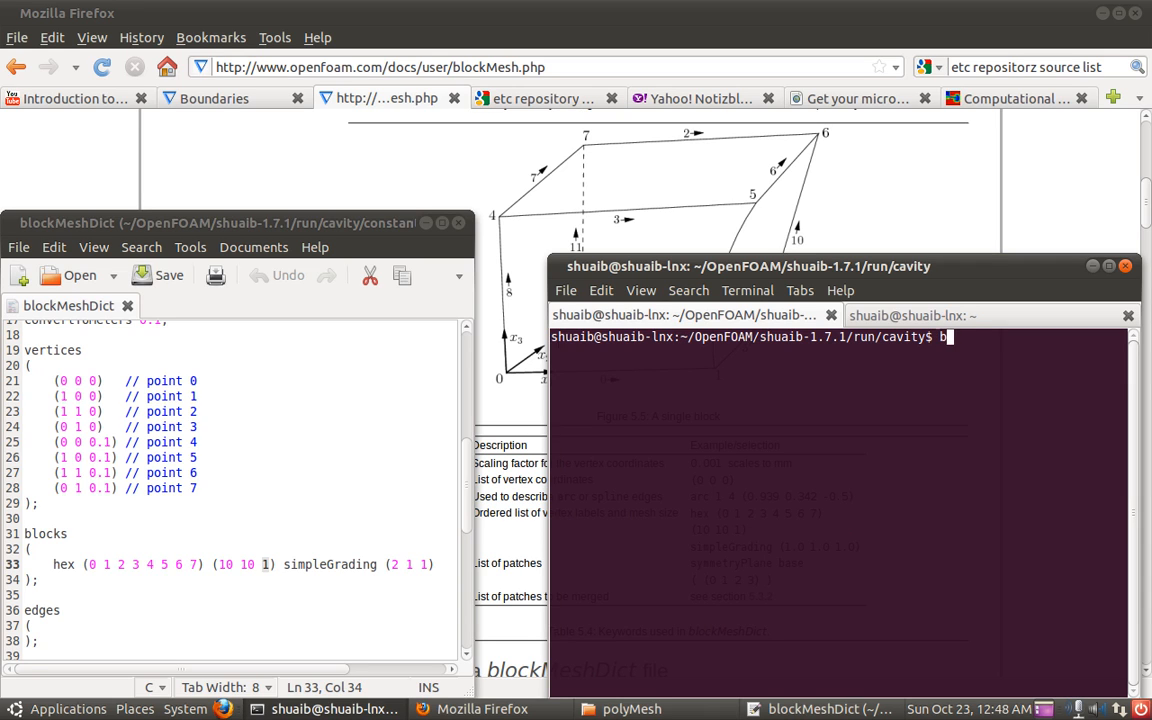
{"action": "type", "text": "lockM"}
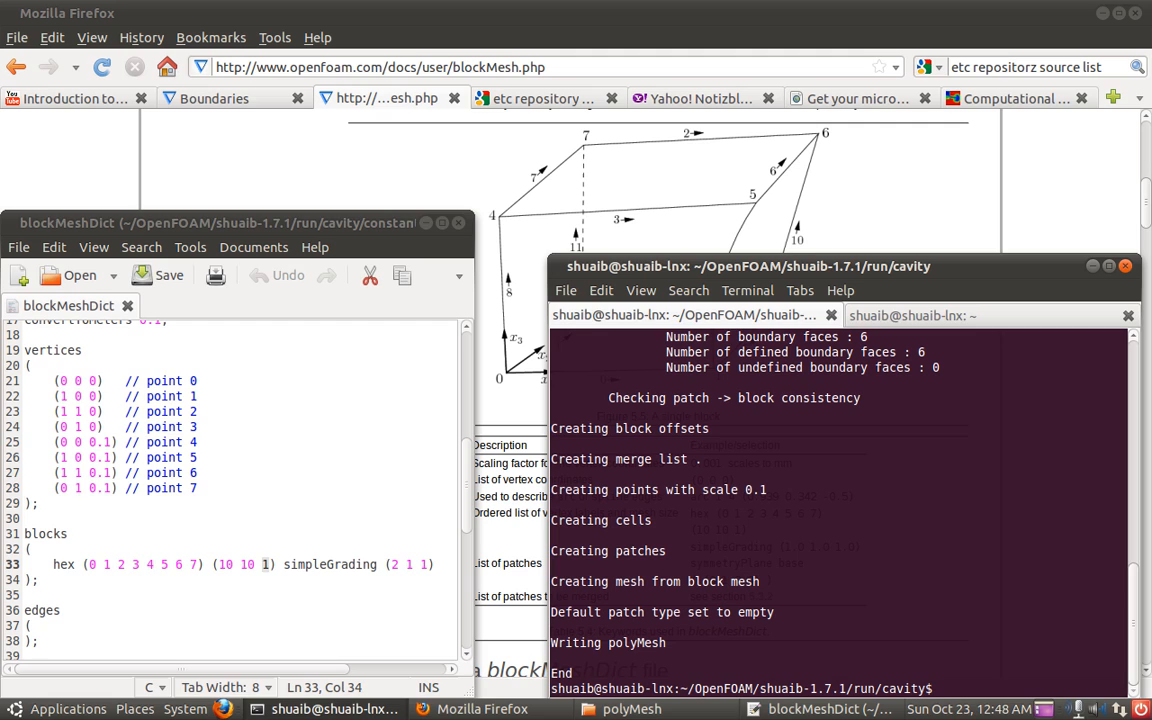
{"action": "type", "text": "paraFoam"}
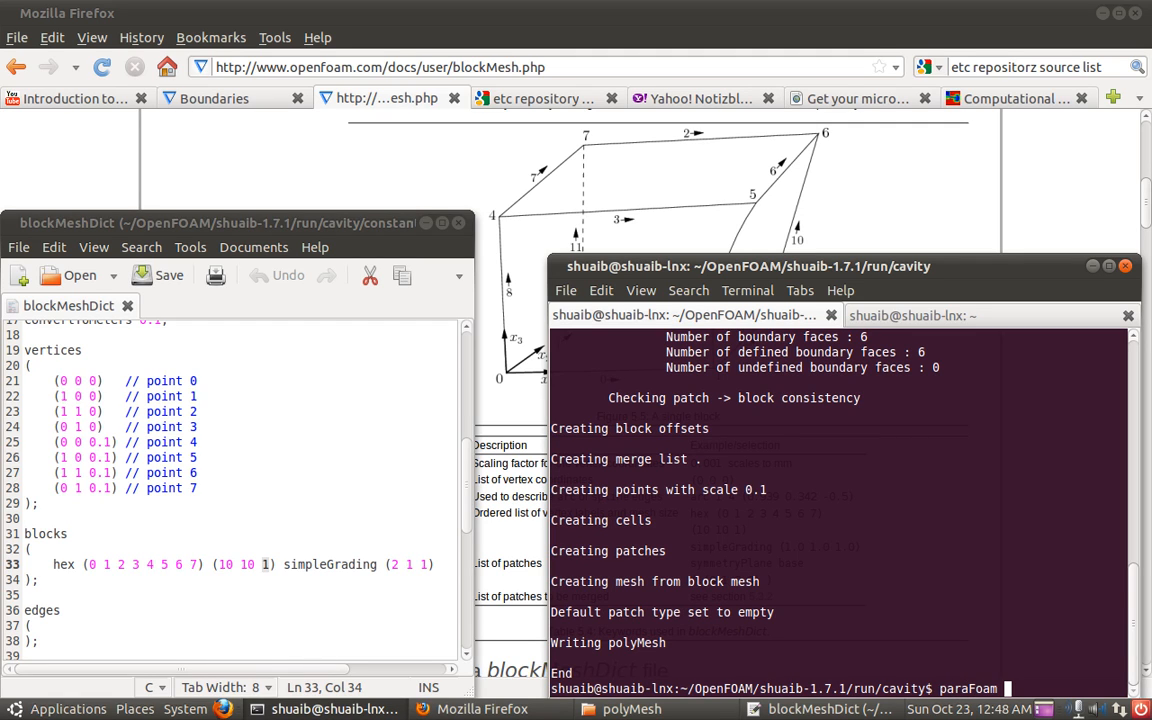
{"action": "key", "text": "Return"}
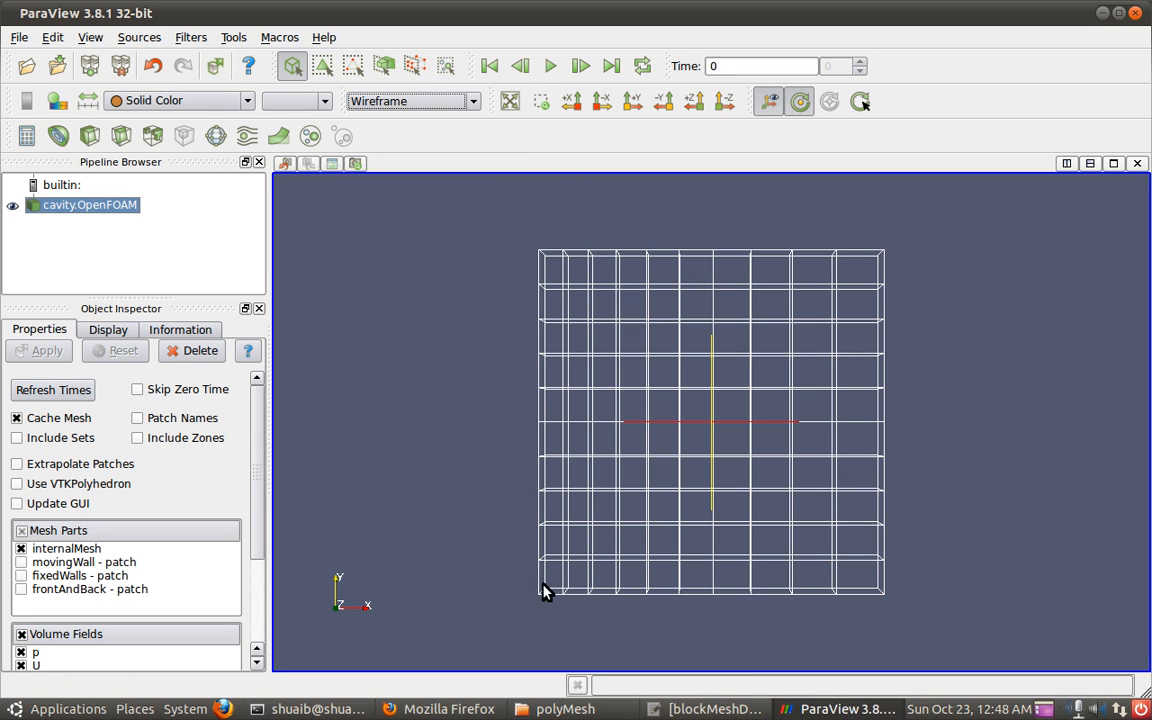
{"action": "mouse_move", "coordinate": [557, 583]}
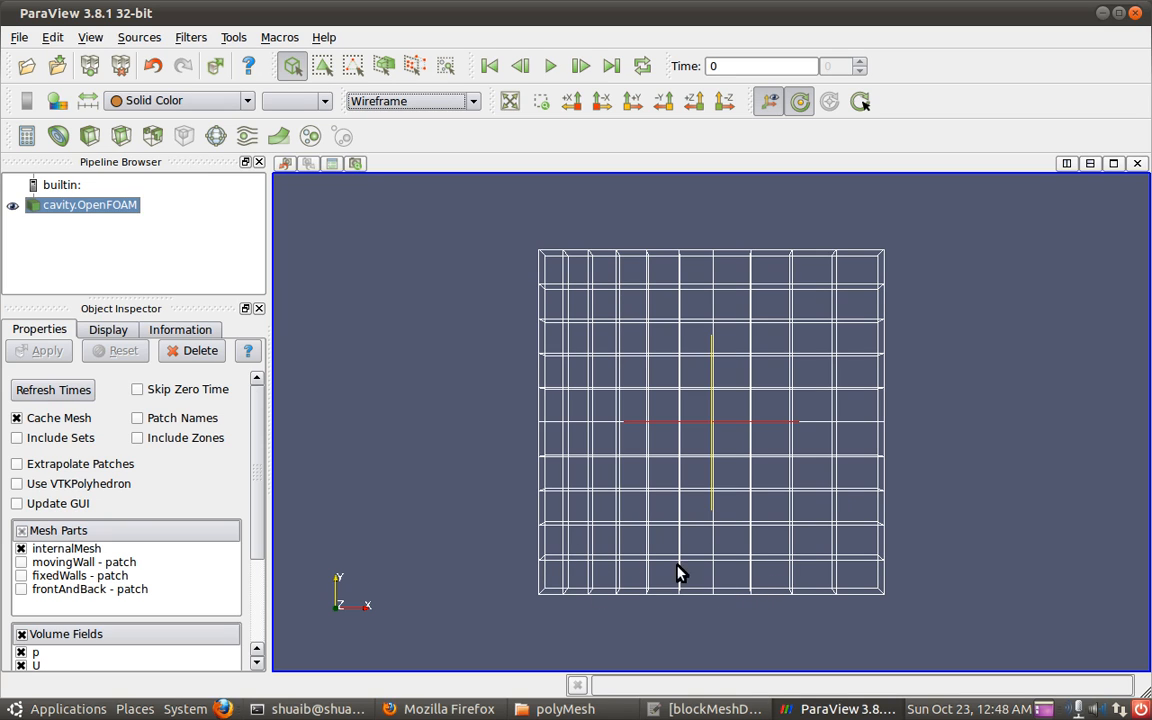
{"action": "mouse_move", "coordinate": [558, 591]}
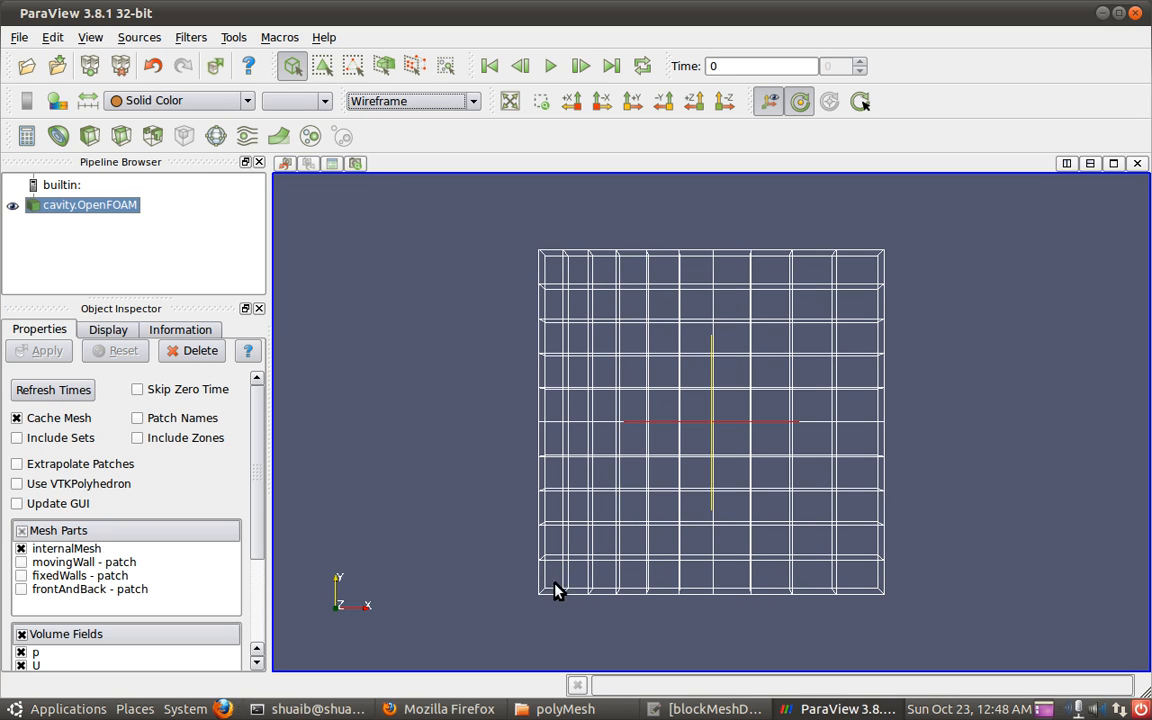
{"action": "mouse_move", "coordinate": [850, 588]}
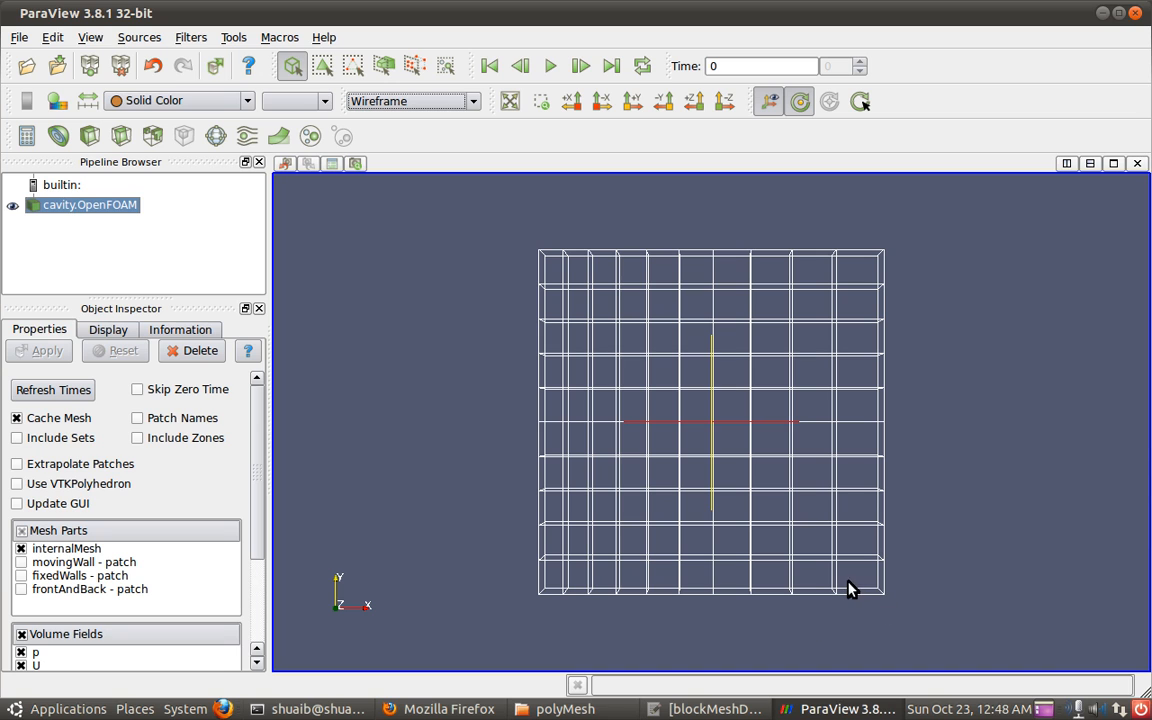
{"action": "mouse_move", "coordinate": [863, 660]}
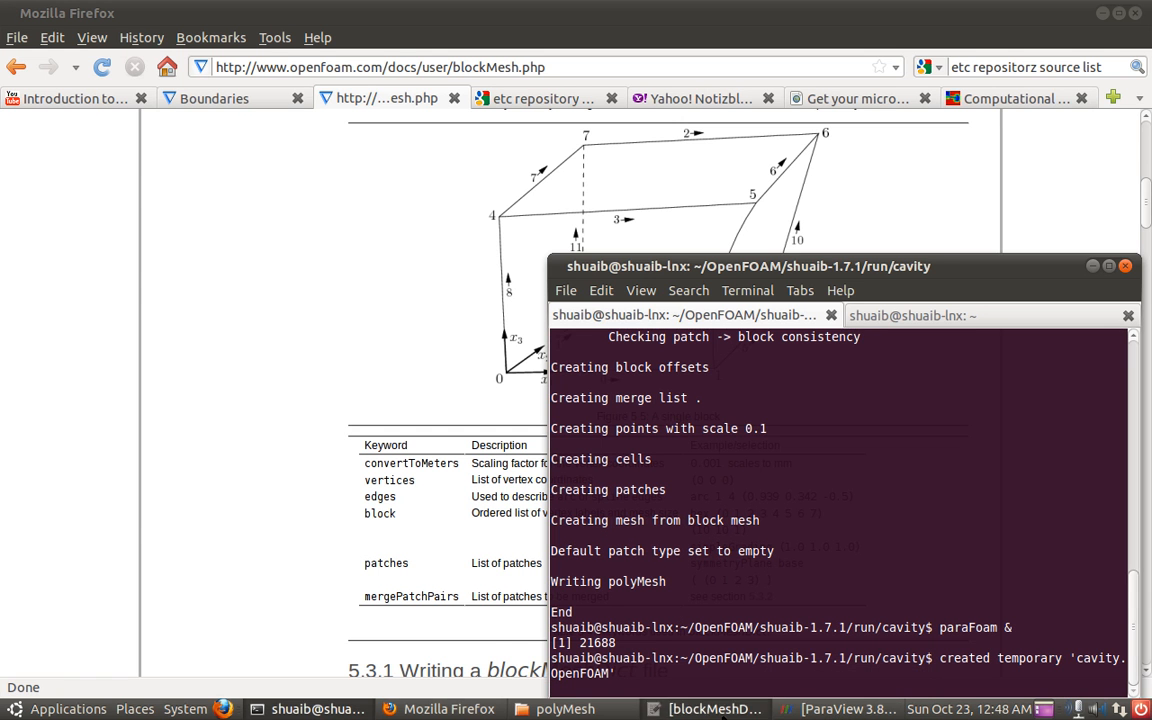
Read the simpleGrading expansion-ratio documentation, then raise the ParaView mesh view
{"action": "left_click", "coordinate": [710, 708]}
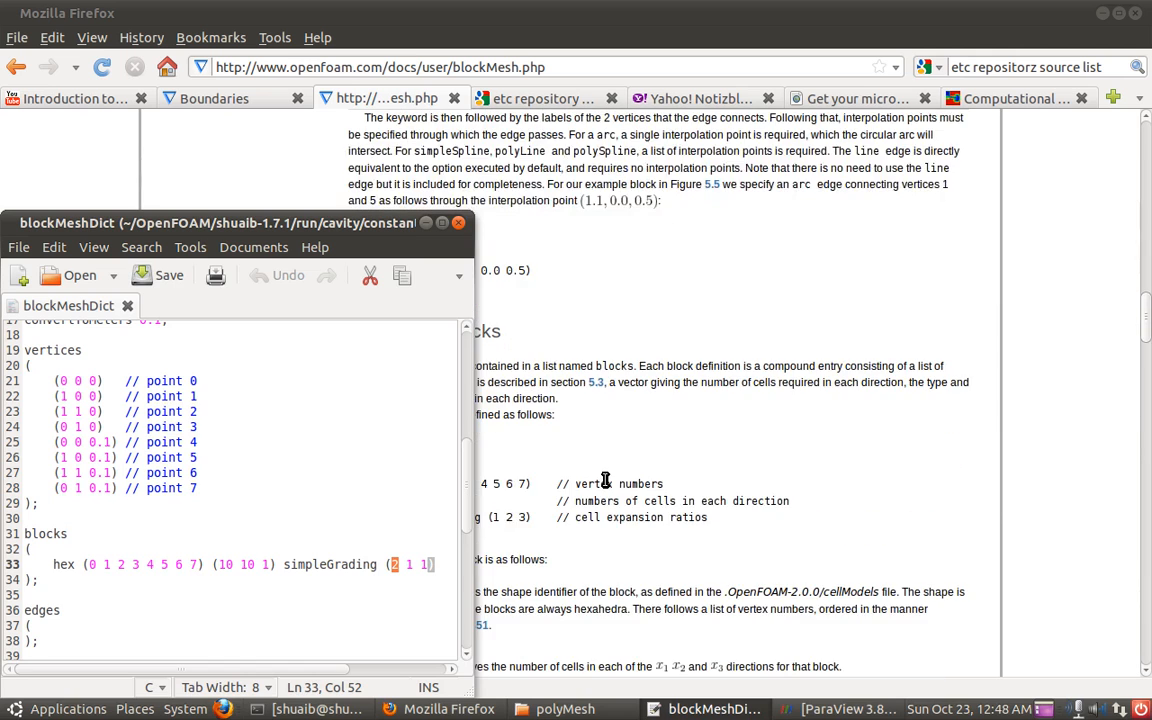
{"action": "scroll", "scroll_direction": "down", "scroll_amount": 3}
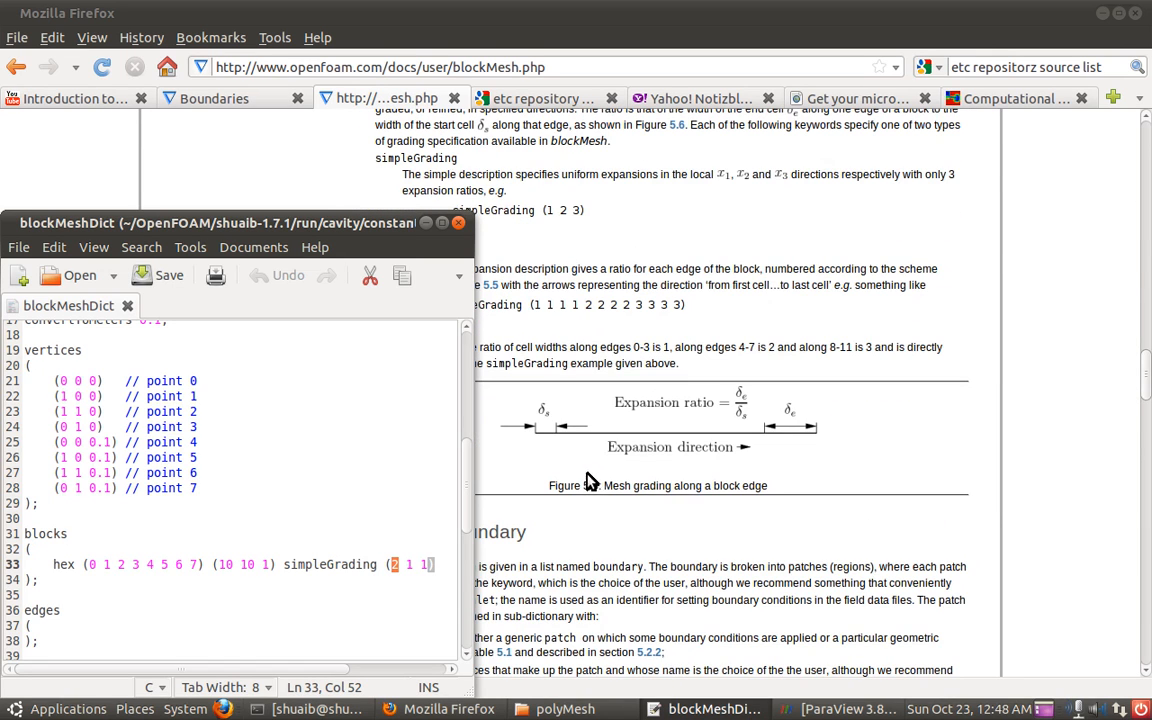
{"action": "mouse_move", "coordinate": [750, 430]}
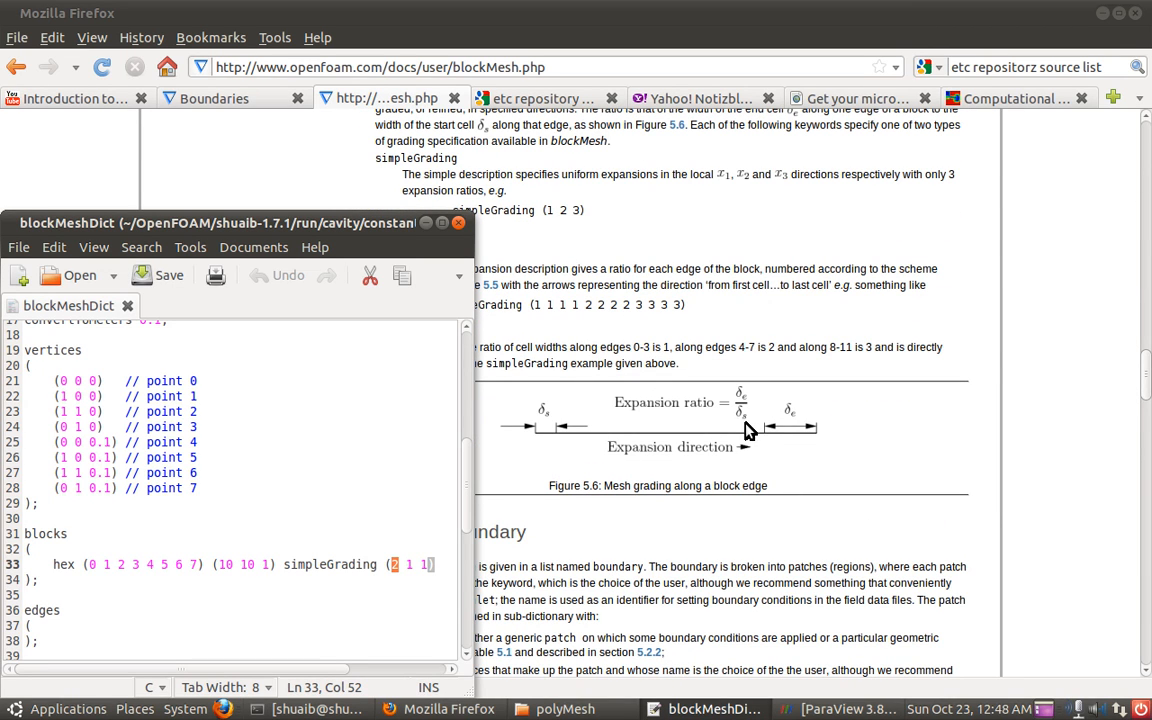
{"action": "mouse_move", "coordinate": [730, 422]}
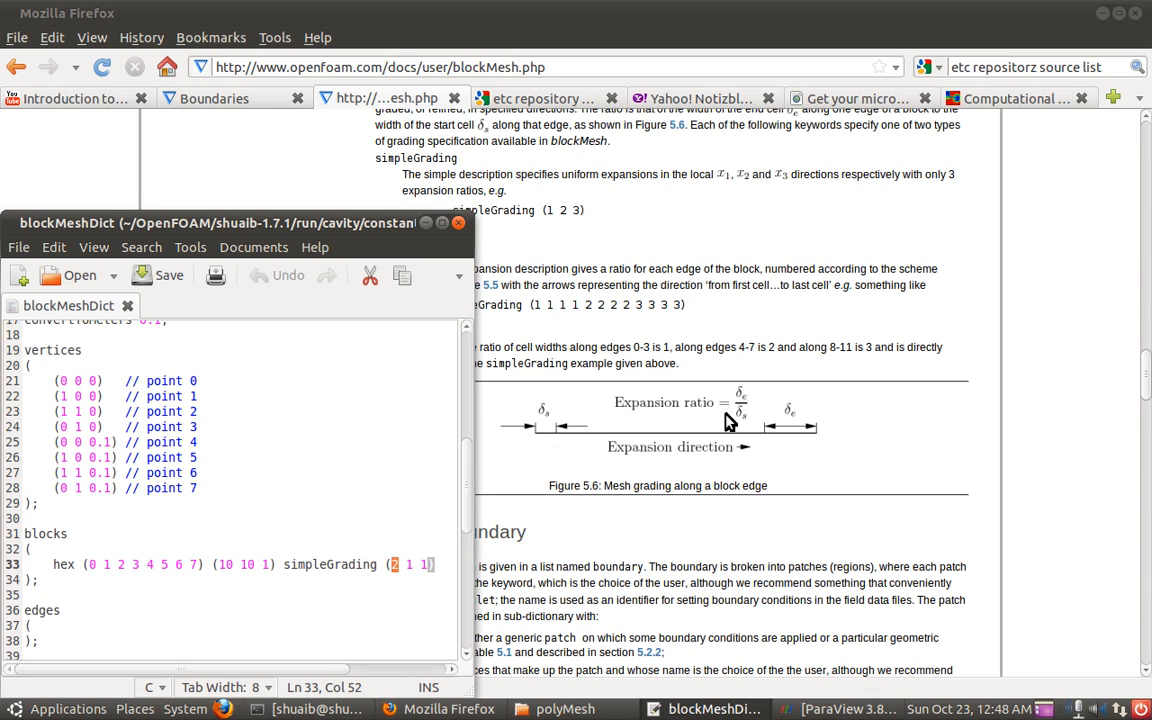
{"action": "mouse_move", "coordinate": [738, 400]}
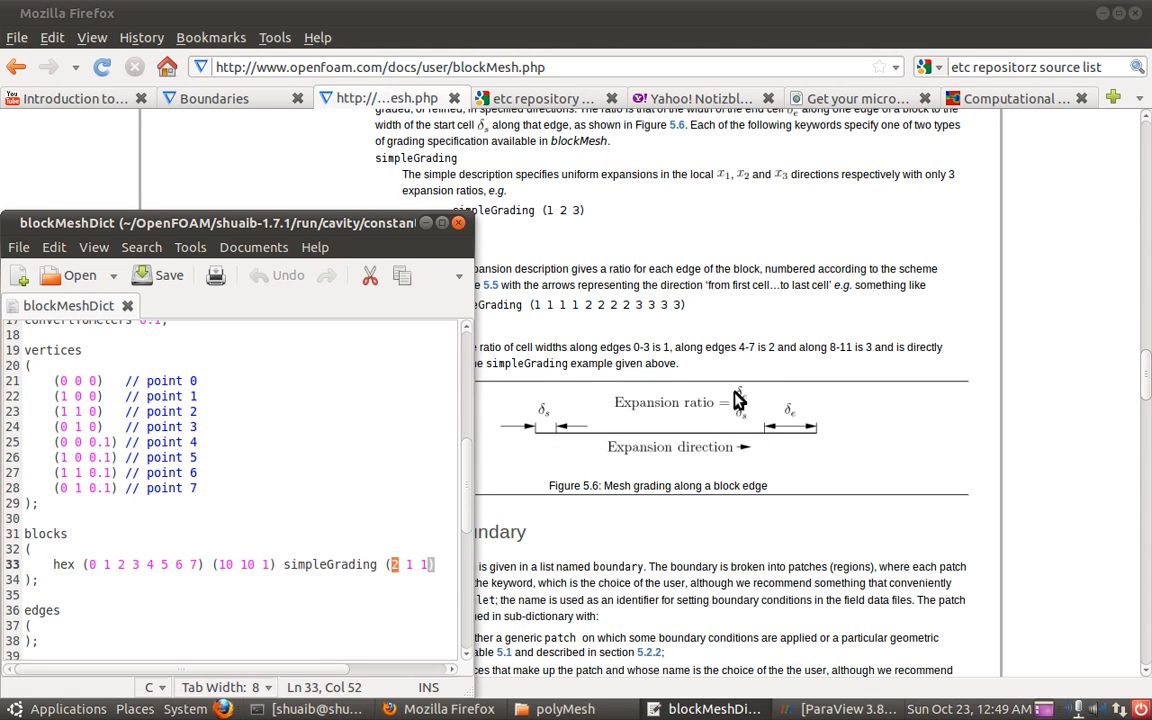
{"action": "mouse_move", "coordinate": [779, 437]}
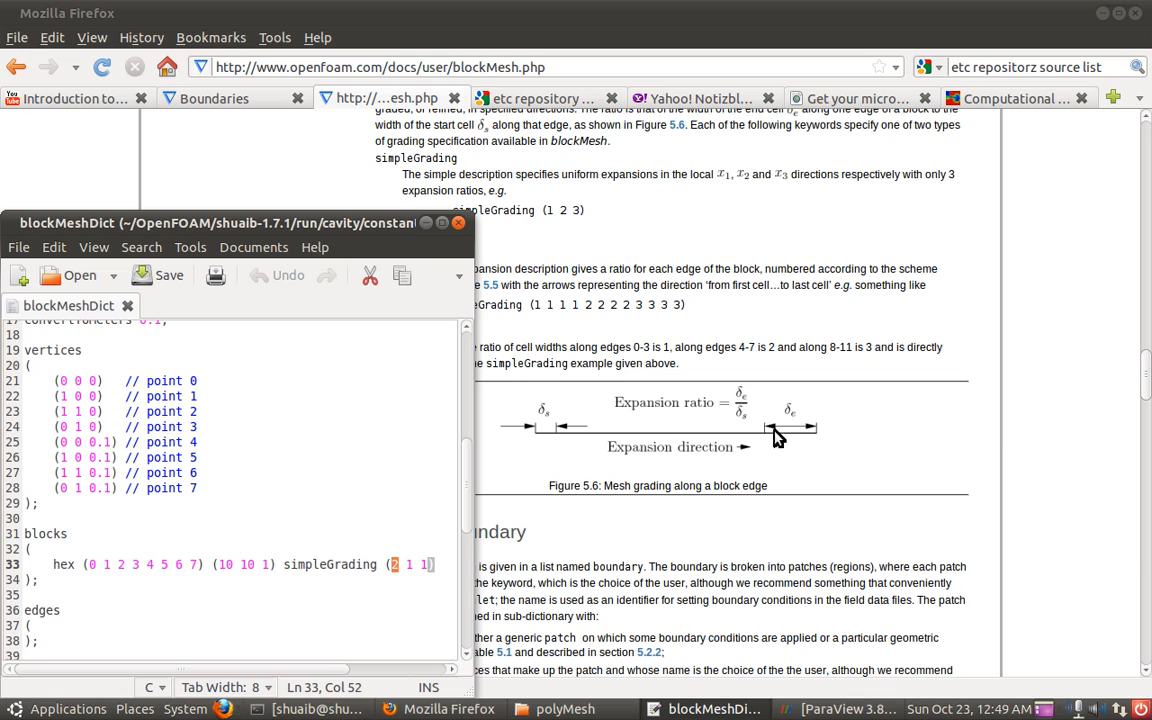
{"action": "mouse_move", "coordinate": [745, 403]}
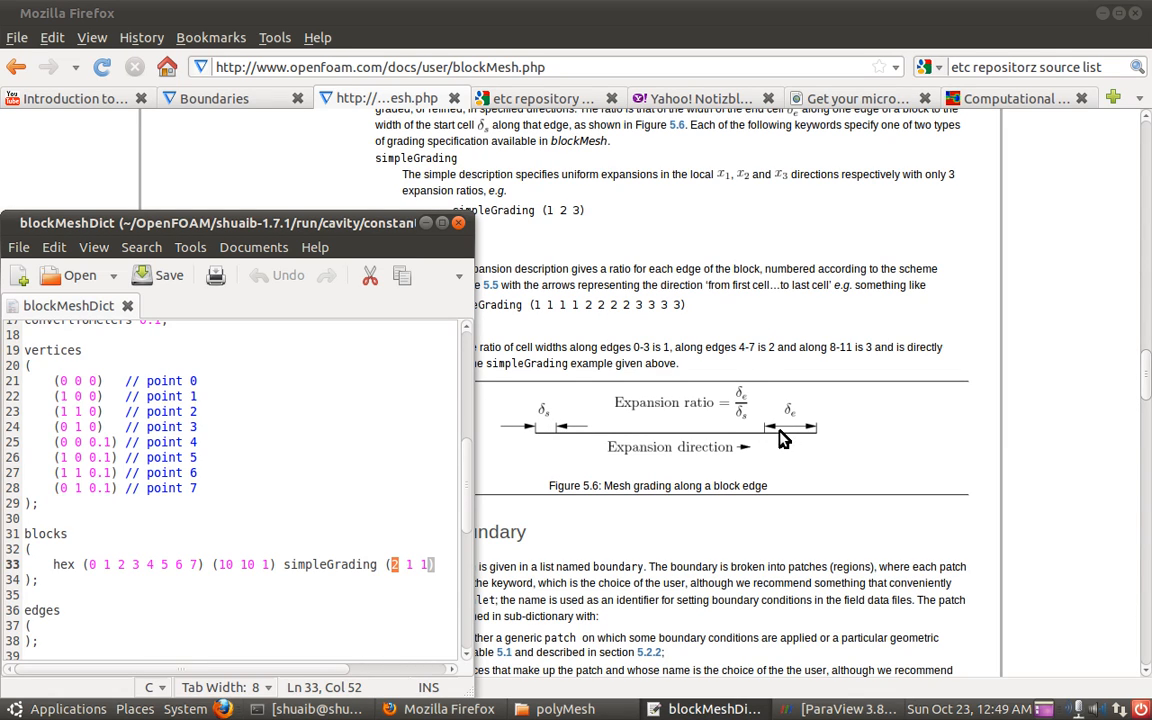
{"action": "mouse_move", "coordinate": [770, 408]}
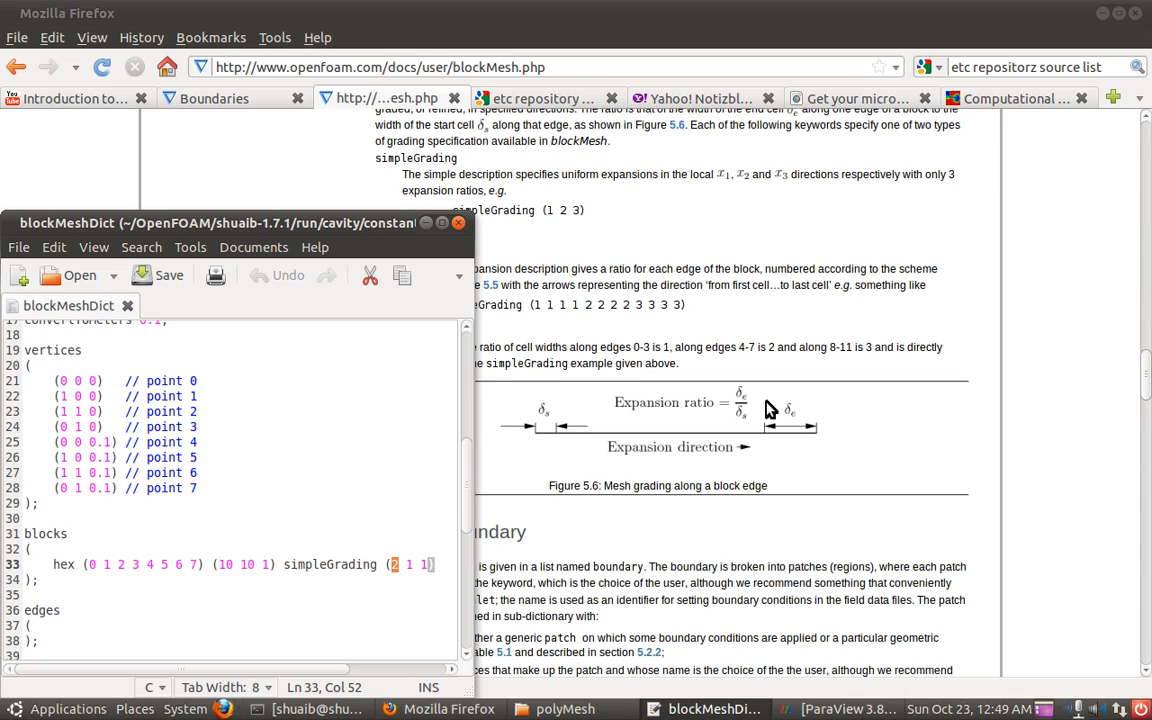
{"action": "mouse_move", "coordinate": [548, 415]}
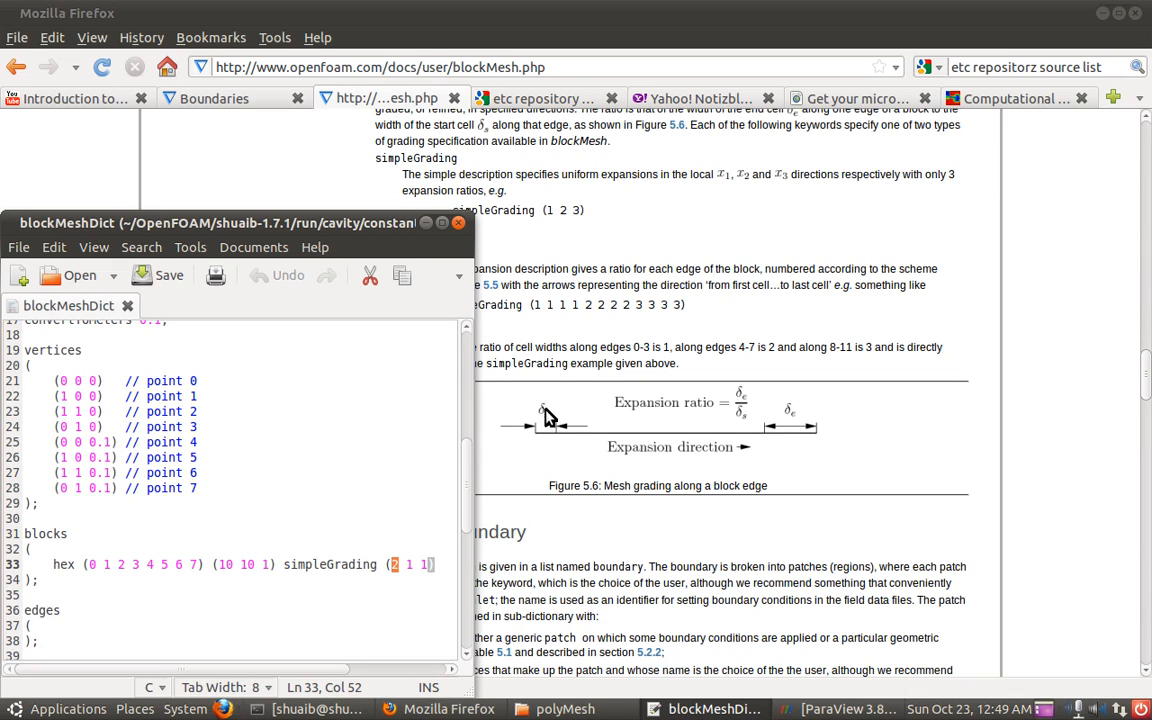
{"action": "mouse_move", "coordinate": [668, 406]}
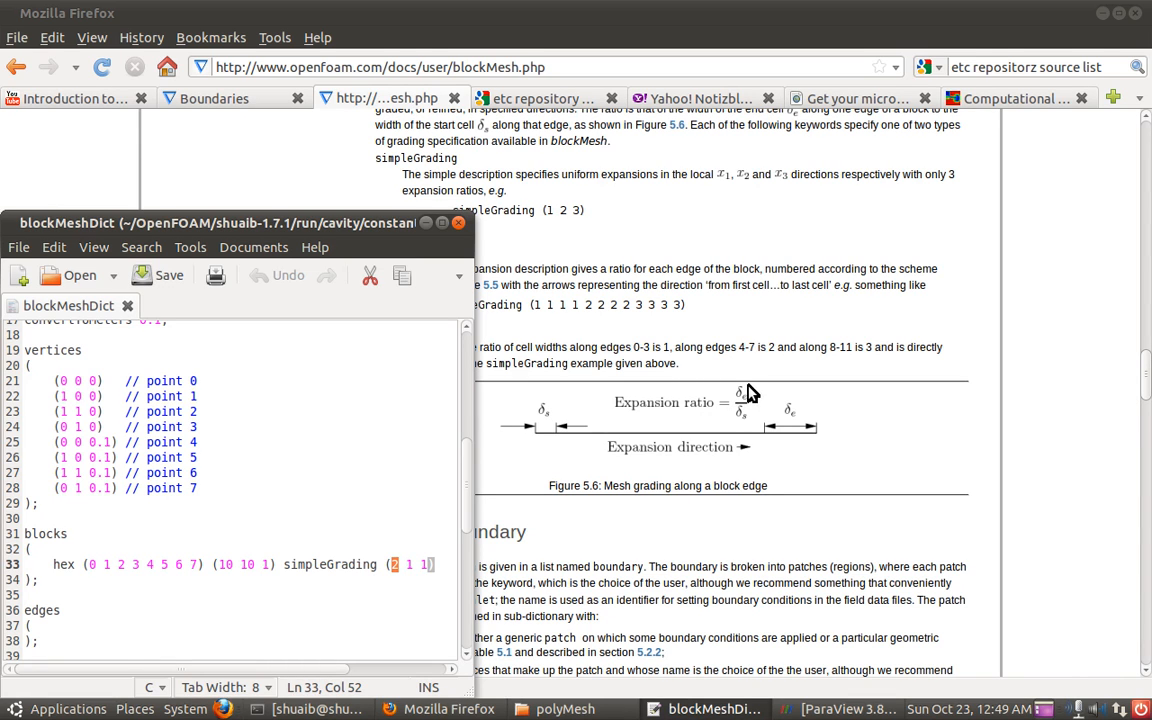
{"action": "mouse_move", "coordinate": [540, 435]}
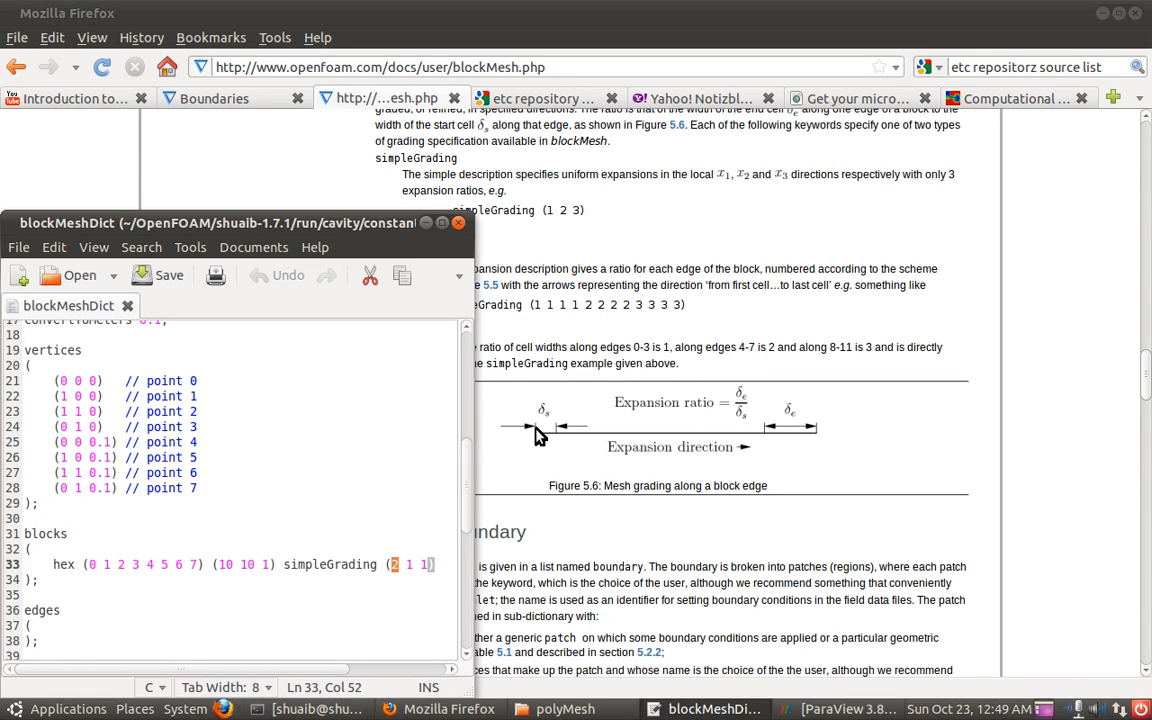
{"action": "left_click", "coordinate": [846, 708]}
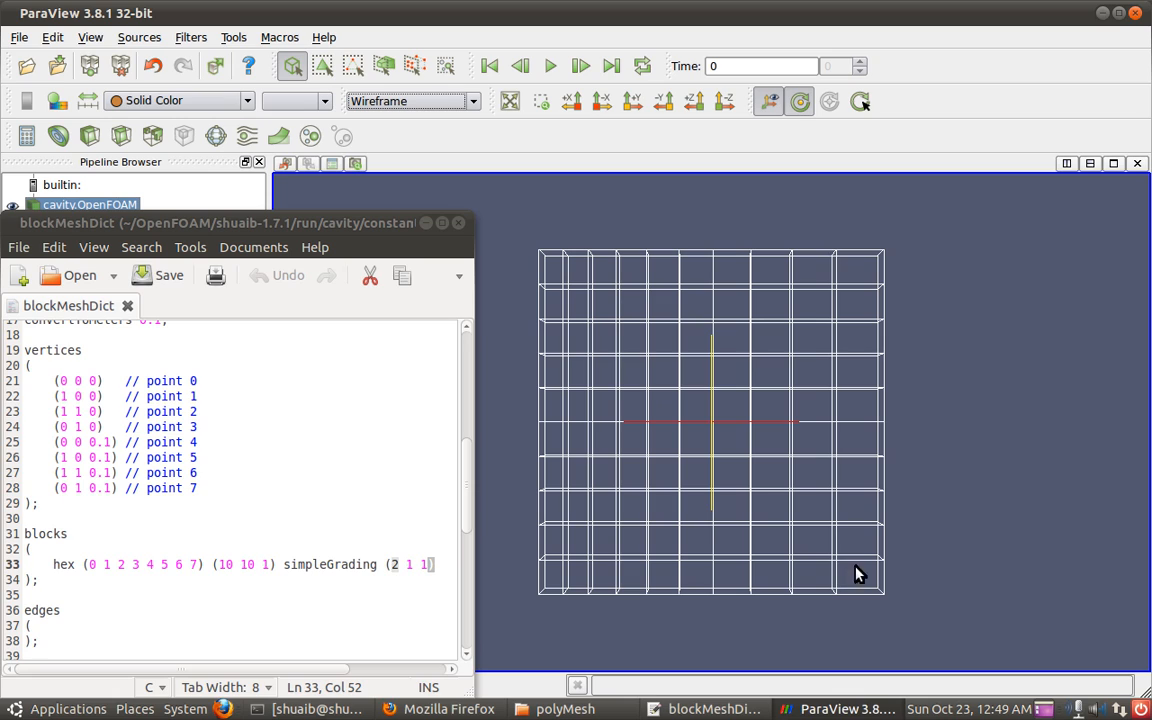
{"action": "mouse_move", "coordinate": [868, 583]}
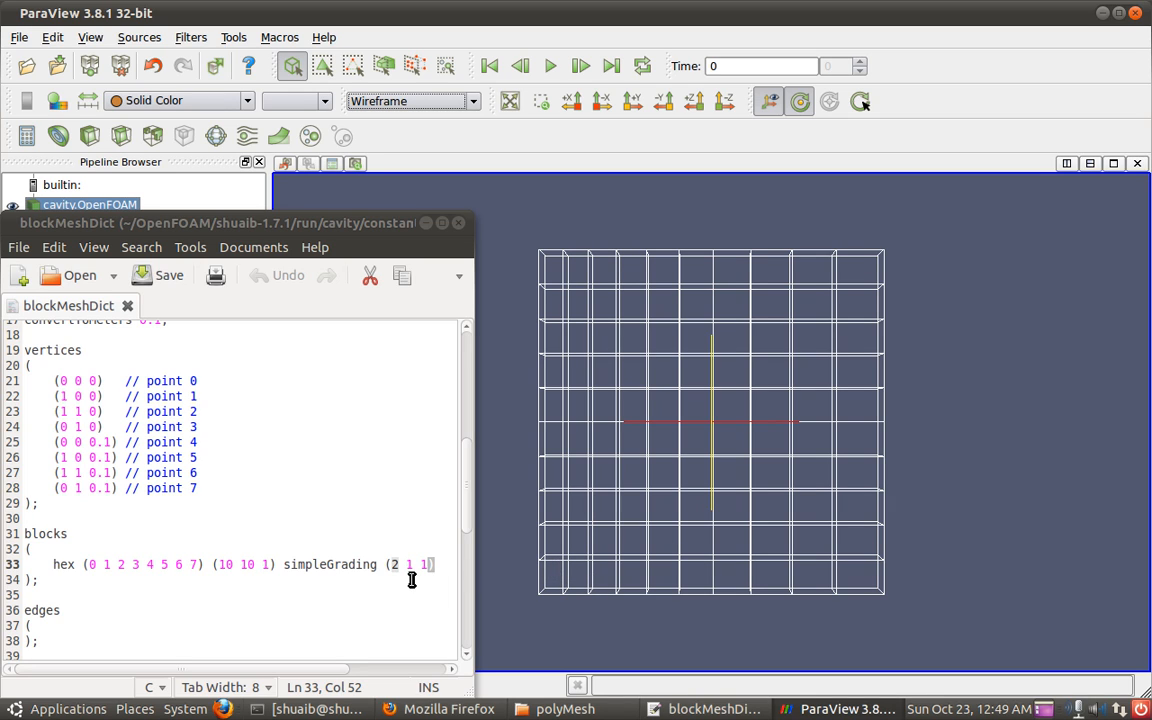
Change the first simpleGrading ratio from 2 to 0.5
{"action": "left_click", "coordinate": [392, 564]}
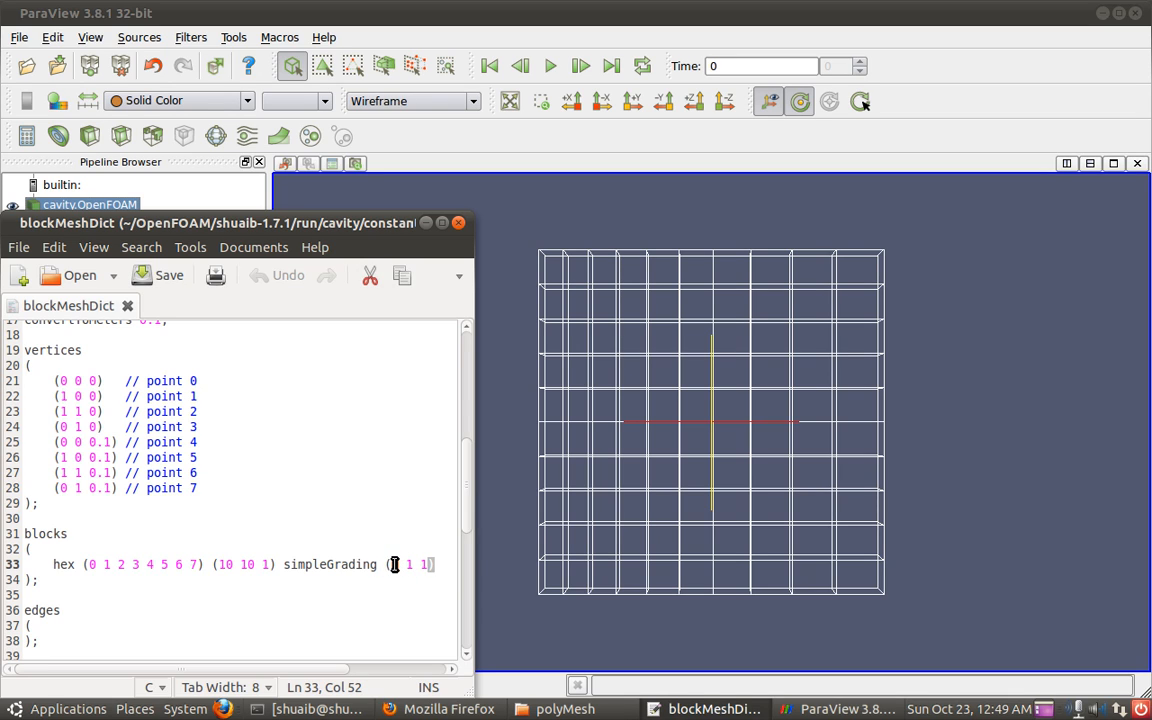
{"action": "type", "text": "5"}
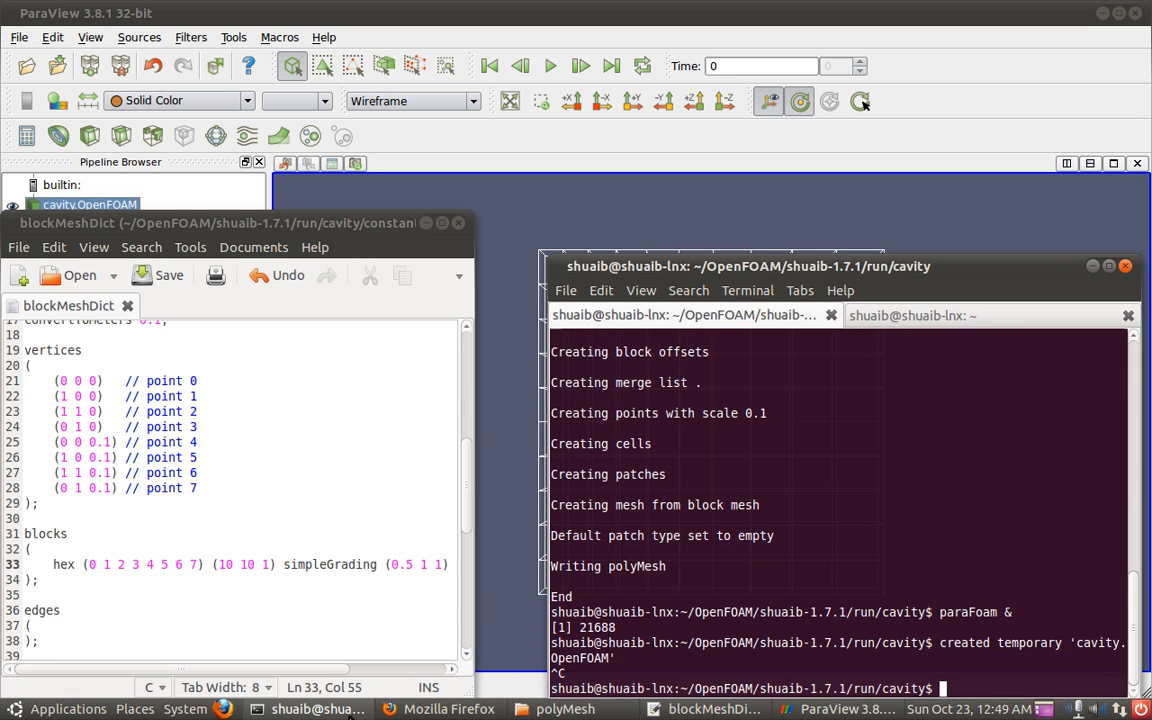
Rerun blockMesh, load the regenerated mesh in ParaView and display it as Wireframe
{"action": "type", "text": "blockMesh"}
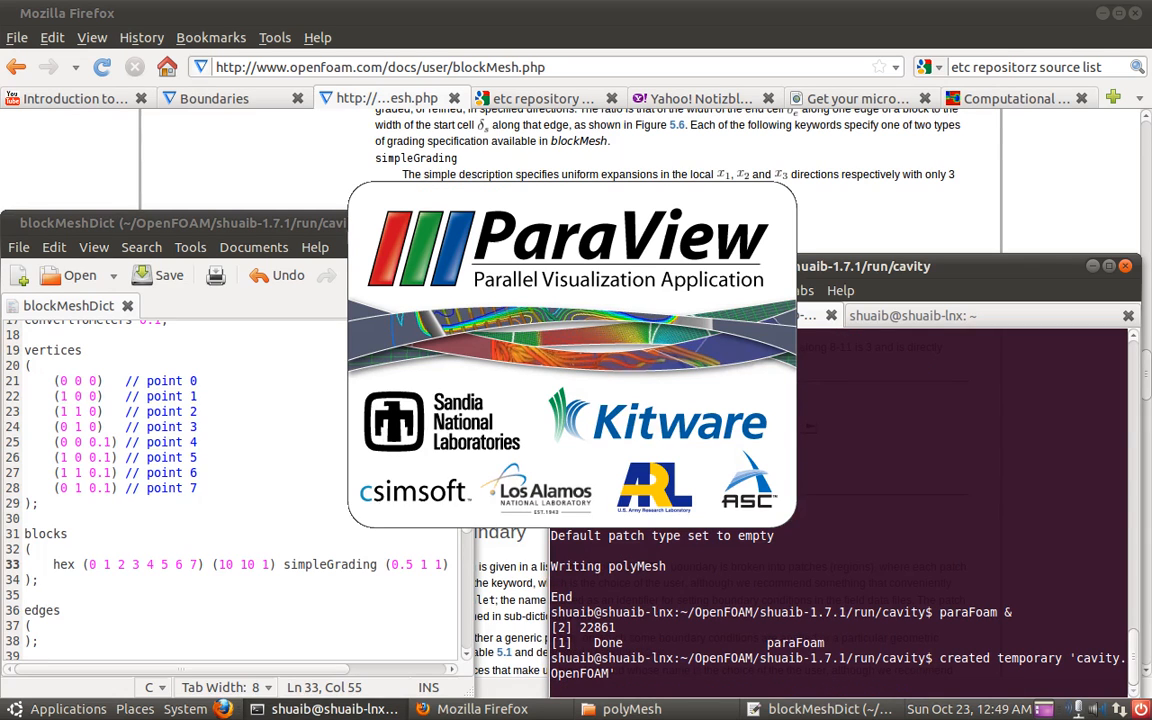
{"action": "left_click", "coordinate": [848, 708]}
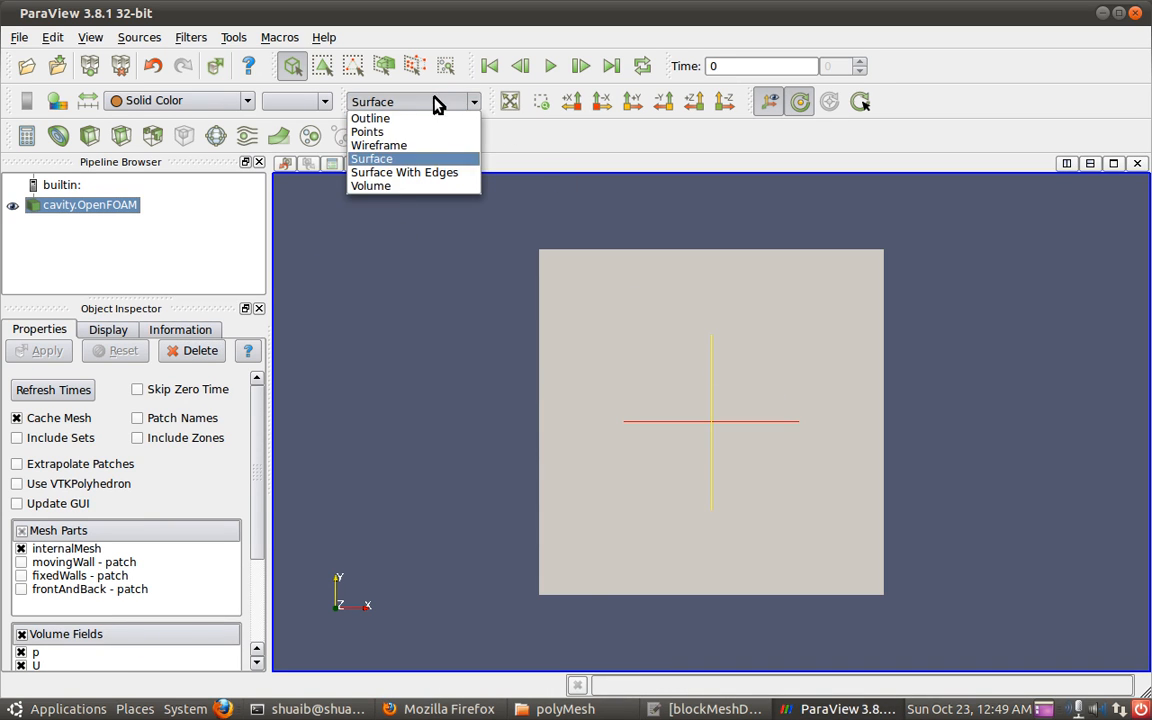
{"action": "left_click", "coordinate": [378, 145]}
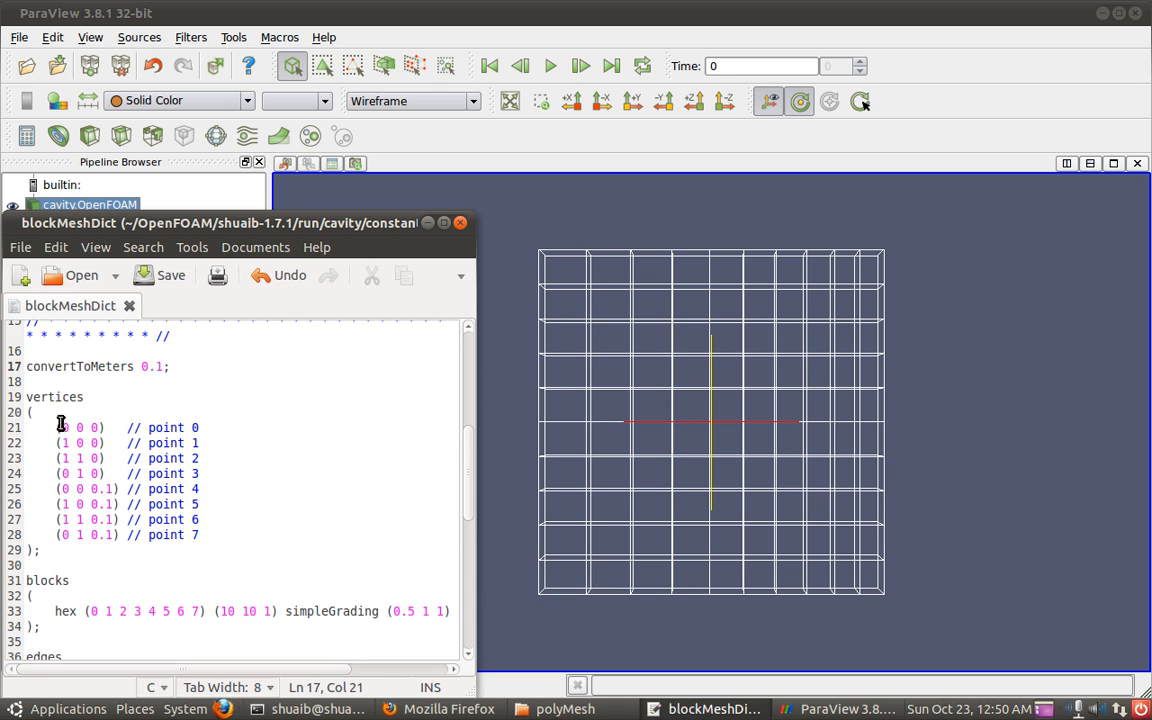
Review the (10 10 1) cell counts, empty edges and patches sections, then return to ParaView
{"action": "scroll", "scroll_direction": "down", "scroll_amount": 3}
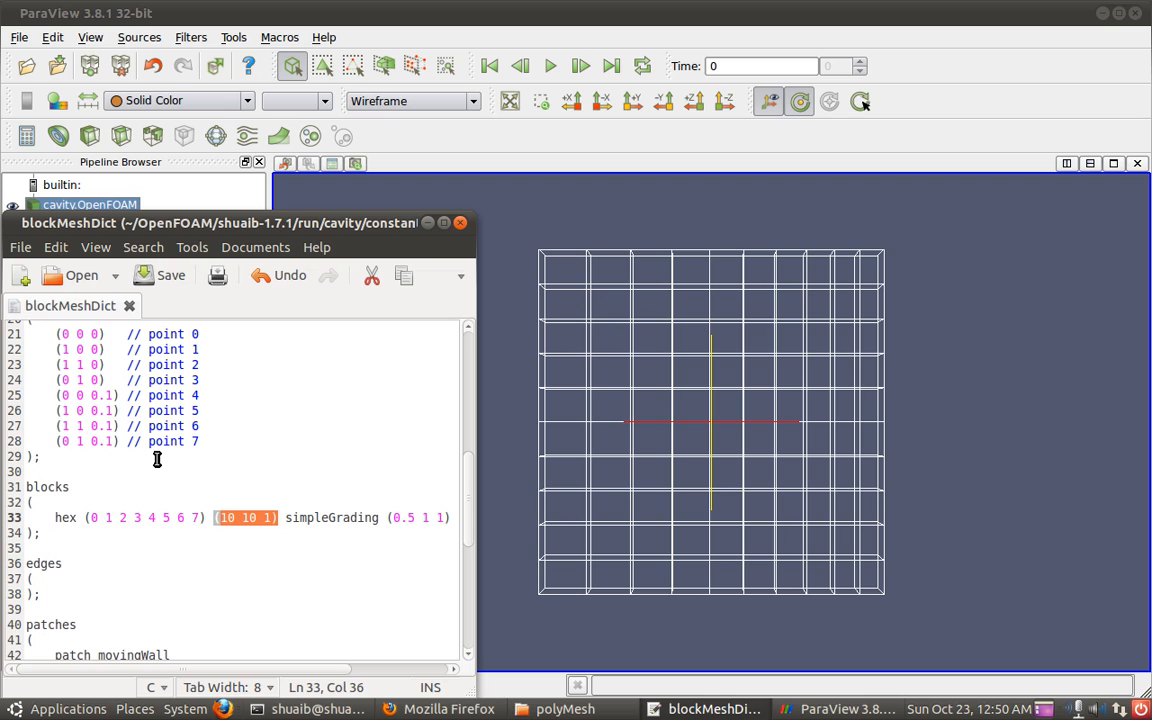
{"action": "mouse_move", "coordinate": [156, 459]}
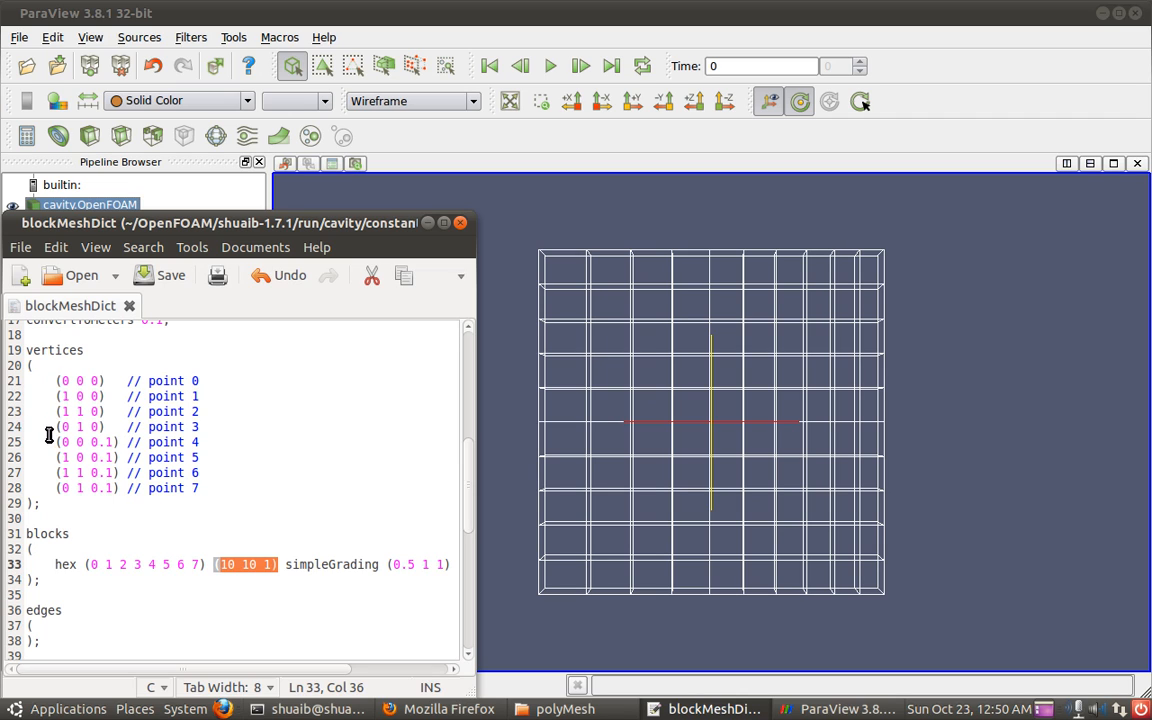
{"action": "scroll", "scroll_direction": "down", "scroll_amount": 3}
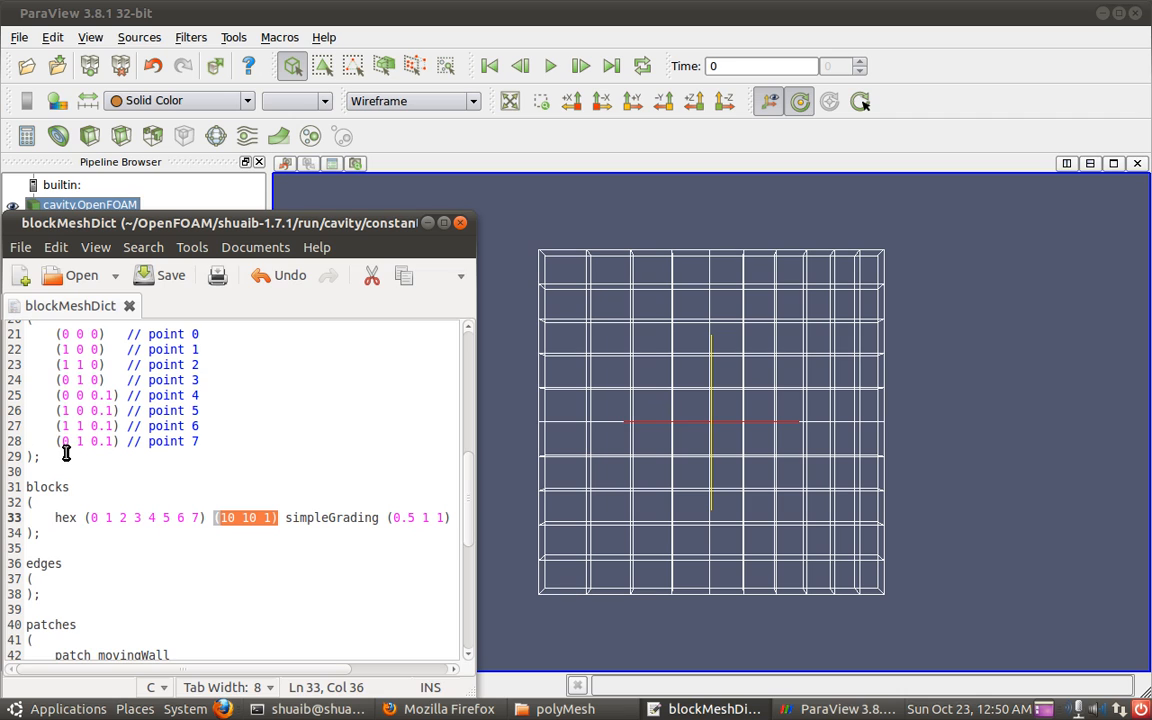
{"action": "double_click", "coordinate": [42, 563]}
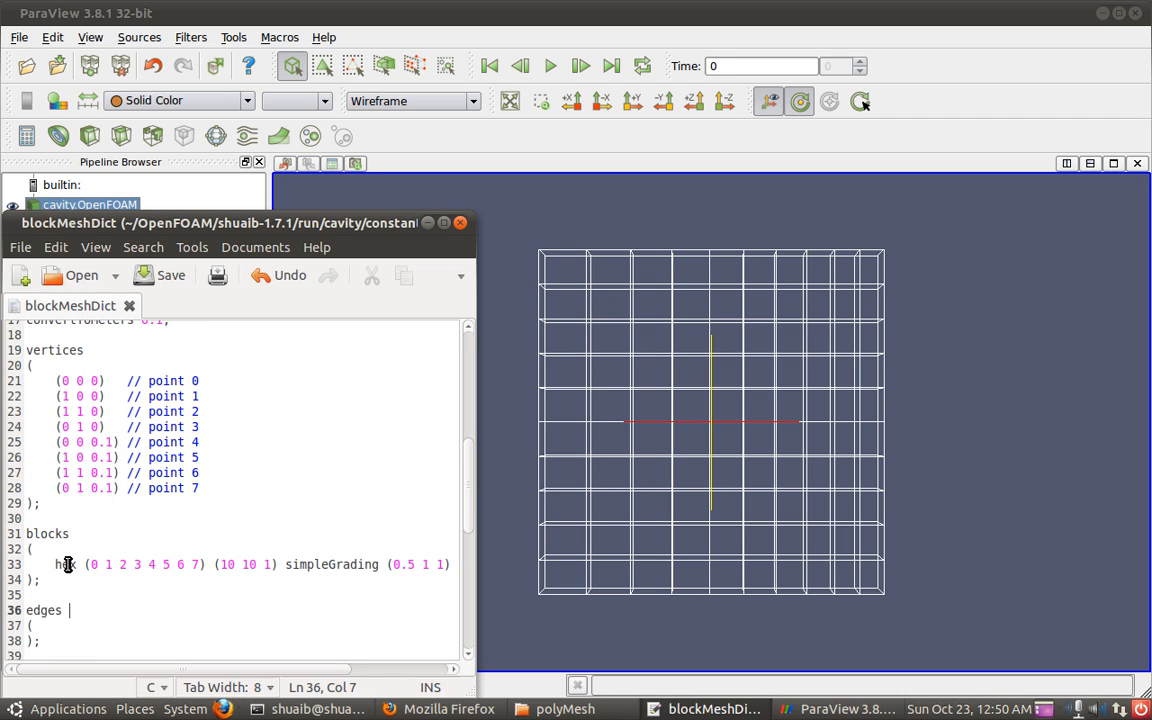
{"action": "scroll", "scroll_direction": "down", "scroll_amount": 3}
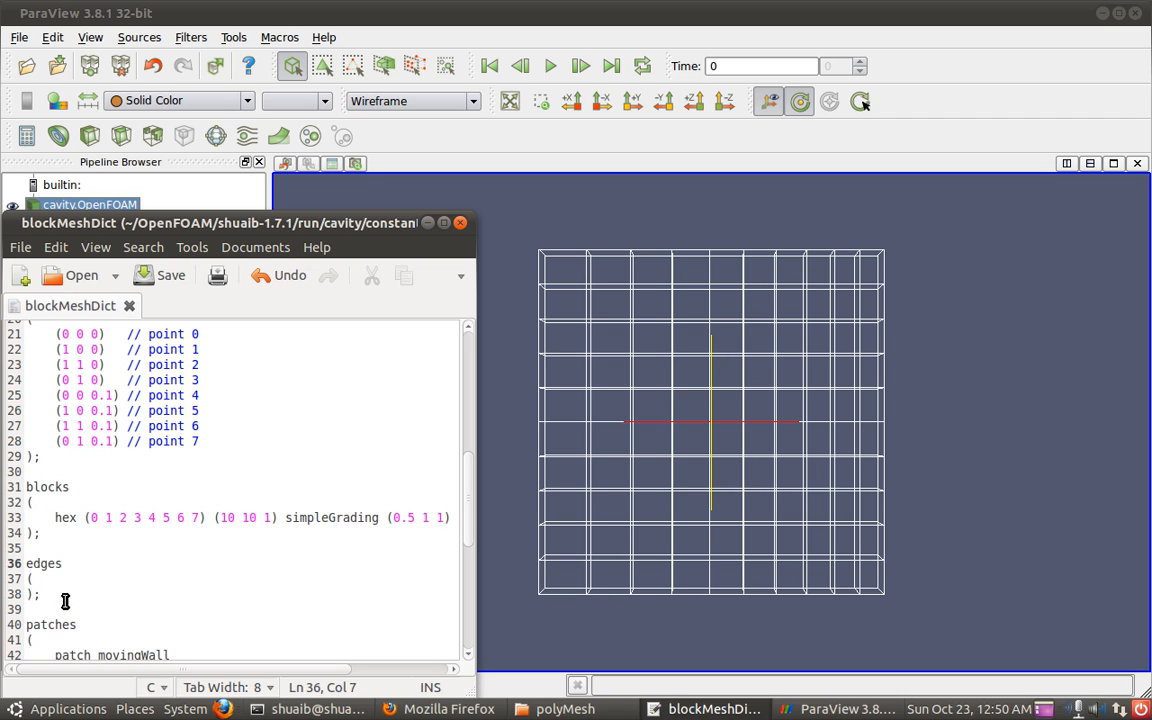
{"action": "left_click", "coordinate": [70, 563]}
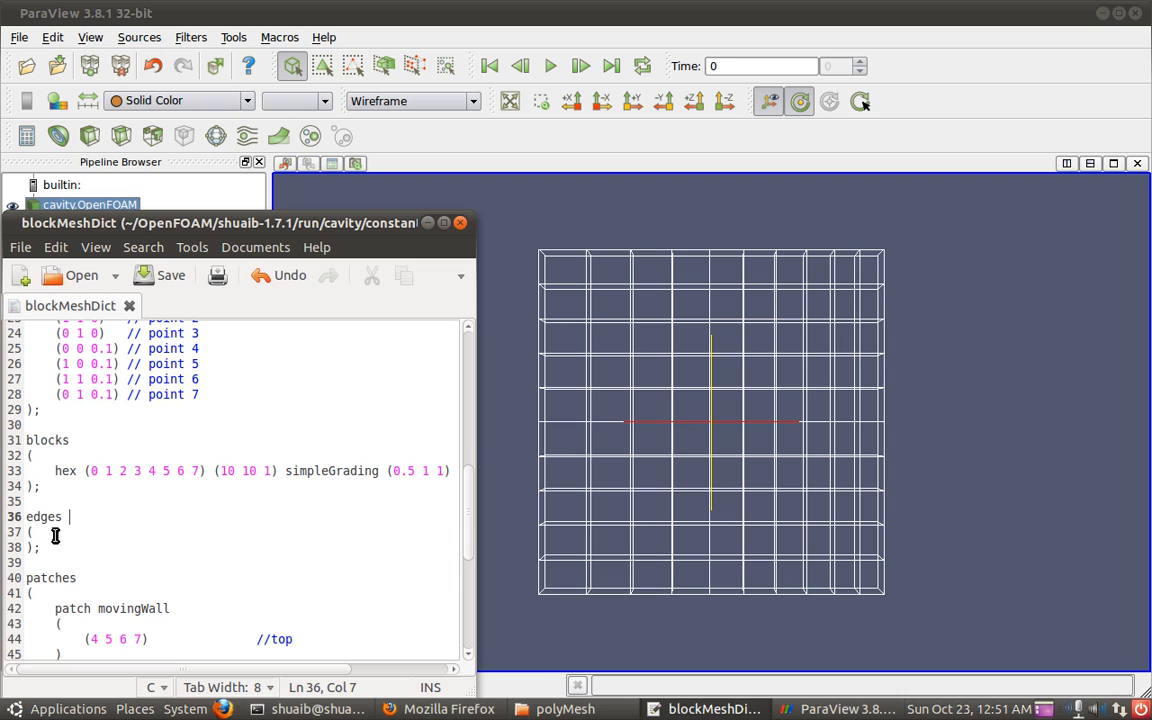
{"action": "scroll", "scroll_direction": "down", "scroll_amount": 3}
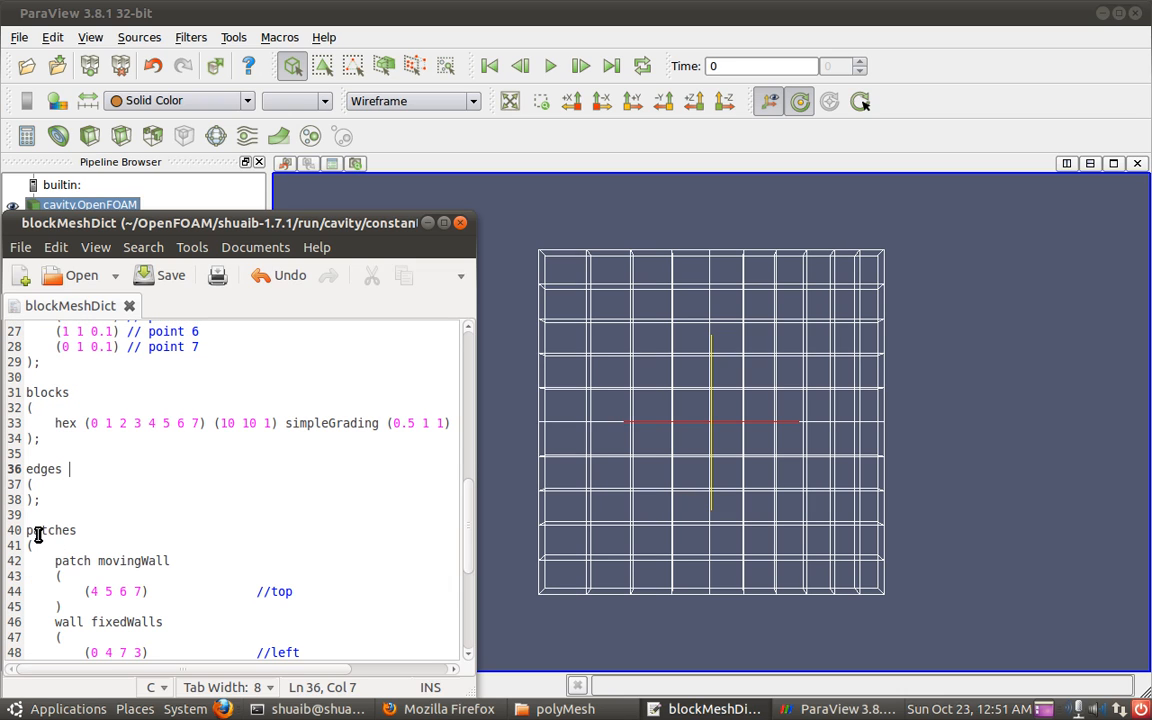
{"action": "left_click", "coordinate": [92, 540]}
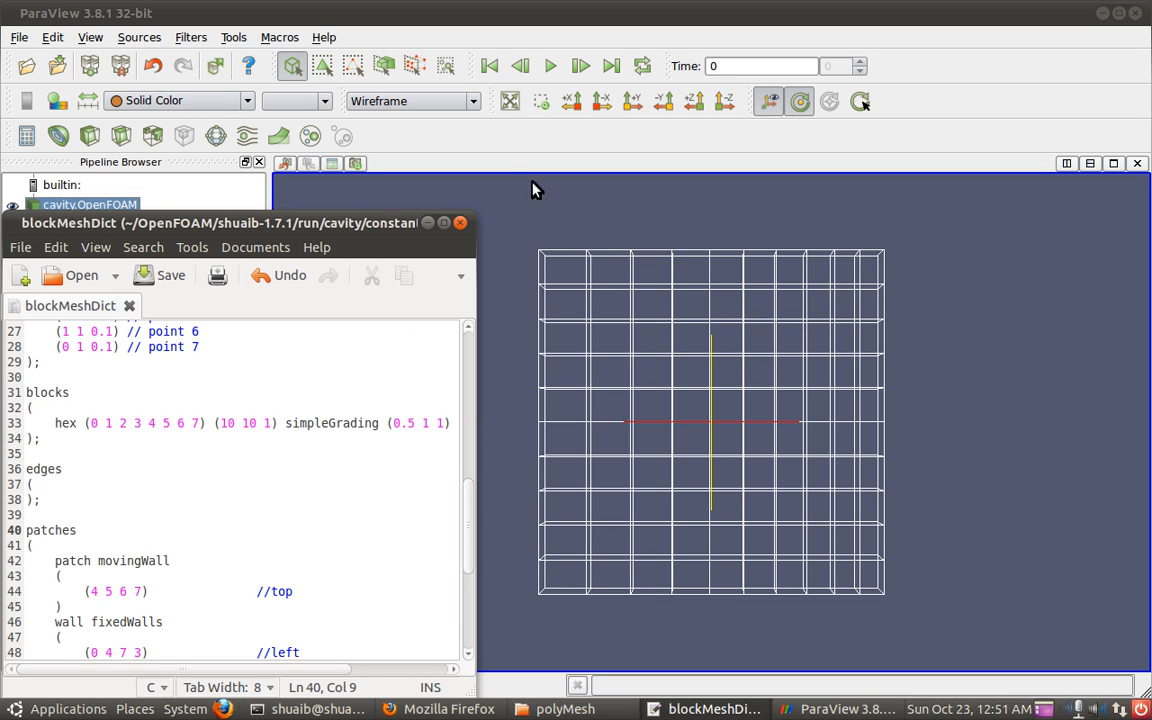
{"action": "left_click", "coordinate": [410, 100]}
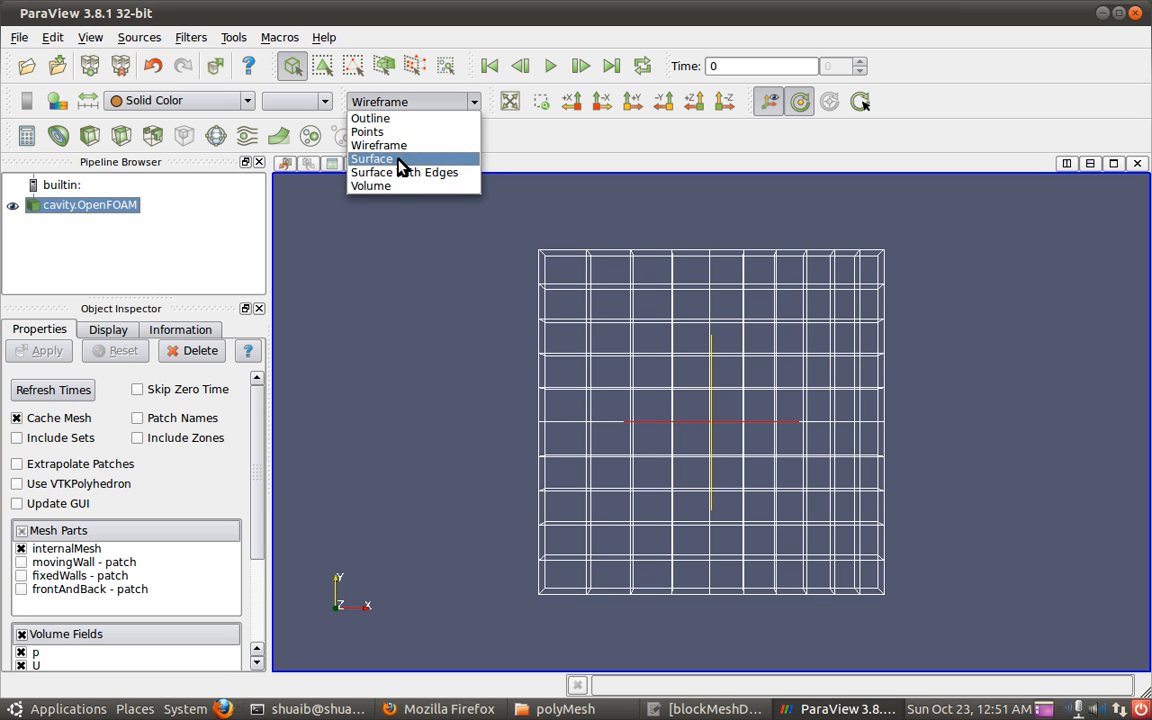
Render the mesh as Surface With Edges and orbit it to show the top faces
{"action": "left_click", "coordinate": [405, 172]}
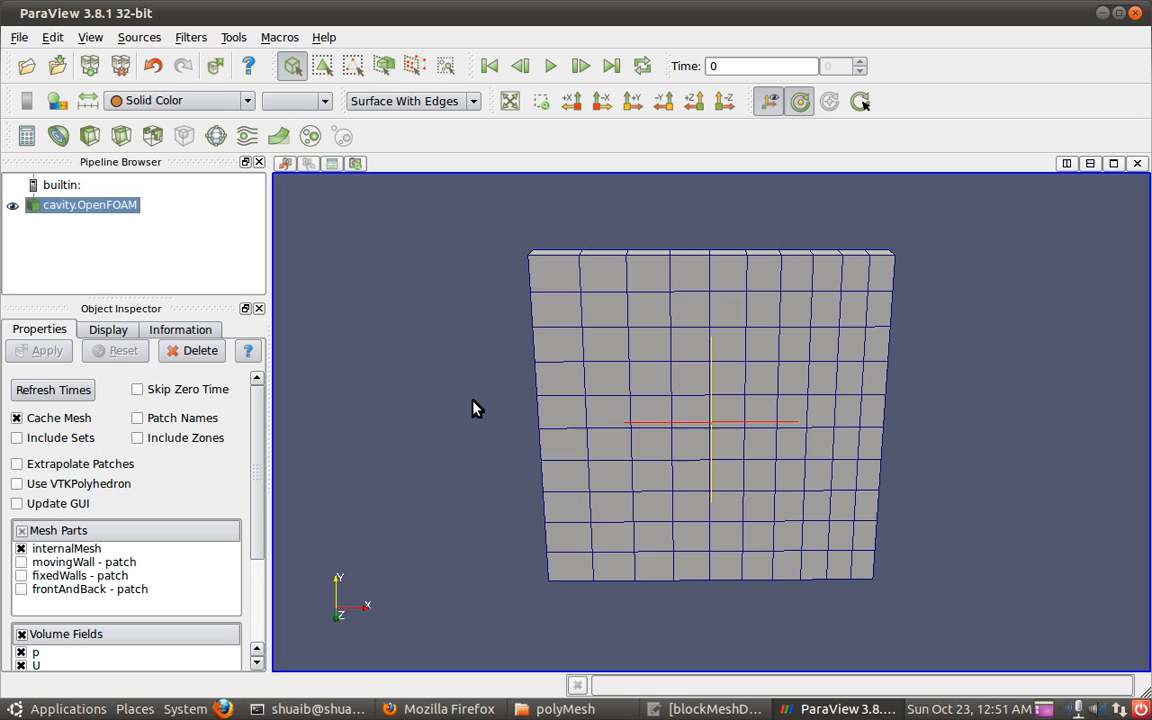
{"action": "left_click_drag", "start_coordinate": [477, 408], "coordinate": [481, 425]}
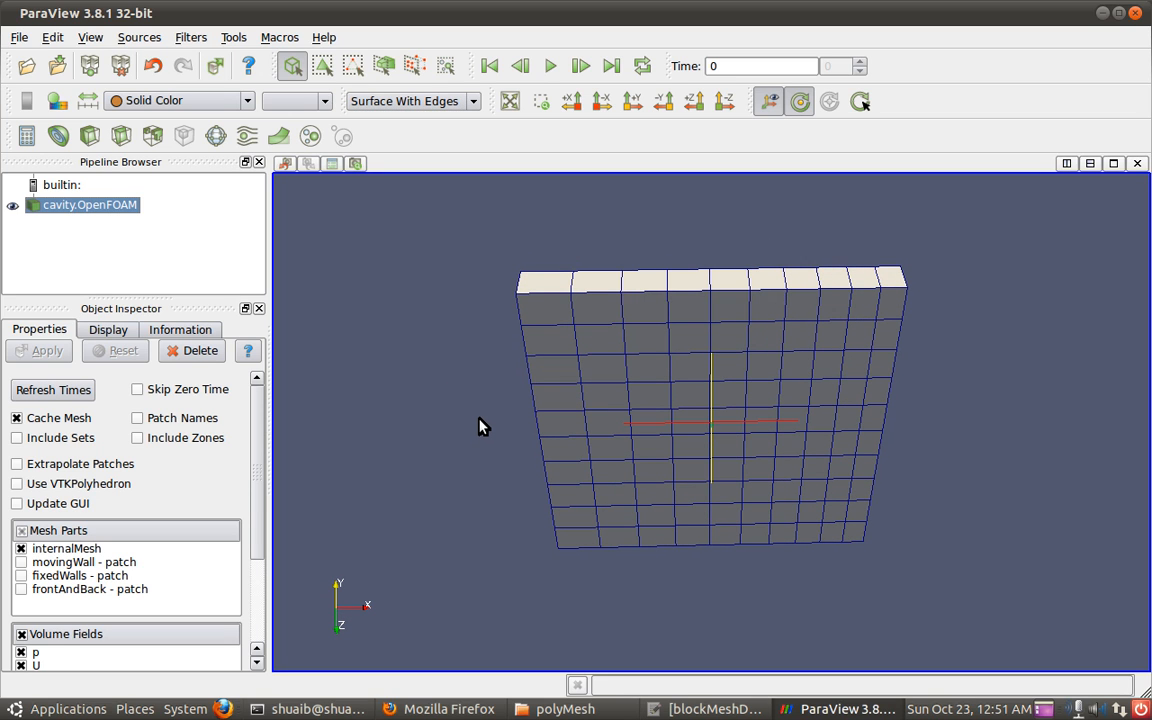
{"action": "mouse_move", "coordinate": [728, 303]}
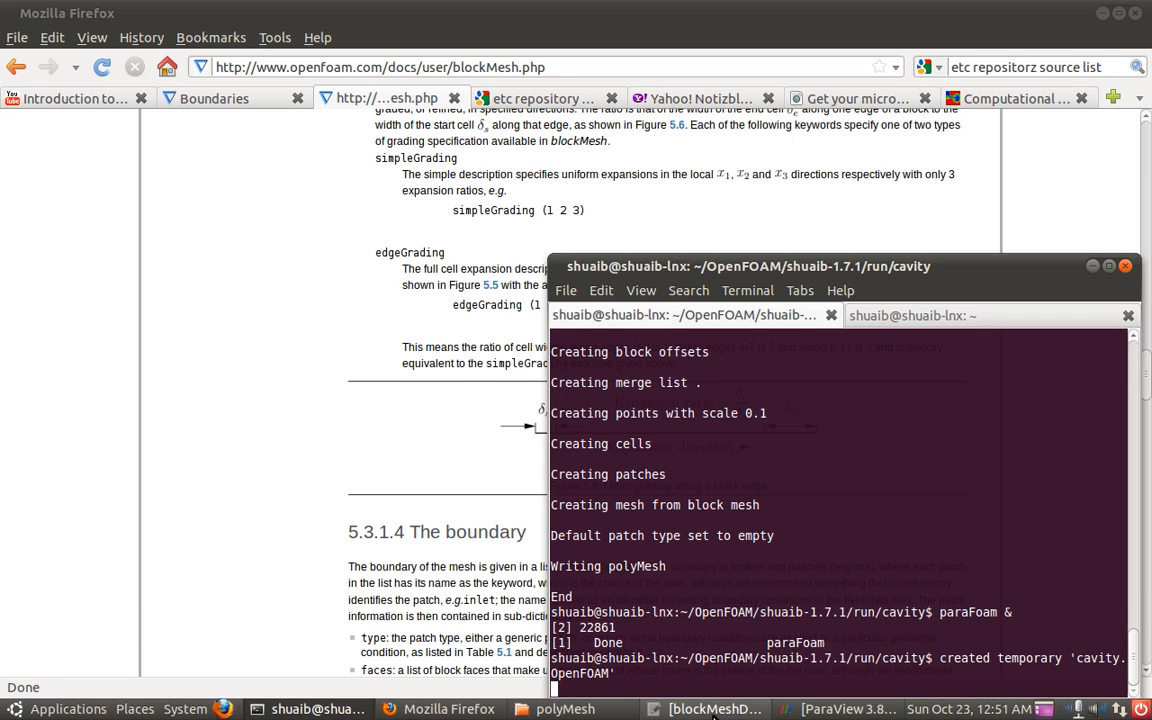
Bring blockMeshDict forward and select the movingWall patch name in the patches block
{"action": "left_click", "coordinate": [712, 708]}
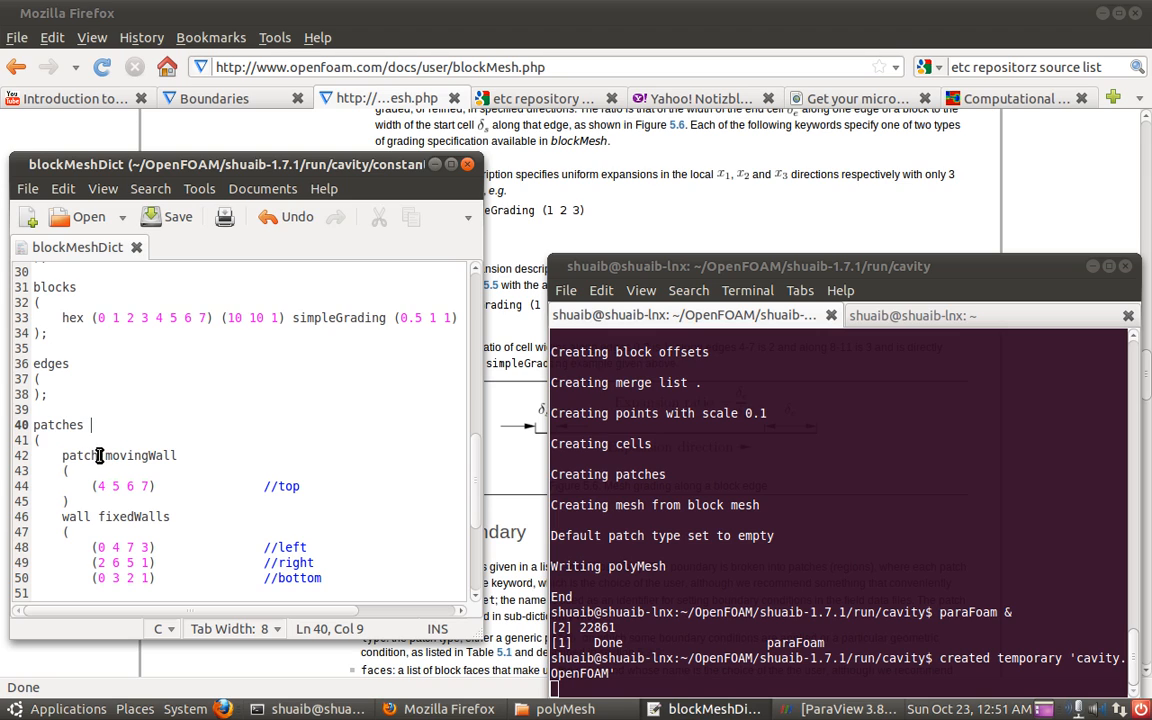
{"action": "double_click", "coordinate": [79, 455]}
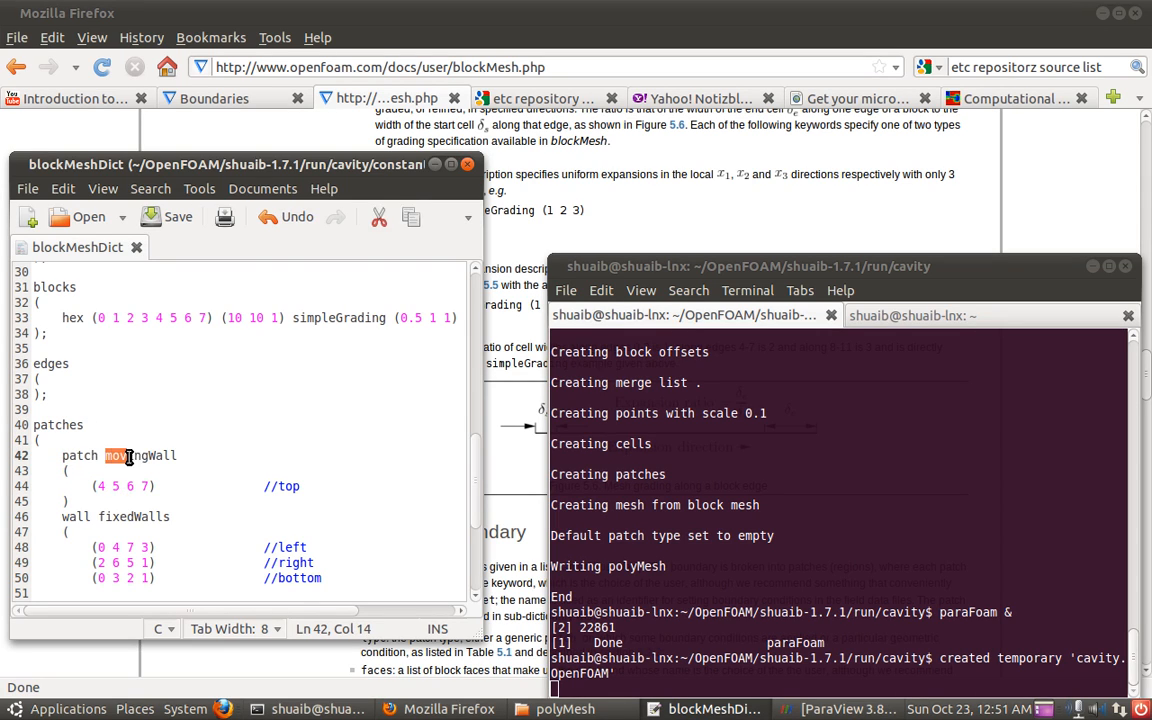
{"action": "double_click", "coordinate": [140, 455]}
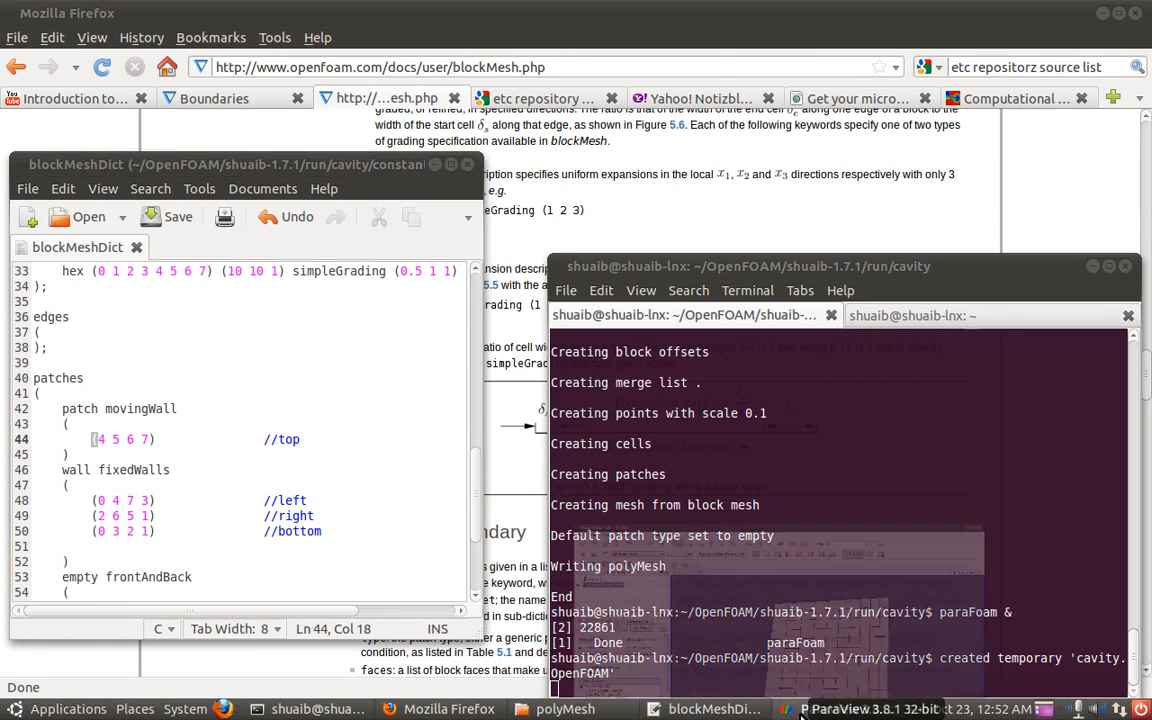
View the cavity mesh along the -Z axis, then tilt it to show the top face
{"action": "left_click", "coordinate": [867, 708]}
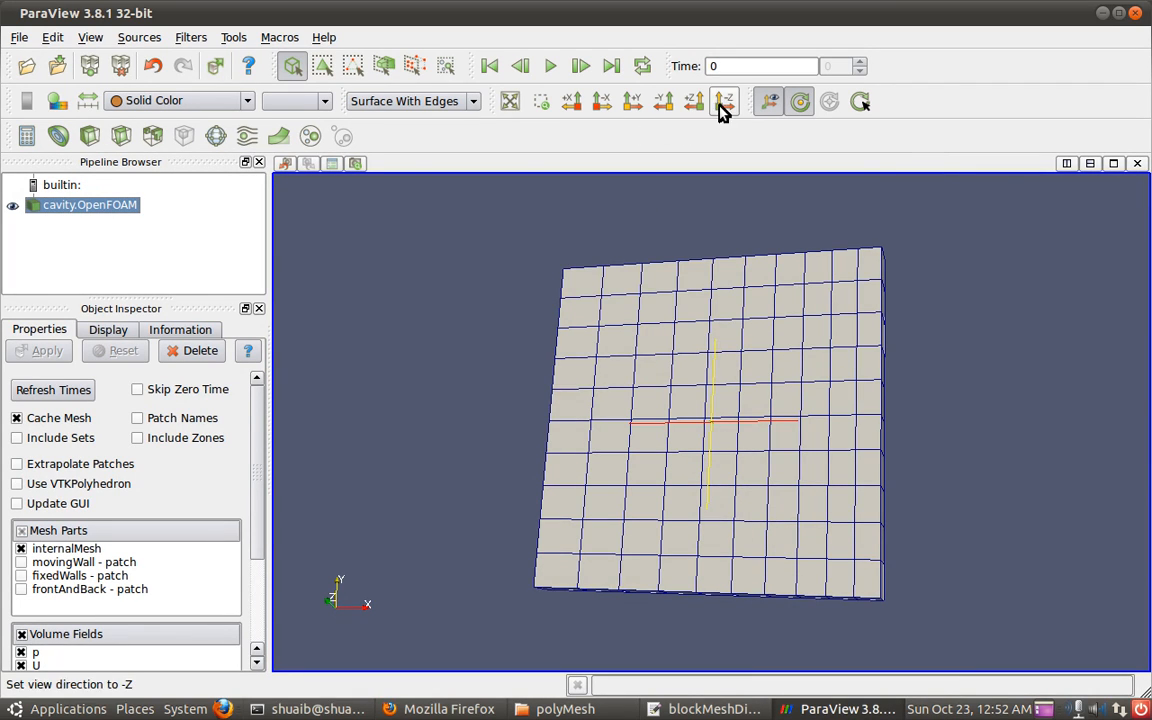
{"action": "left_click", "coordinate": [723, 100]}
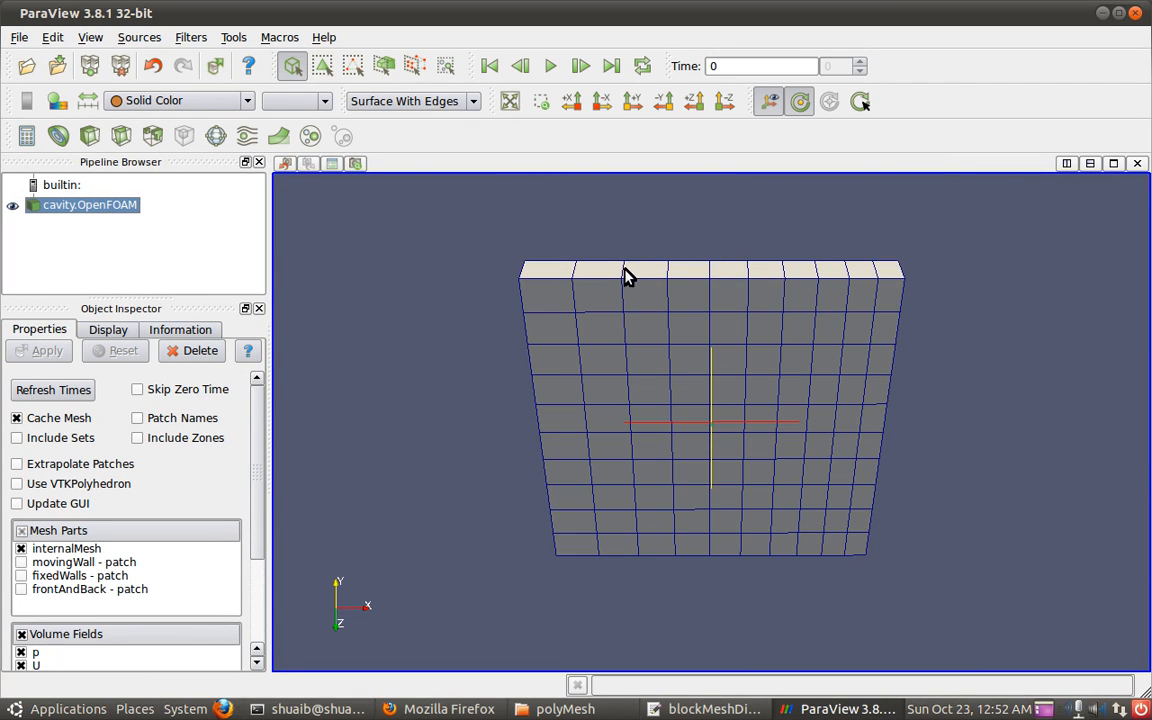
{"action": "mouse_move", "coordinate": [713, 305]}
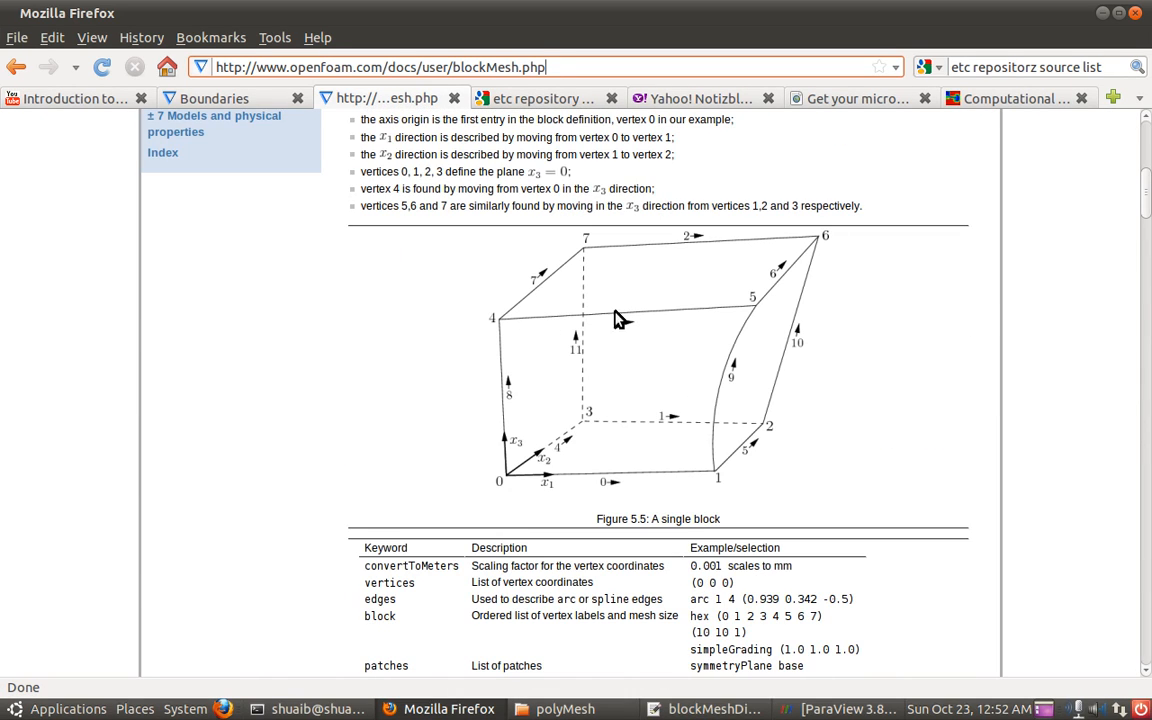
{"action": "mouse_move", "coordinate": [510, 328]}
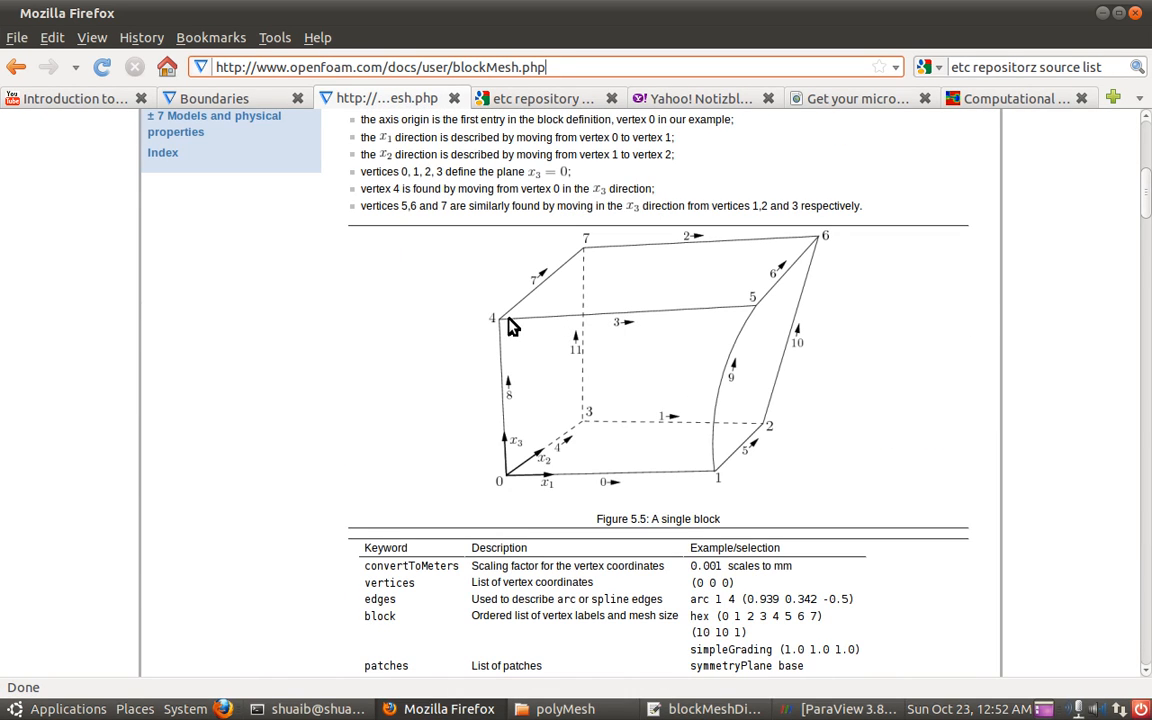
{"action": "mouse_move", "coordinate": [645, 284]}
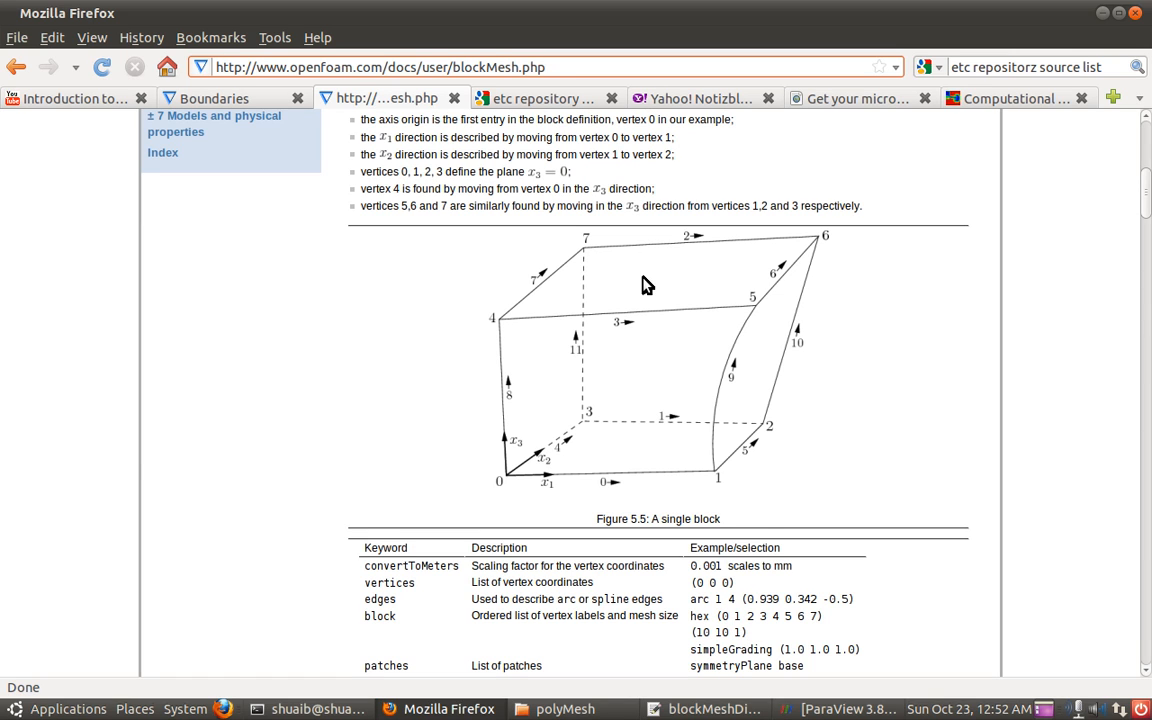
Glance at the ParaView mesh, then return to blockMeshDict over the single-block figure
{"action": "left_click", "coordinate": [705, 708]}
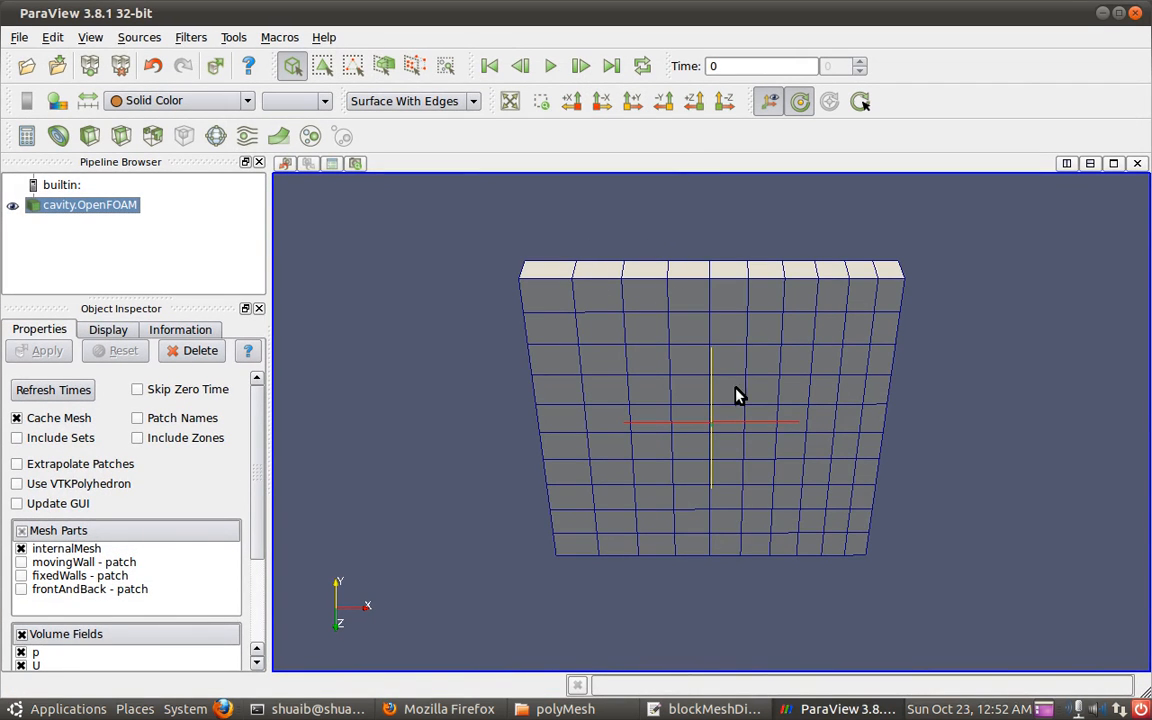
{"action": "left_click", "coordinate": [713, 708]}
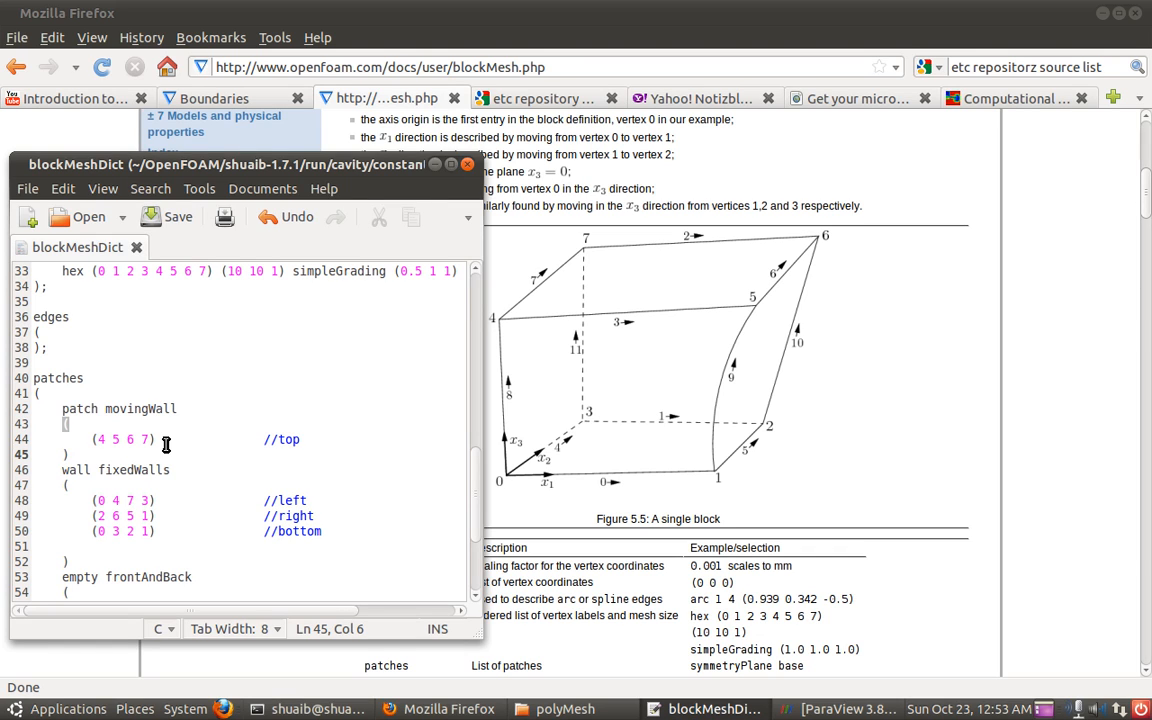
{"action": "scroll", "scroll_direction": "down", "scroll_amount": 3}
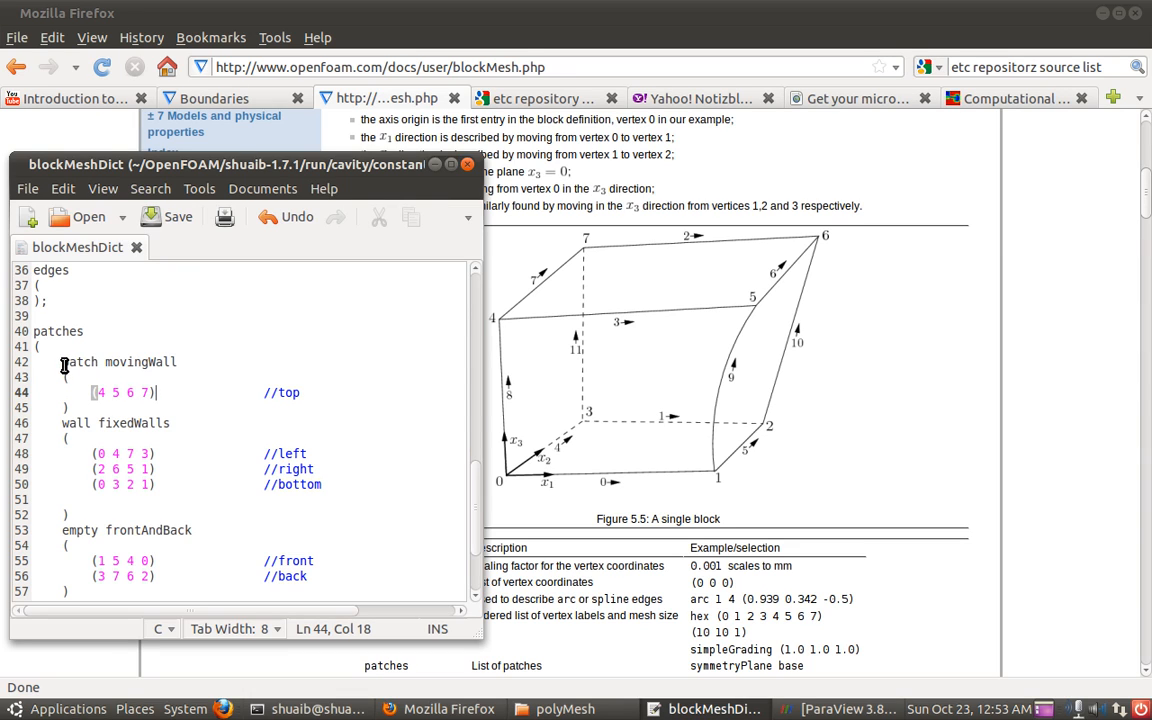
{"action": "double_click", "coordinate": [80, 361]}
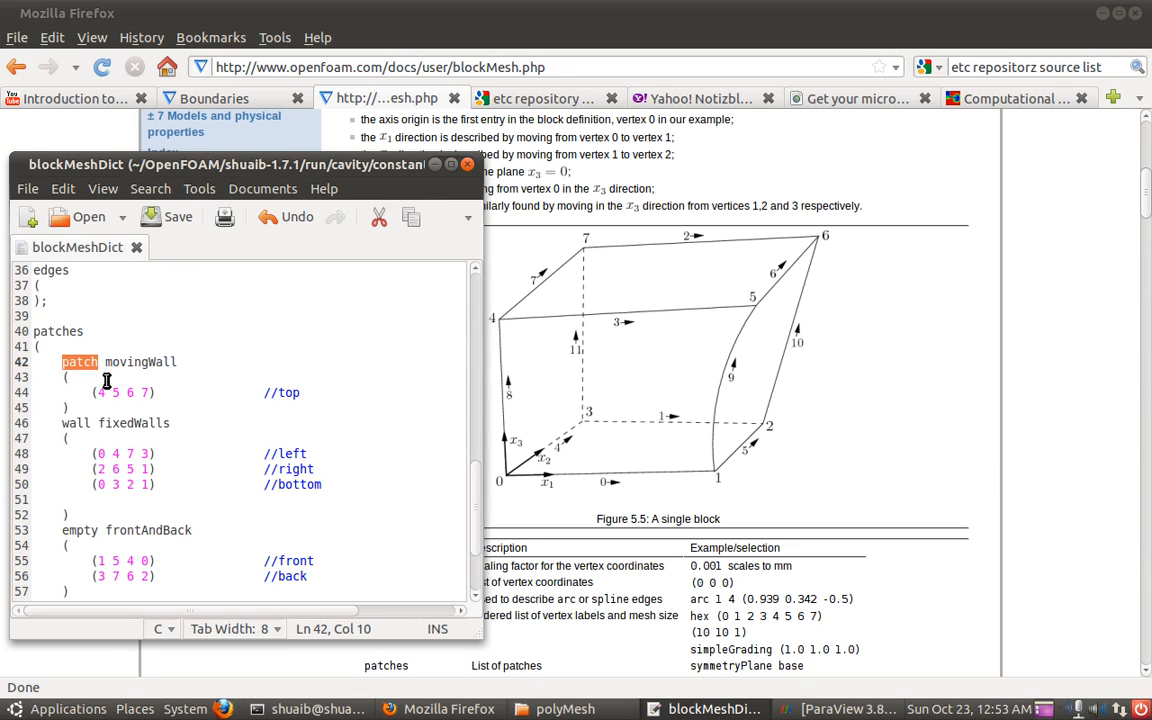
{"action": "left_click", "coordinate": [37, 331]}
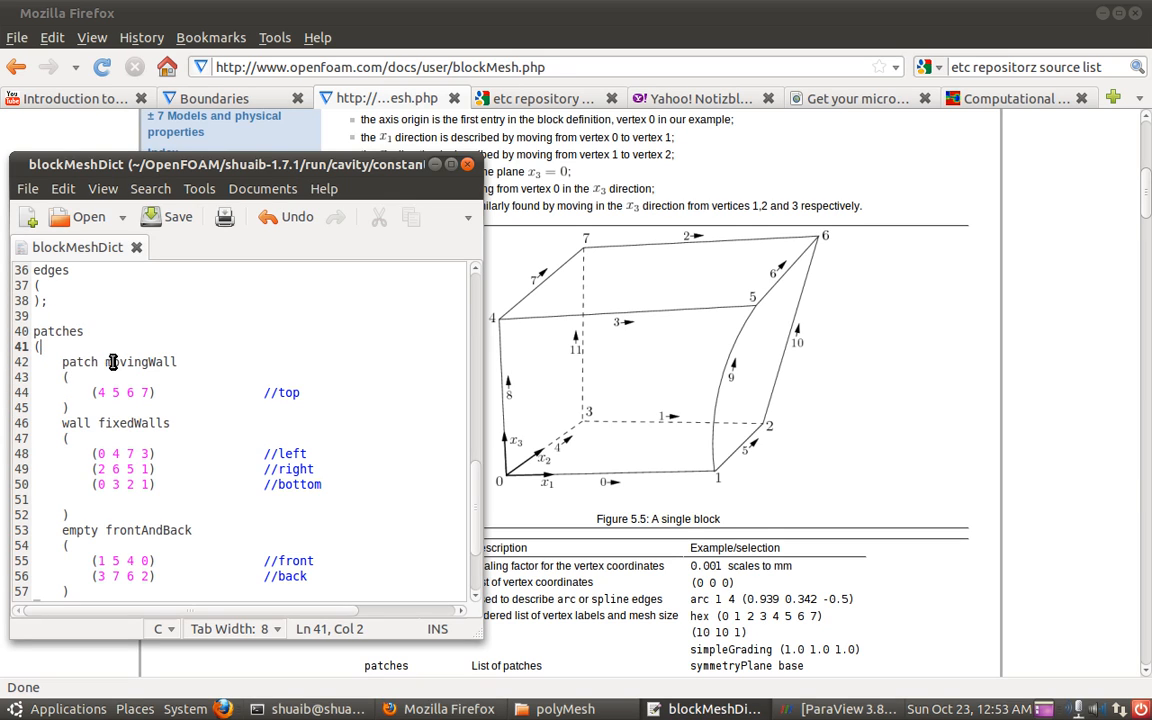
{"action": "double_click", "coordinate": [79, 361]}
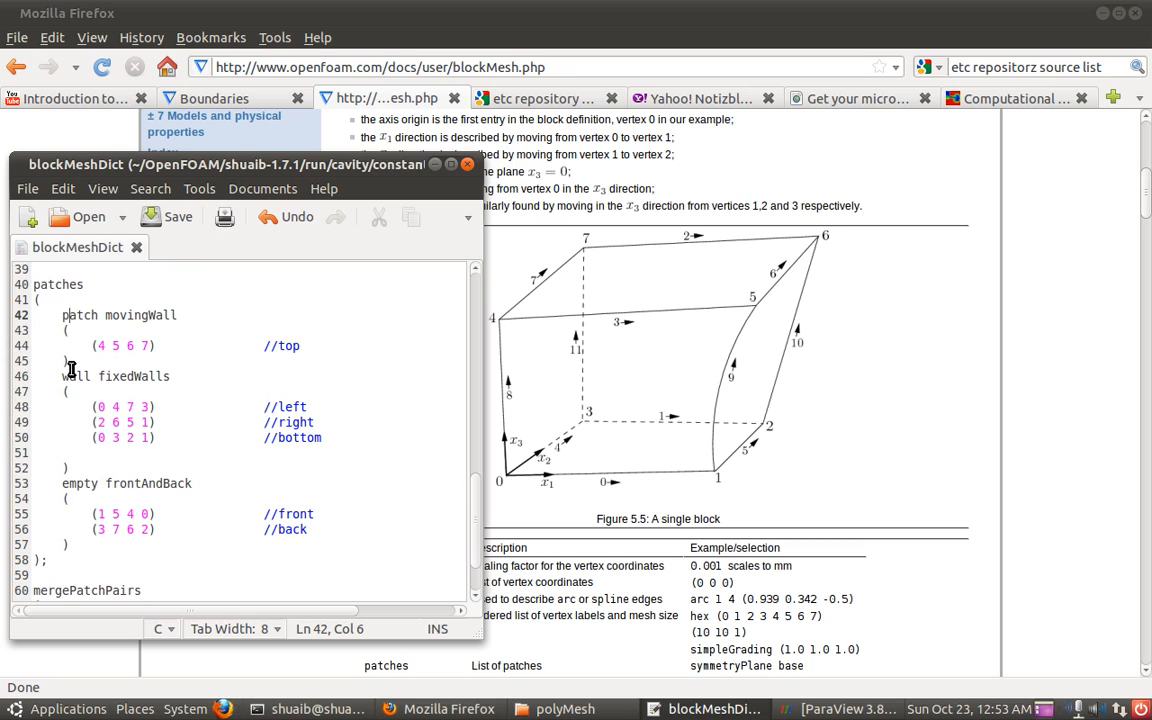
{"action": "double_click", "coordinate": [73, 376]}
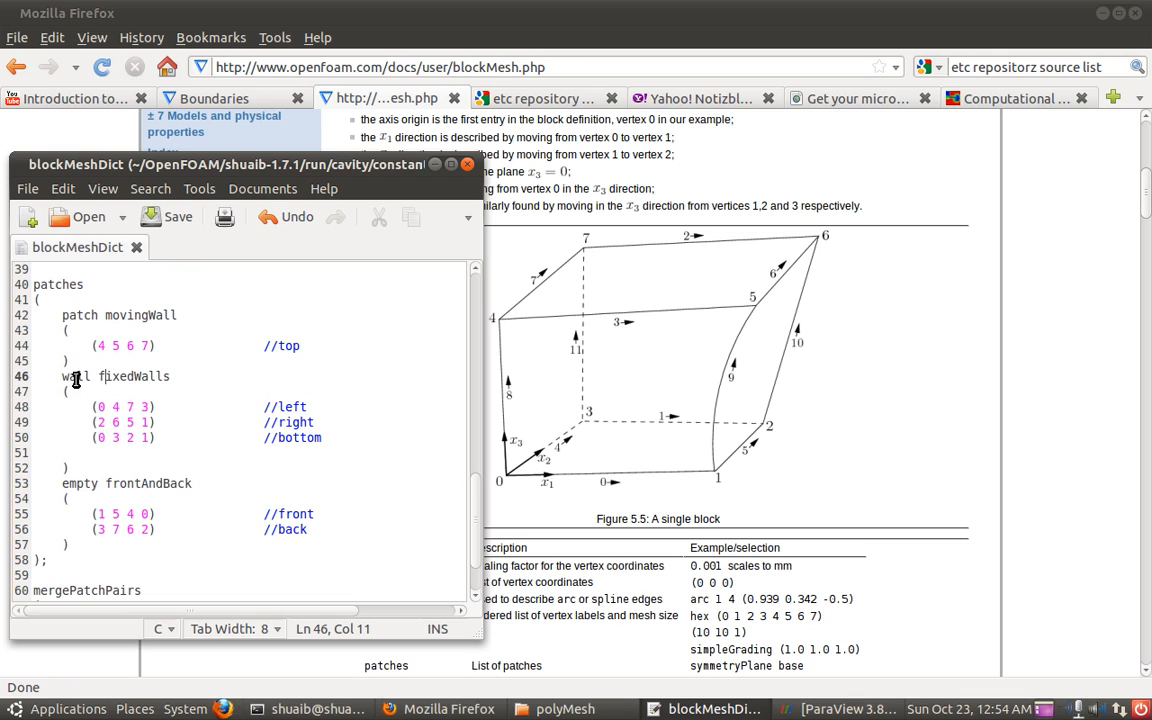
{"action": "mouse_move", "coordinate": [556, 400]}
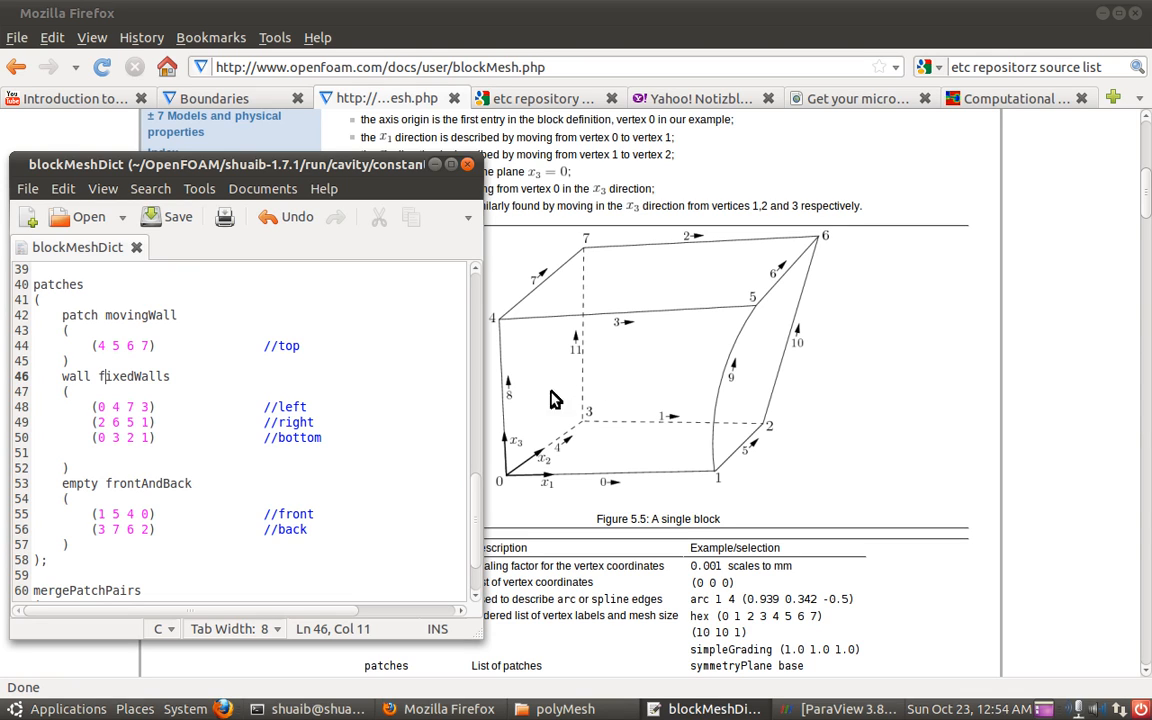
{"action": "left_click", "coordinate": [95, 483]}
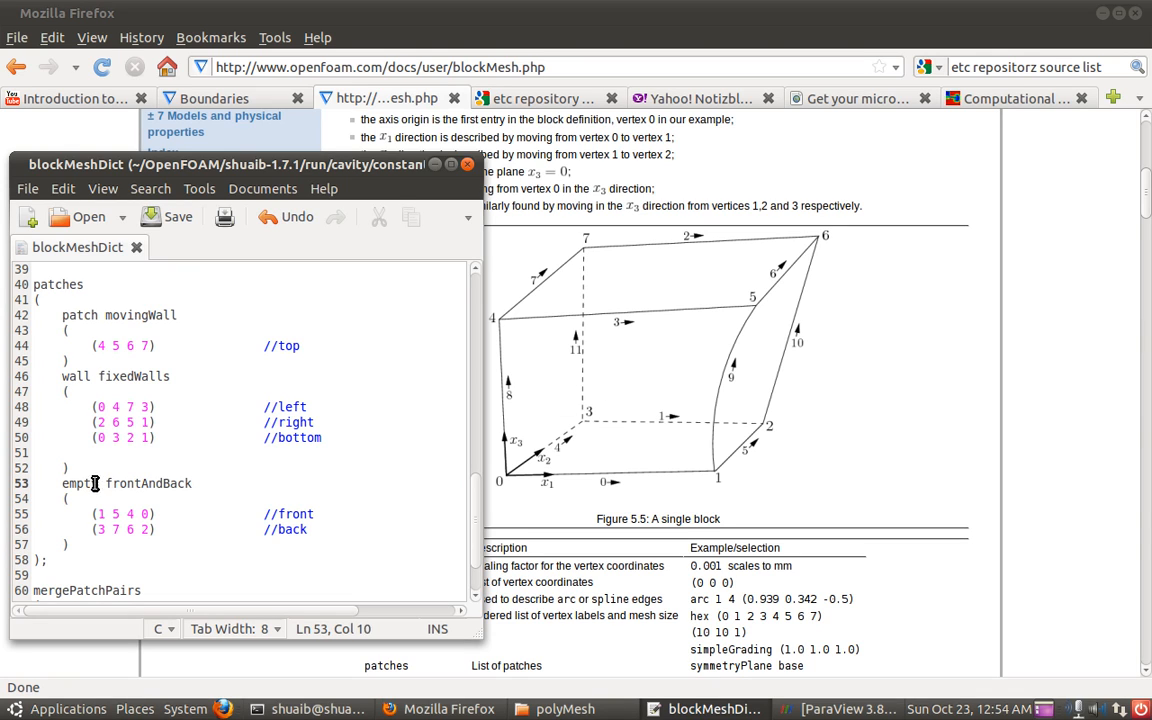
{"action": "double_click", "coordinate": [79, 483]}
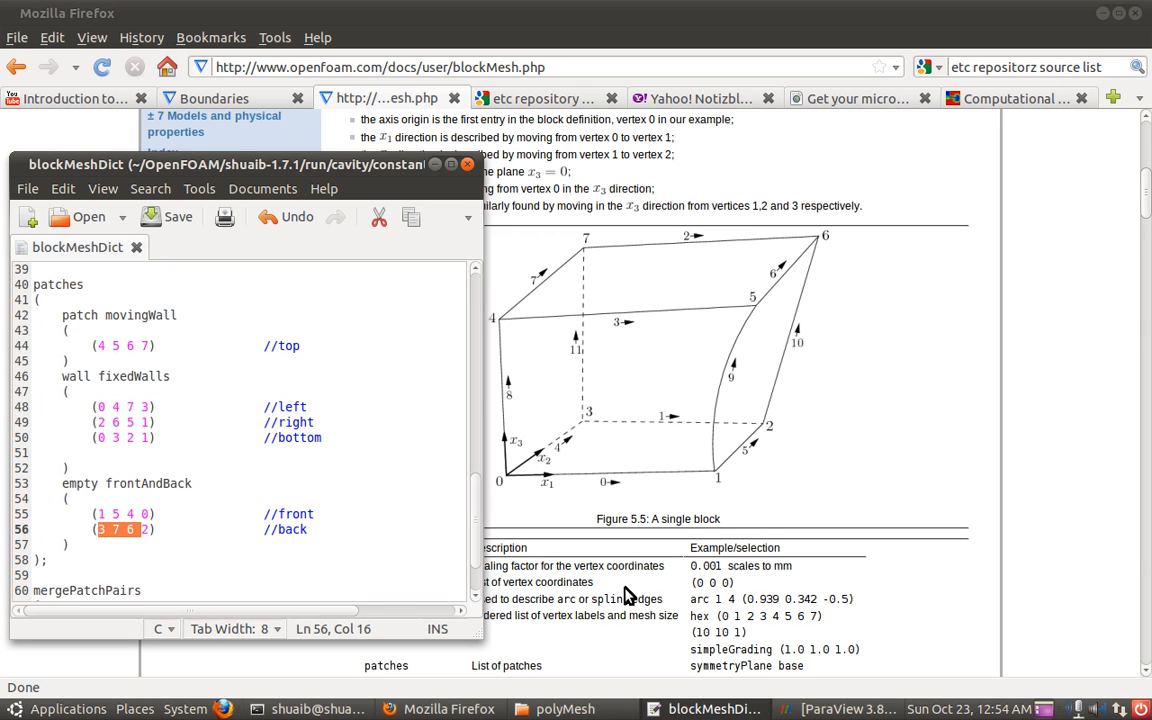
{"action": "left_click", "coordinate": [838, 708]}
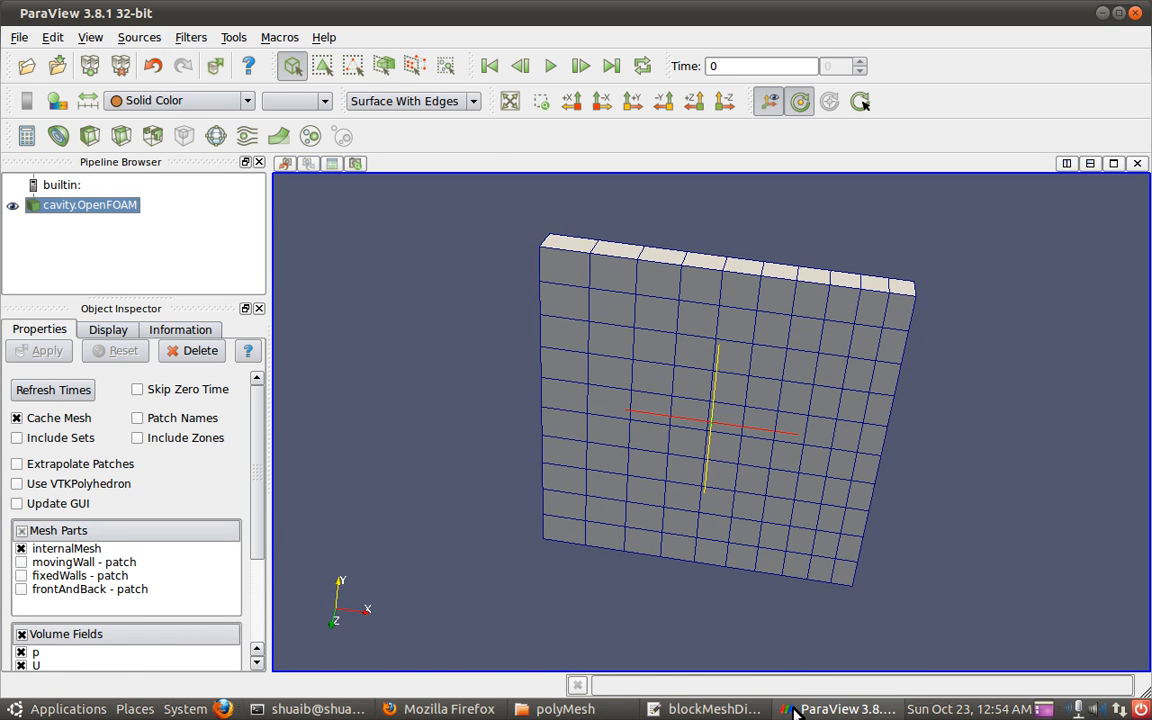
{"action": "left_click", "coordinate": [705, 709]}
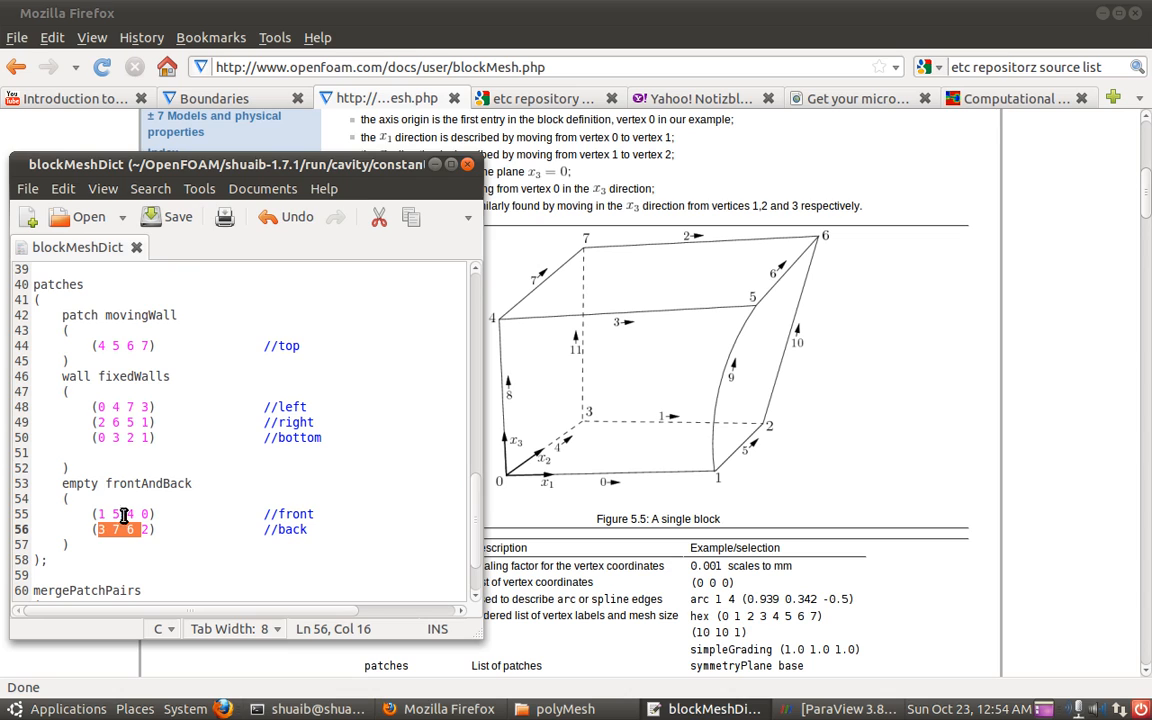
{"action": "double_click", "coordinate": [78, 483]}
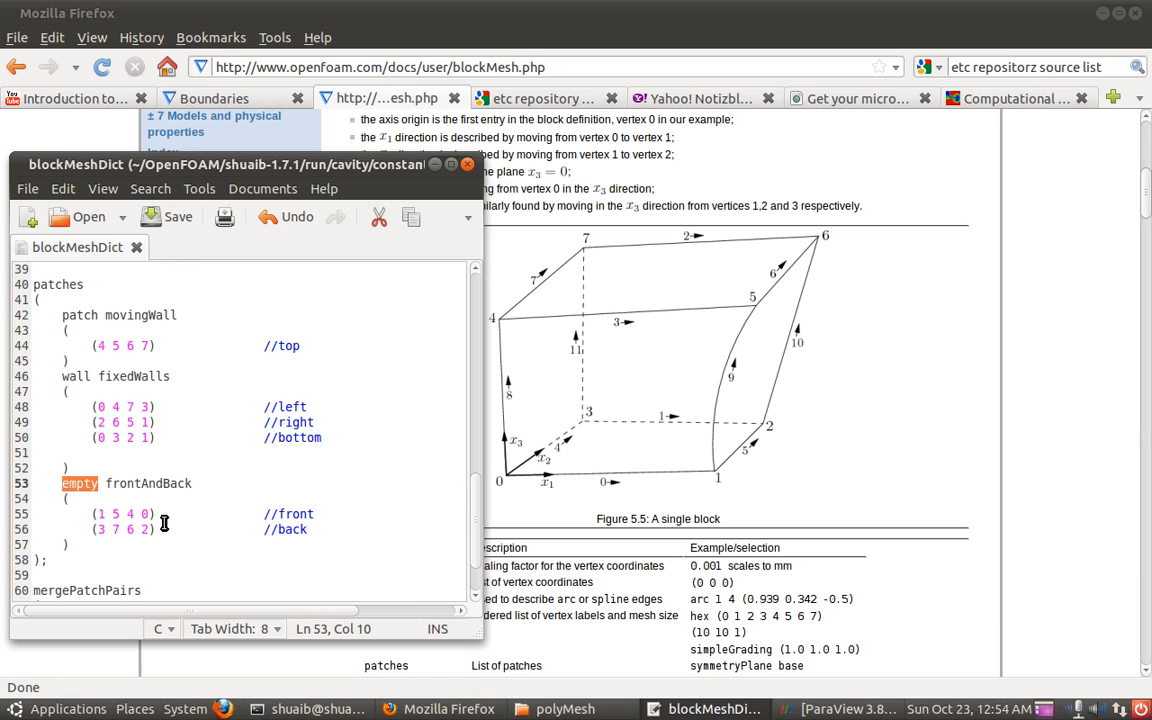
{"action": "left_click", "coordinate": [62, 483]}
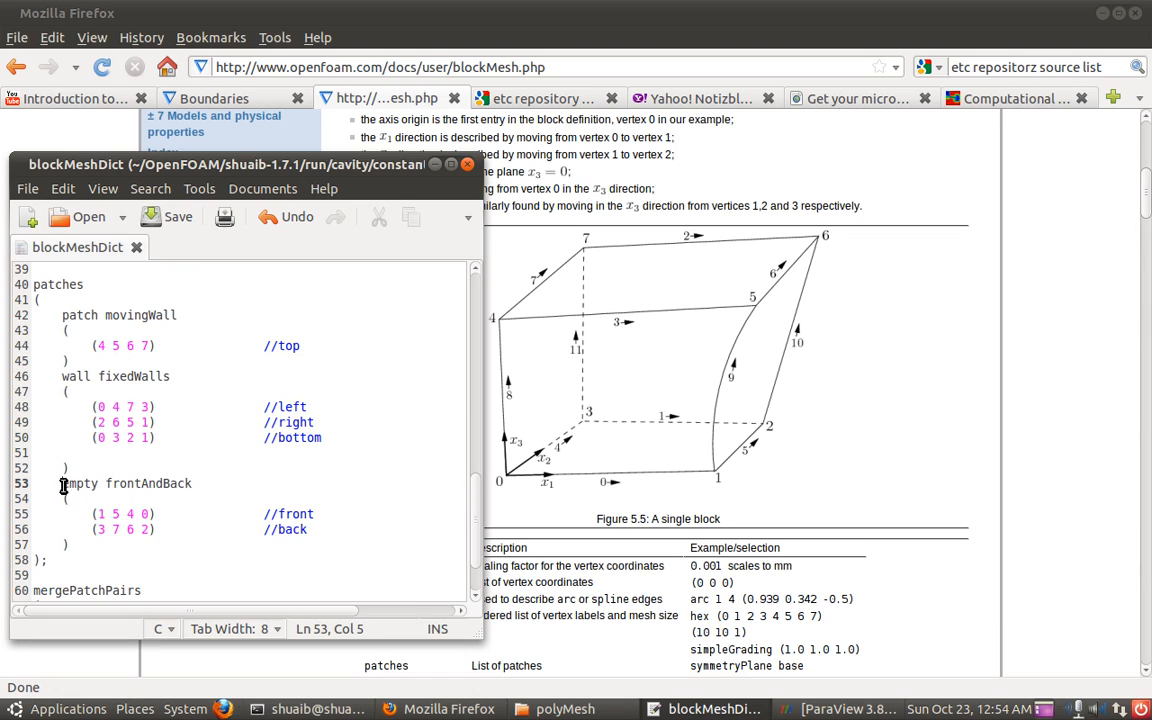
{"action": "double_click", "coordinate": [80, 483]}
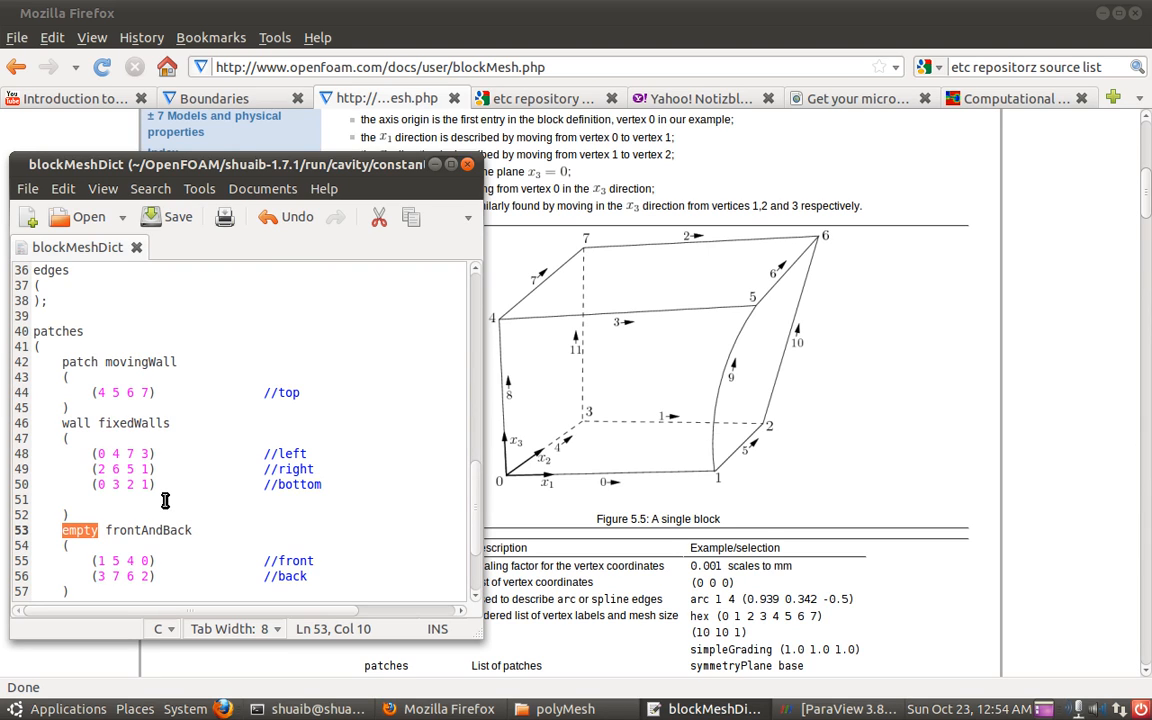
{"action": "mouse_move", "coordinate": [65, 365]}
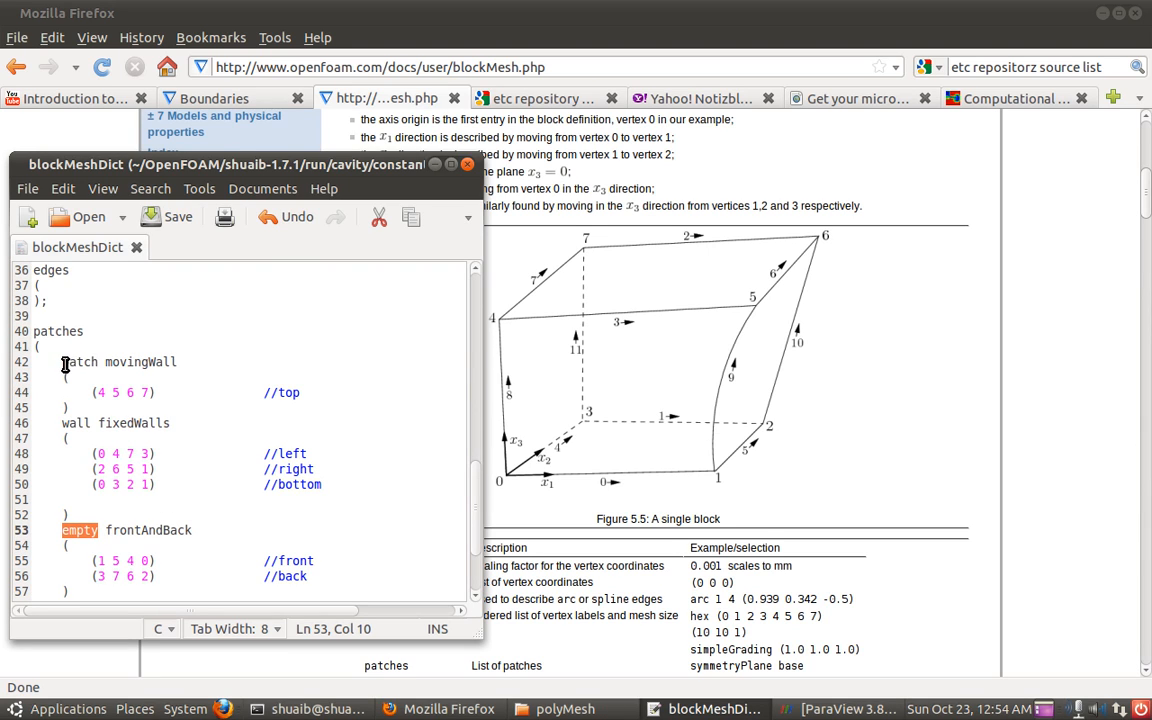
{"action": "double_click", "coordinate": [133, 362]}
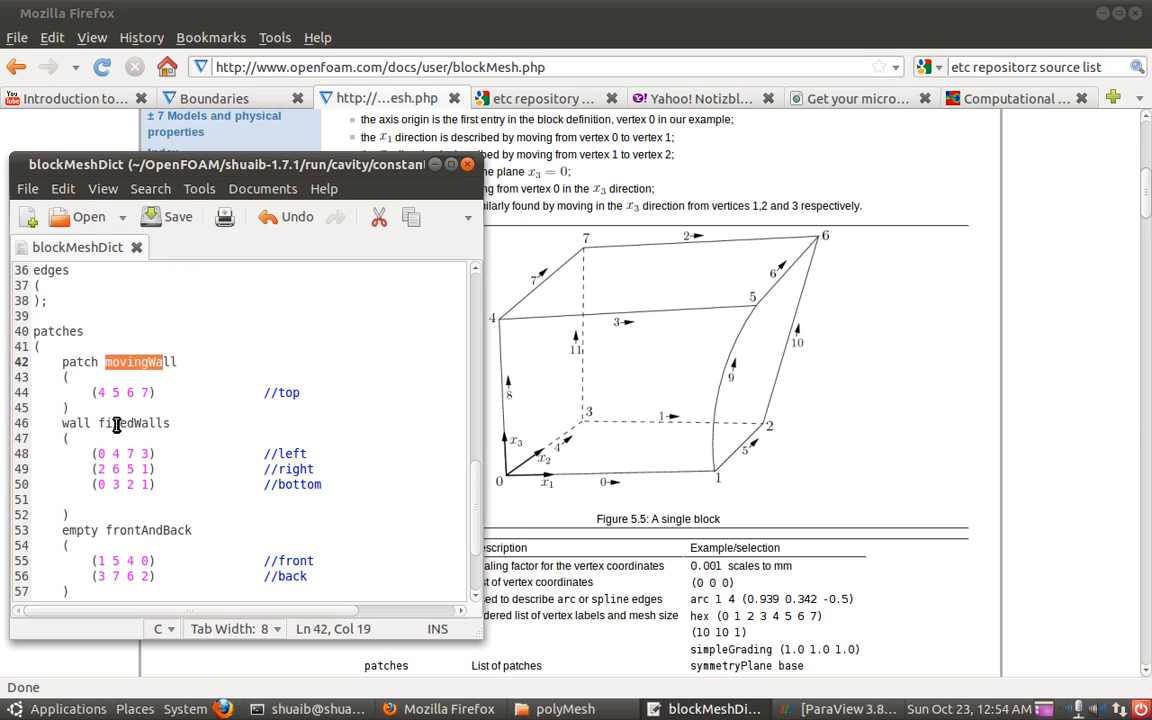
{"action": "double_click", "coordinate": [140, 530]}
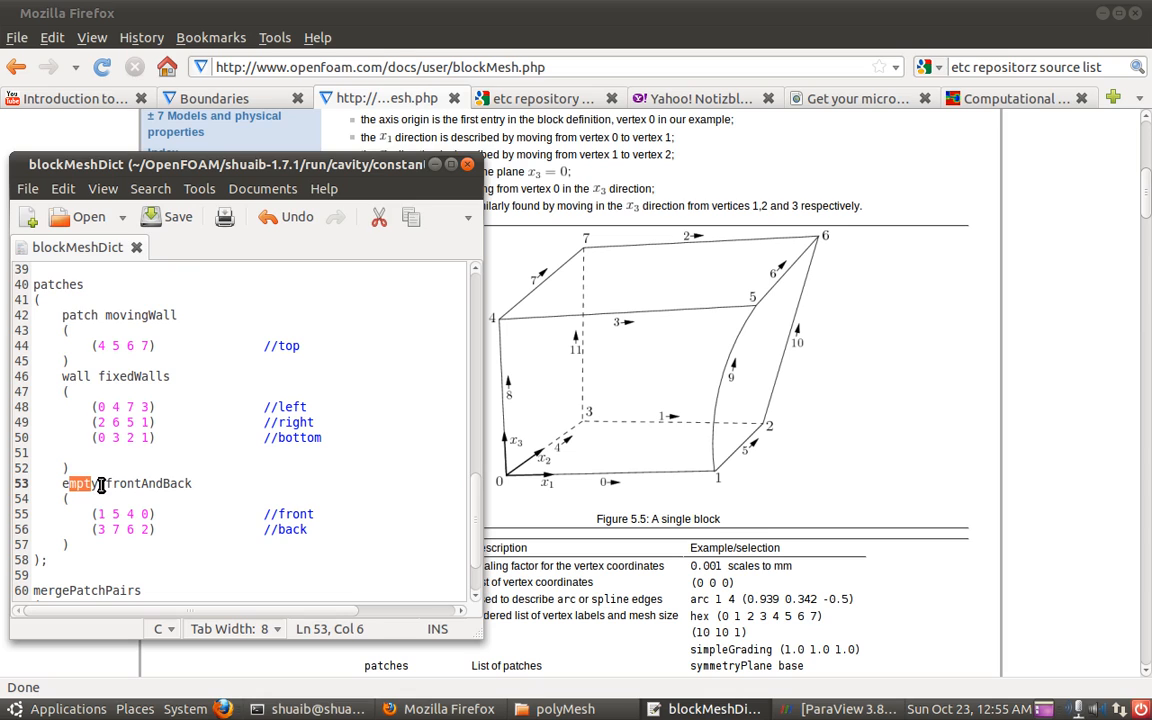
{"action": "double_click", "coordinate": [80, 483]}
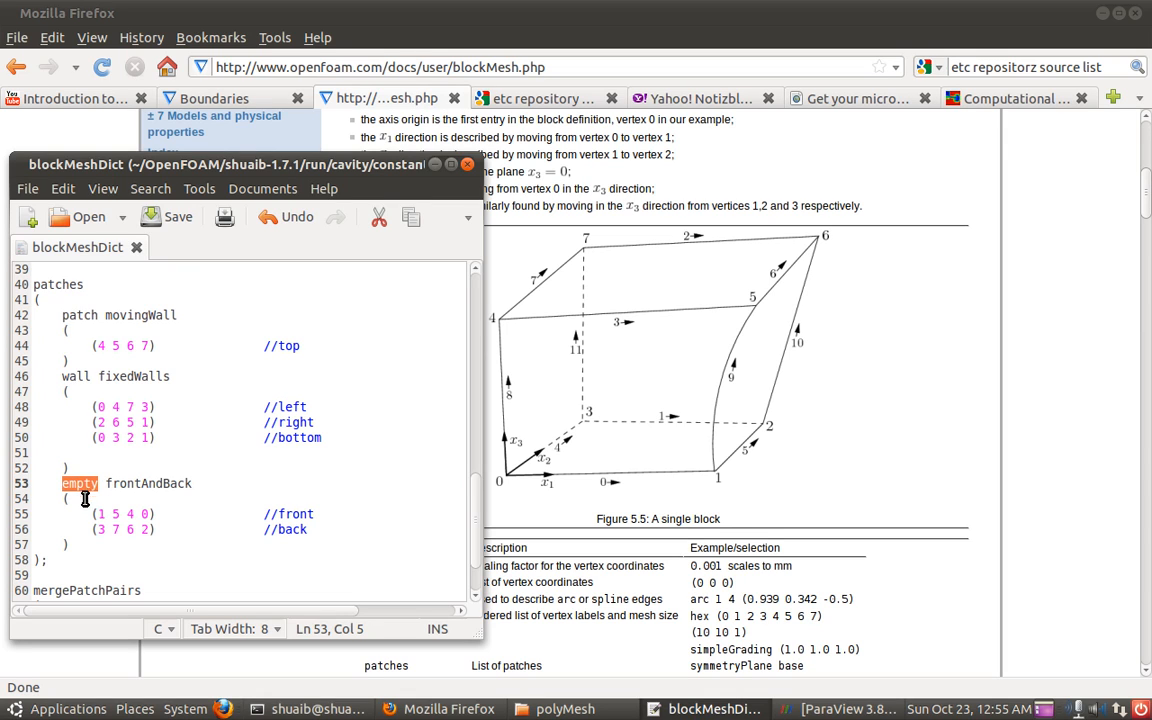
{"action": "mouse_move", "coordinate": [120, 489]}
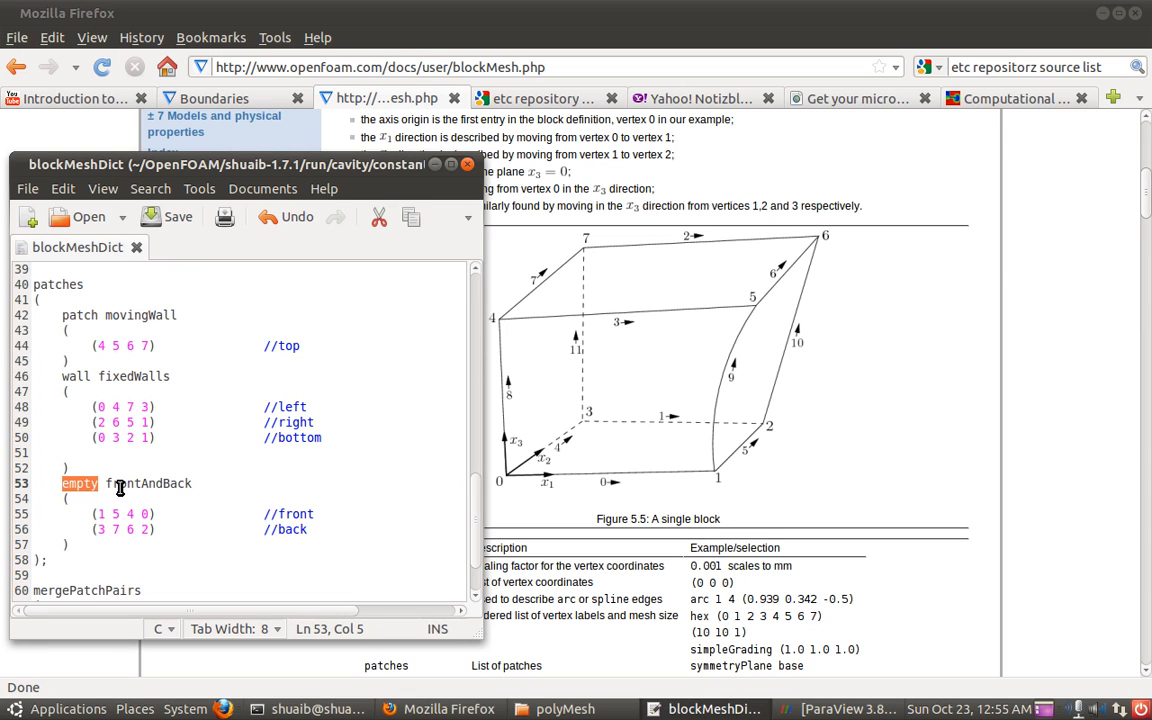